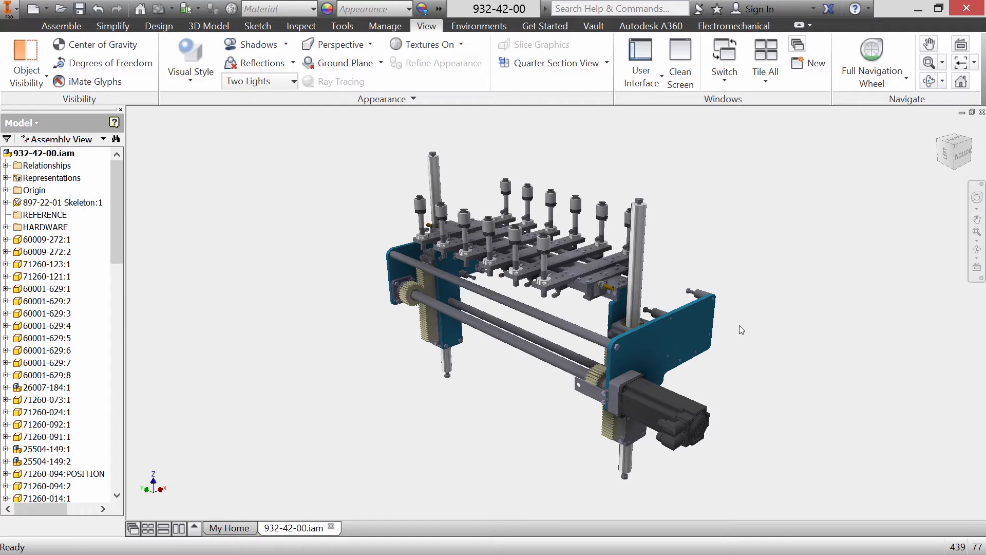
Browse the Welcome topics on customizing views, searching and Office files, then close the overview
{"action": "left_click", "coordinate": [933, 62]}
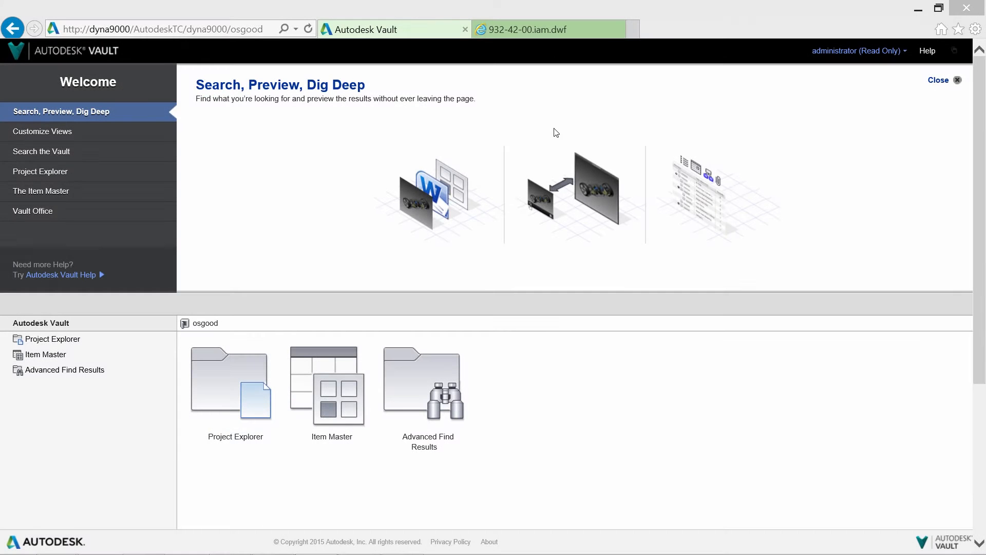
{"action": "mouse_move", "coordinate": [134, 120]}
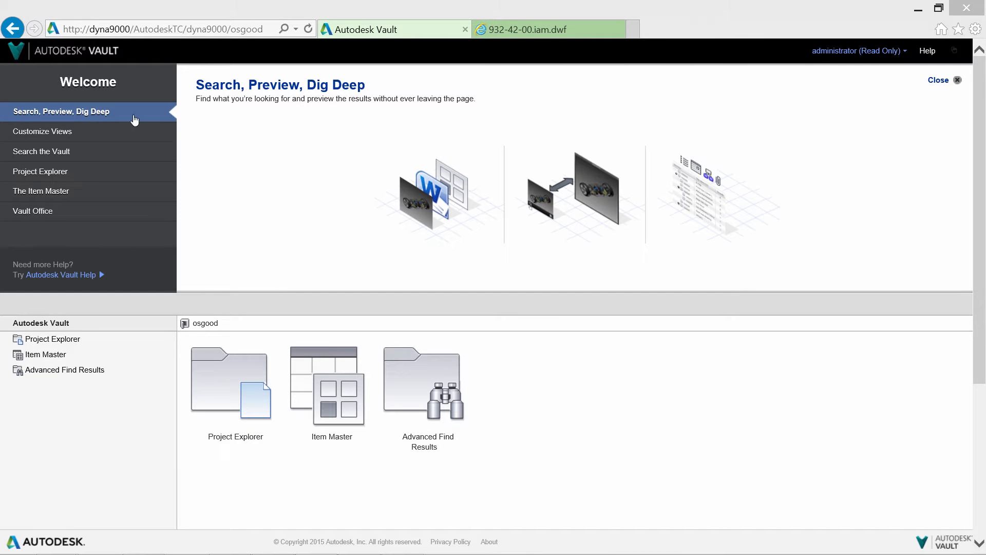
{"action": "left_click", "coordinate": [44, 131]}
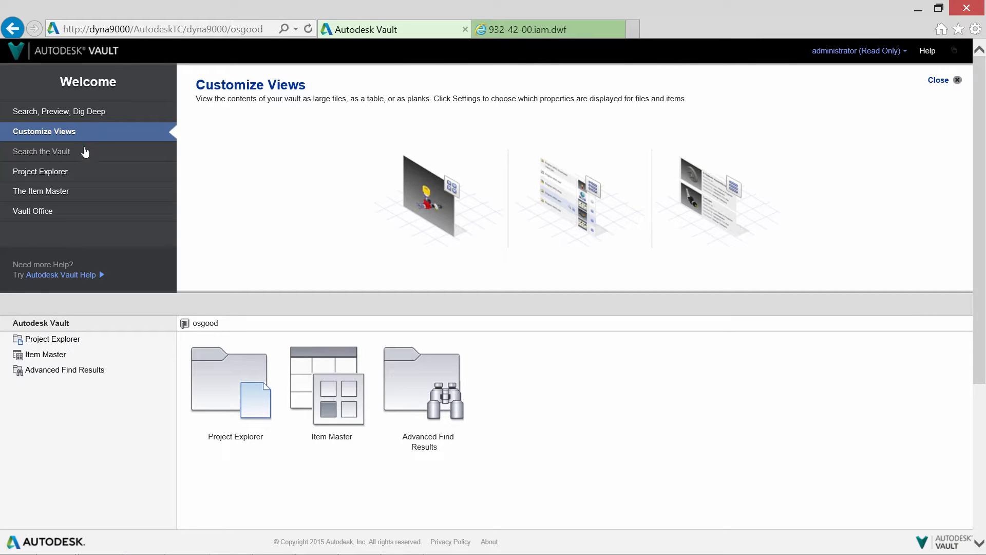
{"action": "left_click", "coordinate": [41, 151]}
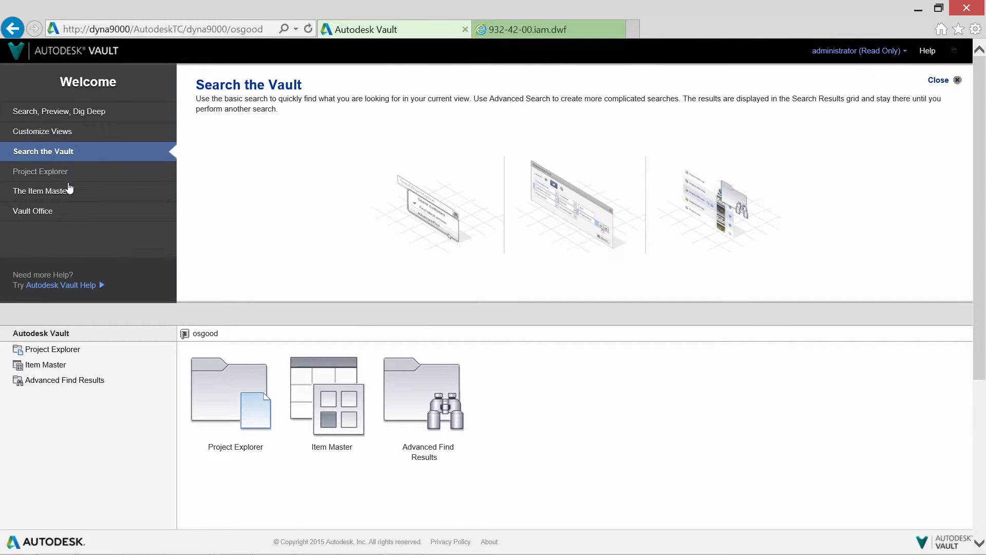
{"action": "left_click", "coordinate": [34, 211]}
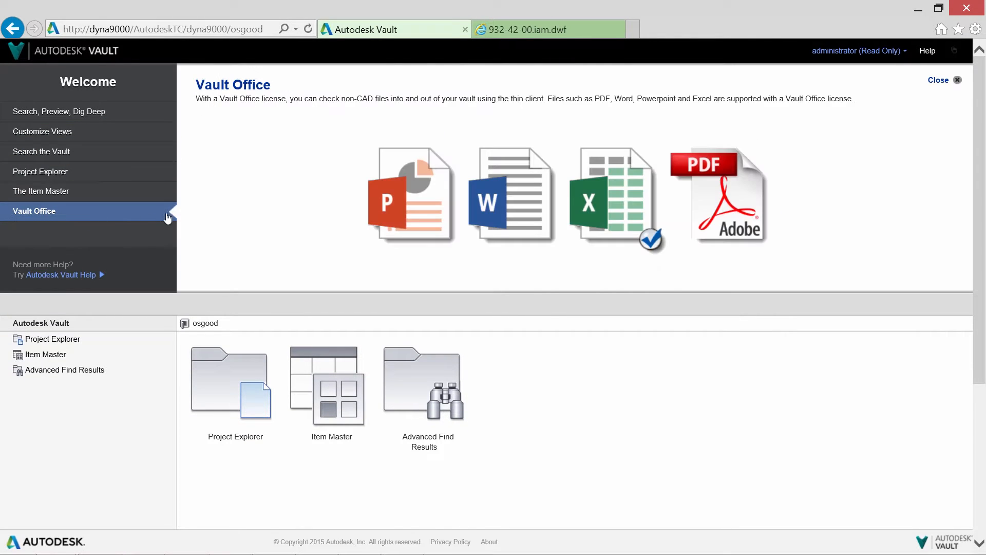
{"action": "mouse_move", "coordinate": [565, 225]}
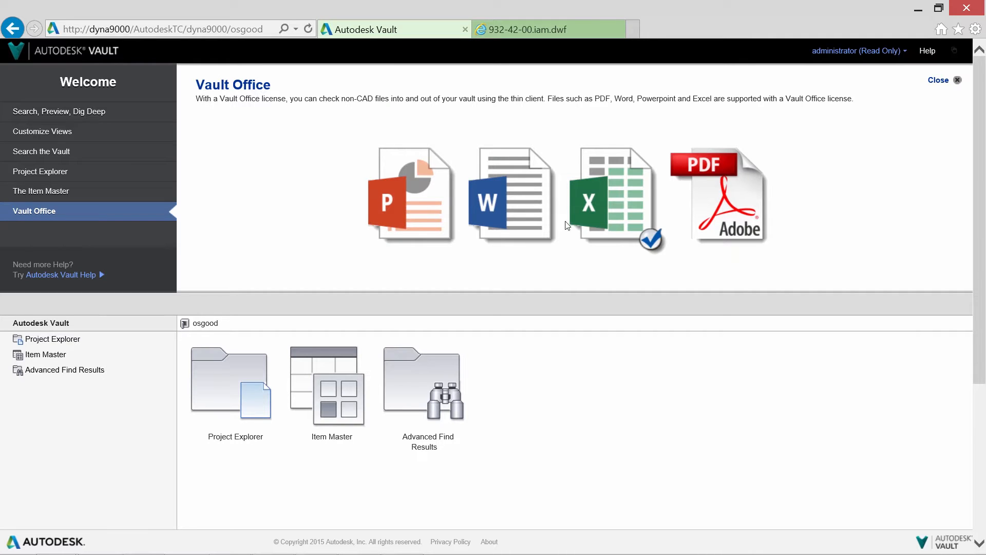
{"action": "mouse_move", "coordinate": [861, 146]}
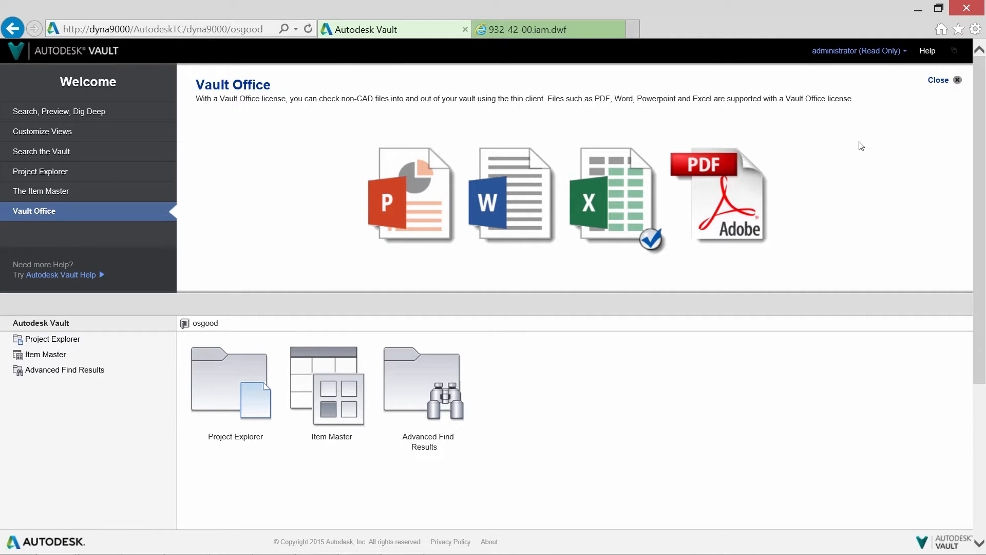
{"action": "left_click", "coordinate": [939, 81]}
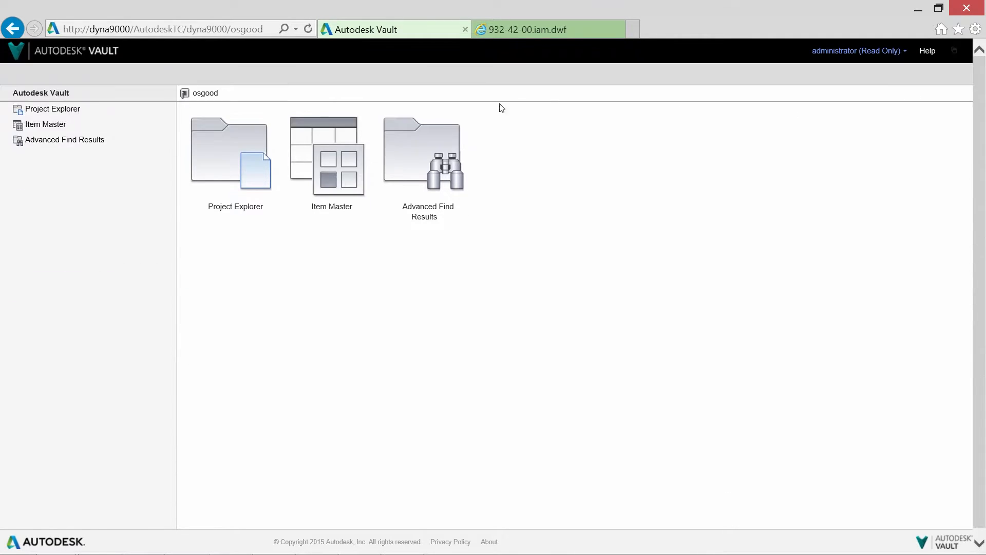
{"action": "mouse_move", "coordinate": [232, 145]}
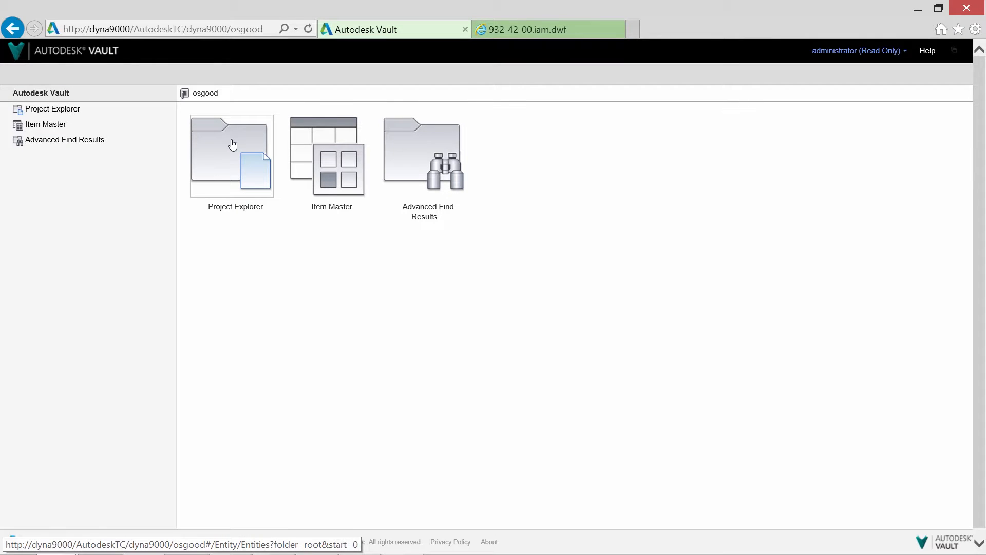
Search Project Explorer for ALLEN and change how the results are displayed
{"action": "left_click", "coordinate": [232, 155]}
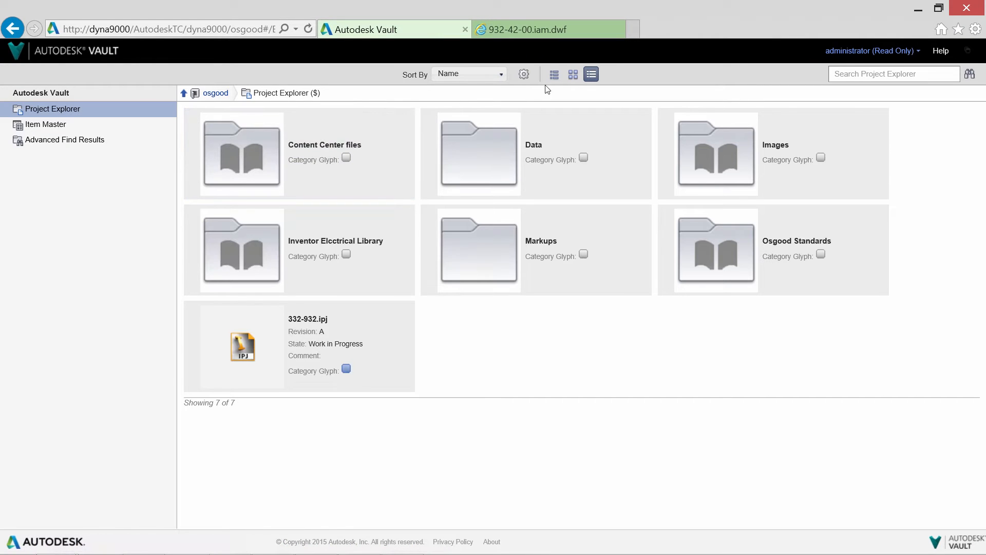
{"action": "left_click", "coordinate": [553, 74]}
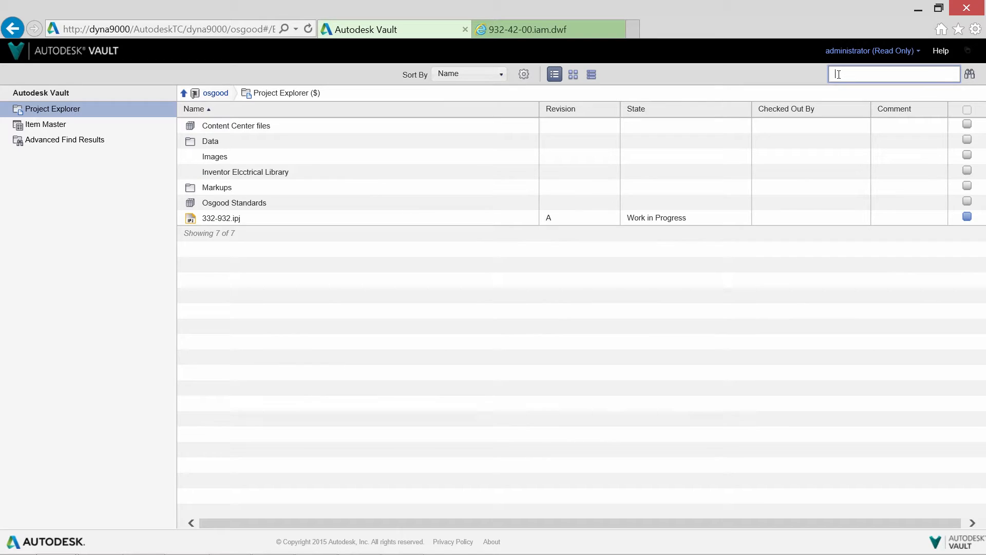
{"action": "type", "text": "ALLEN"}
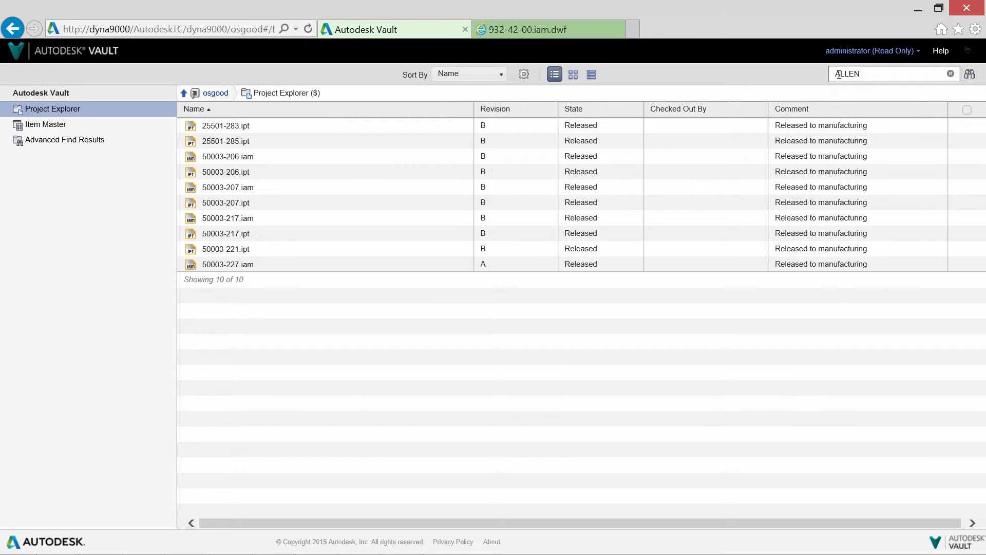
{"action": "left_click", "coordinate": [591, 74]}
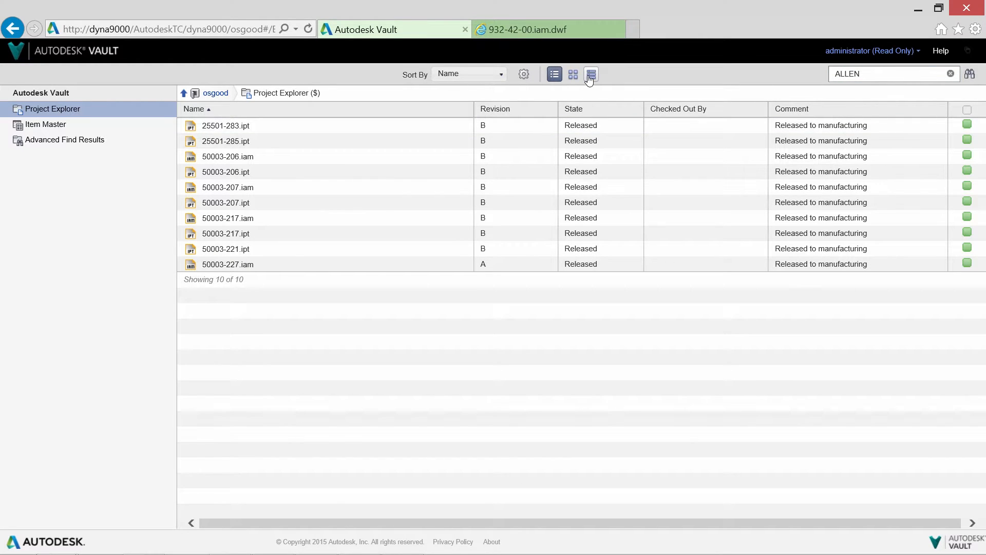
{"action": "left_click", "coordinate": [589, 73]}
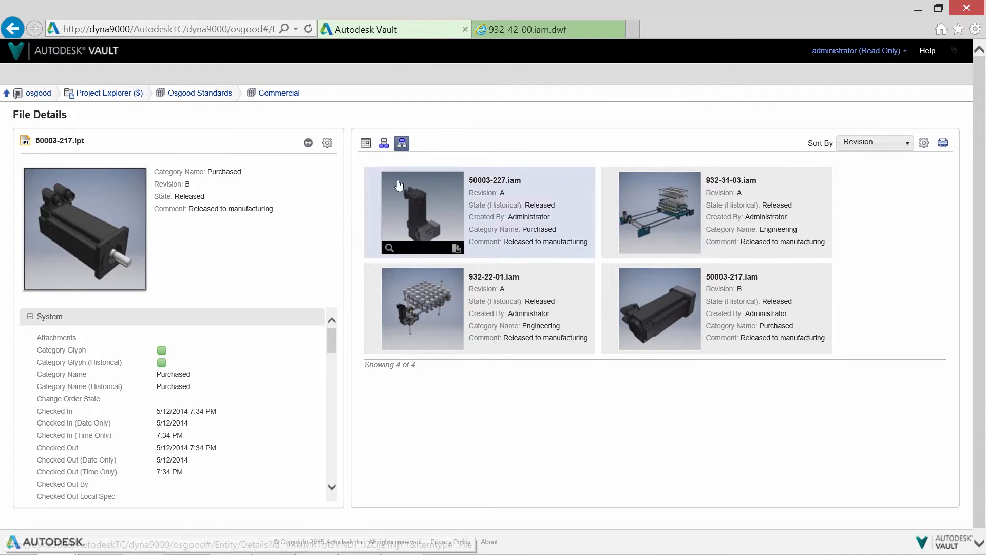
{"action": "mouse_move", "coordinate": [569, 273]}
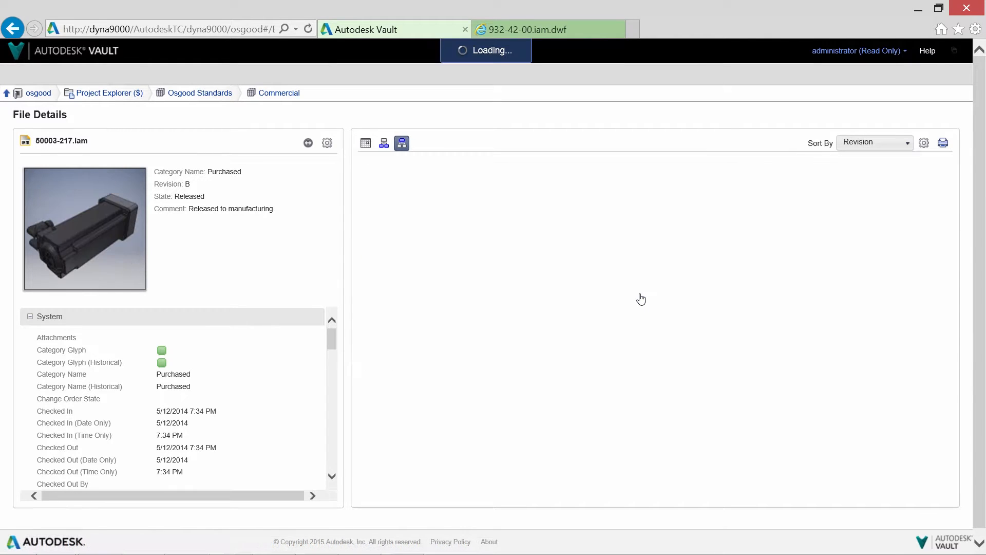
Review the 50003-217.iam motor assembly's version history, used parts and where-used list
{"action": "left_click", "coordinate": [622, 29]}
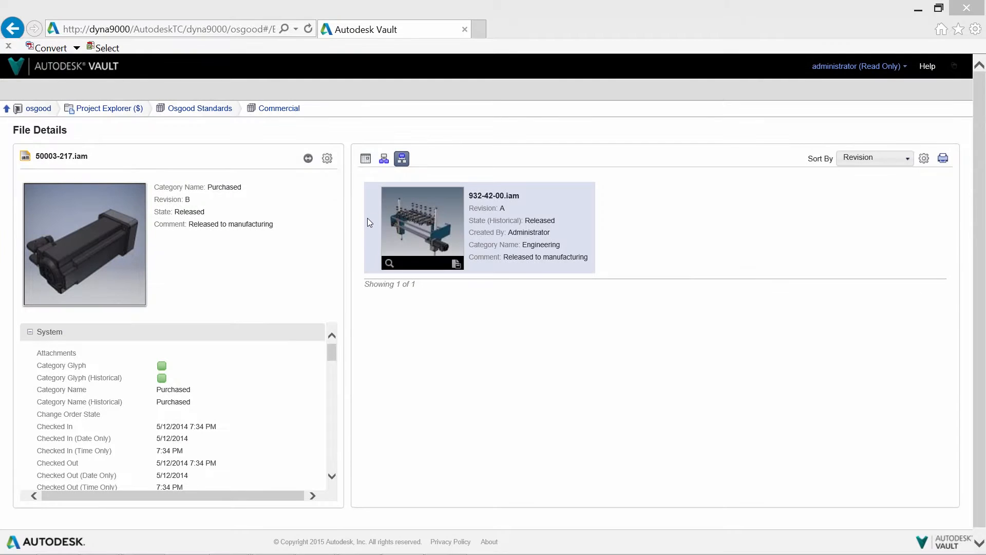
{"action": "left_click", "coordinate": [365, 158]}
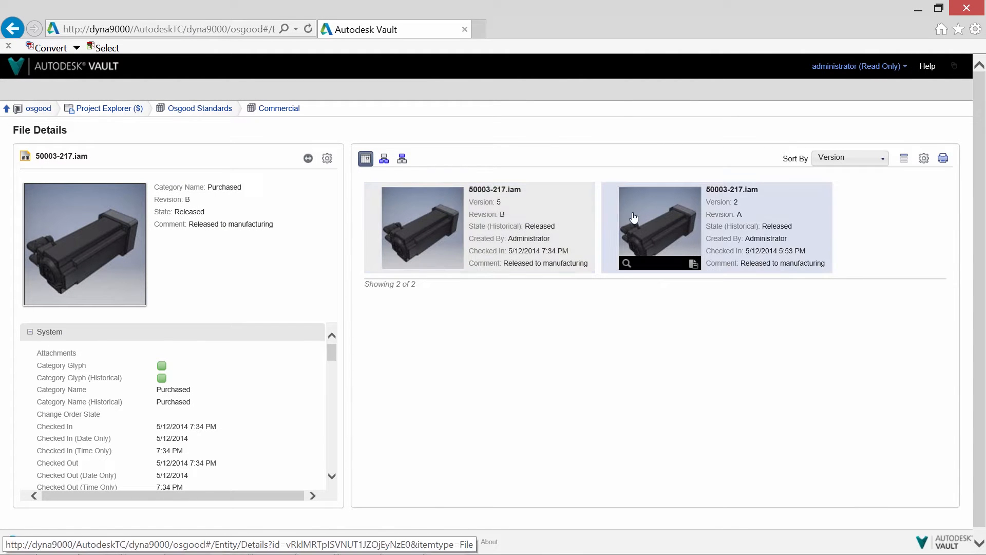
{"action": "mouse_move", "coordinate": [765, 290]}
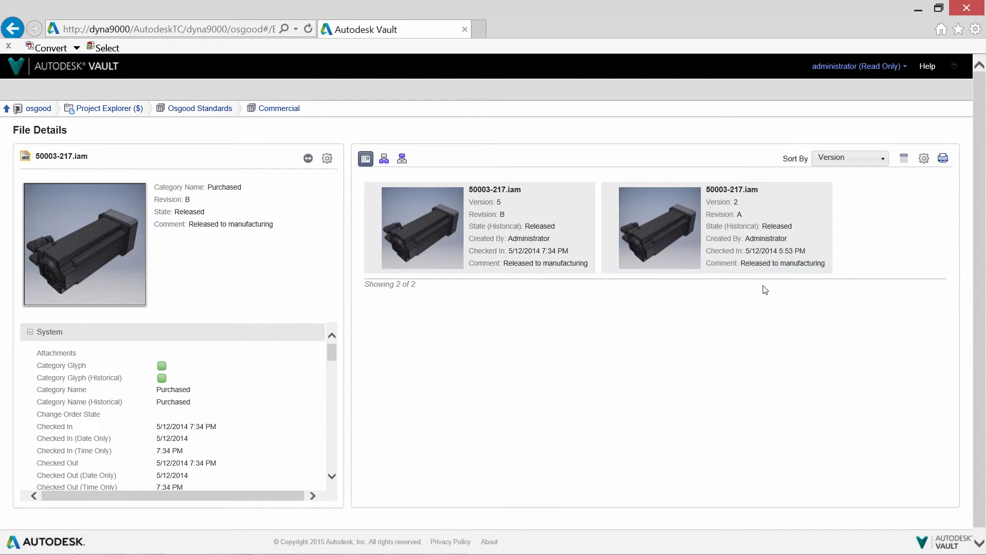
{"action": "left_click", "coordinate": [383, 143]}
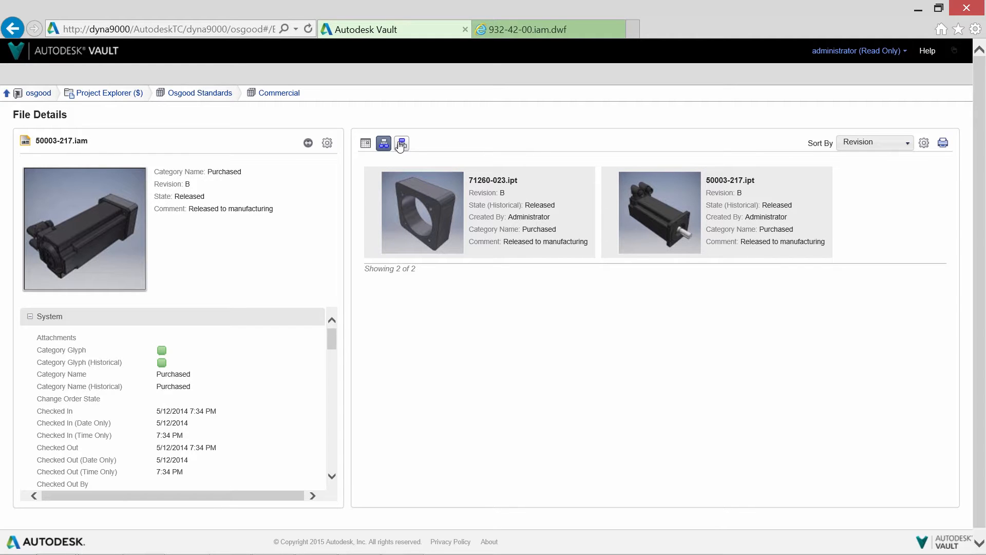
{"action": "left_click", "coordinate": [401, 143]}
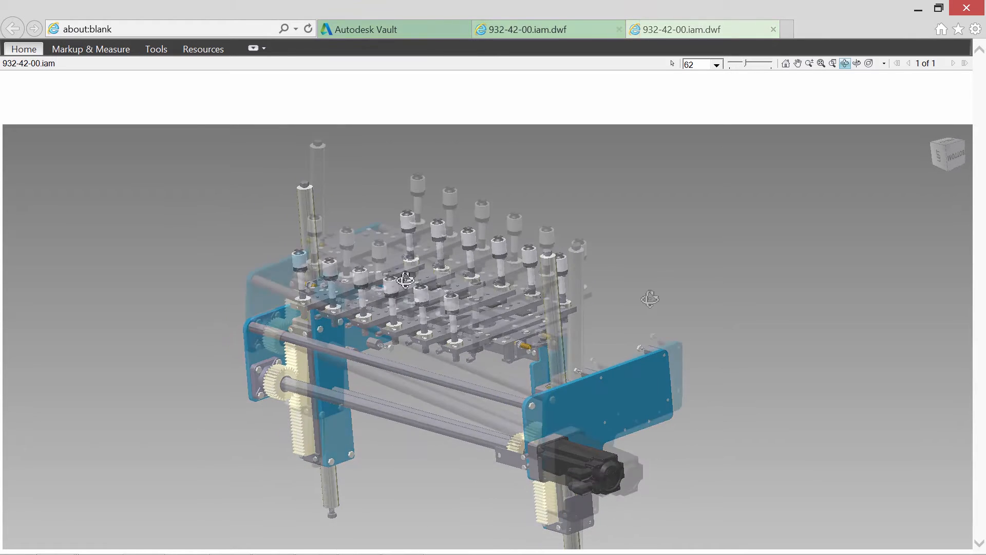
Attach a 'Mount Vertically' callout note to the motor on the 932-42-00 assembly
{"action": "left_click", "coordinate": [90, 49]}
{"action": "type", "text": "Mount"}
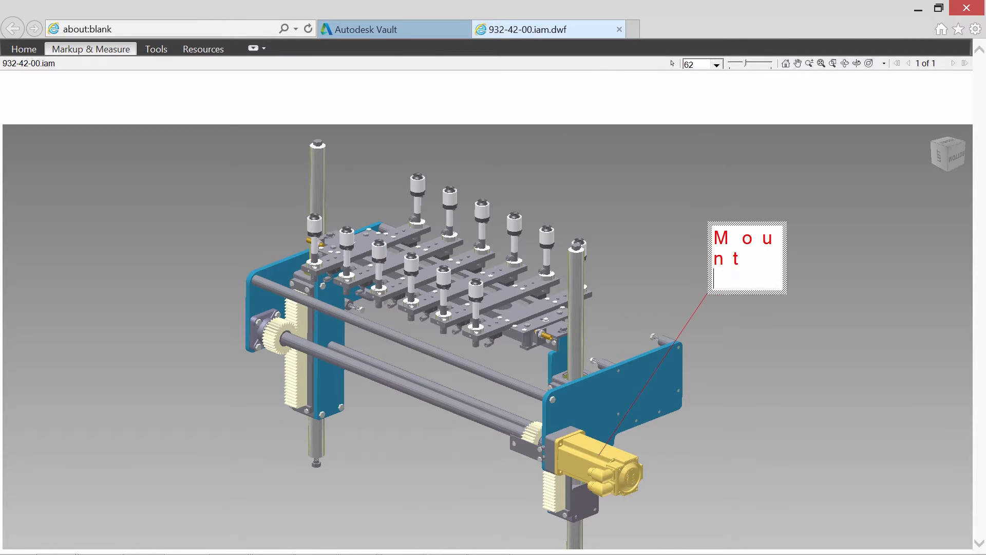
{"action": "type", "text": "Vertically"}
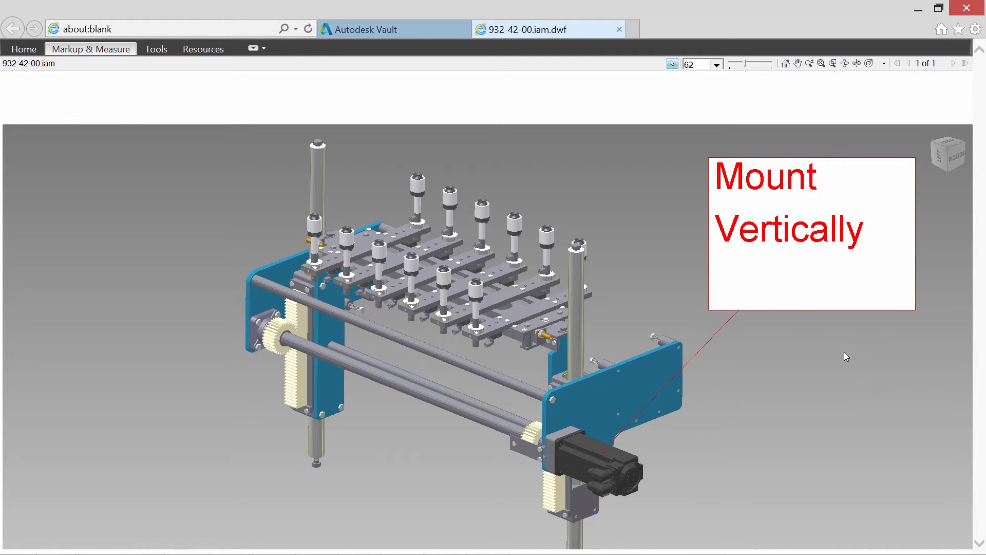
{"action": "left_click", "coordinate": [24, 48]}
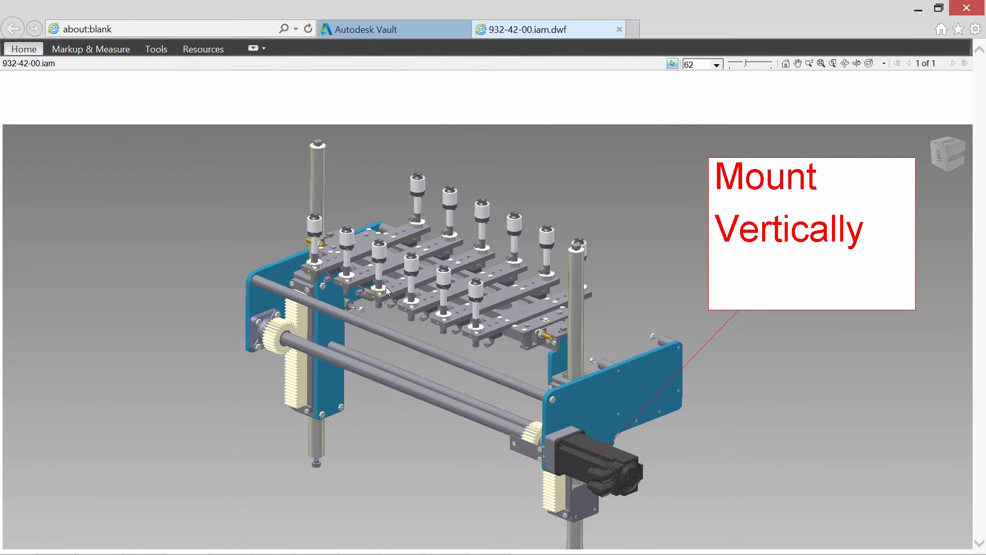
{"action": "left_click", "coordinate": [390, 29]}
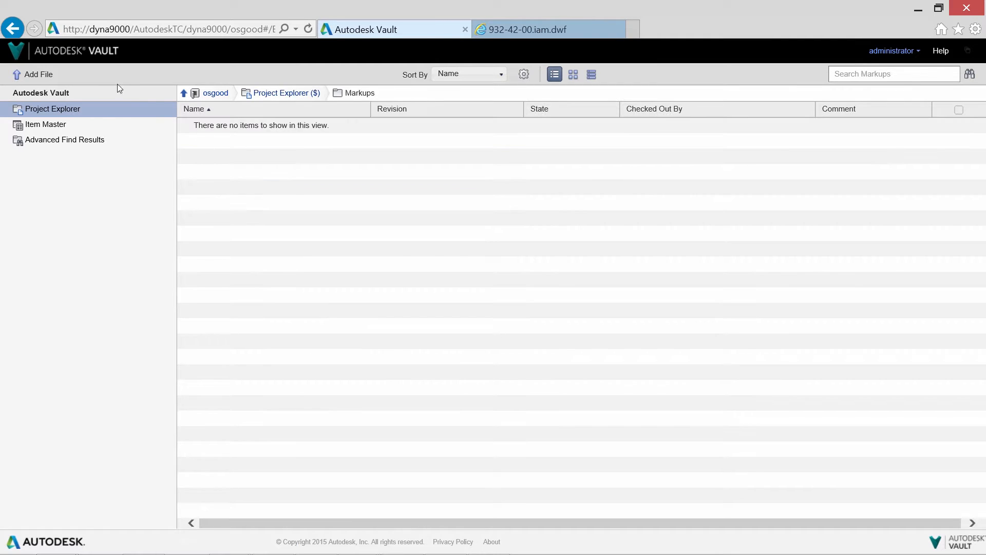
Begin adding a markup file into the Markups folder with its category properties
{"action": "left_click", "coordinate": [38, 74]}
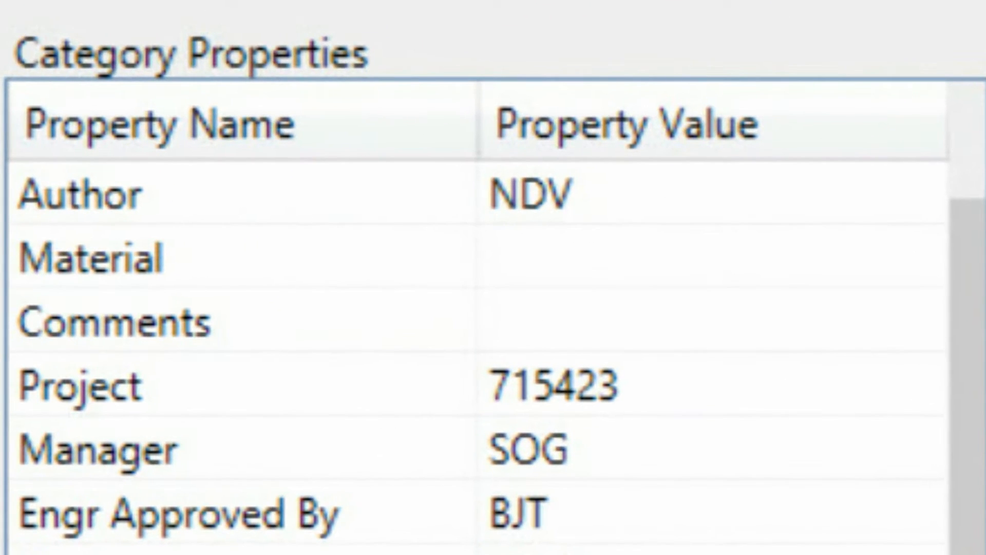
{"action": "scroll", "scroll_direction": "down", "scroll_amount": 3}
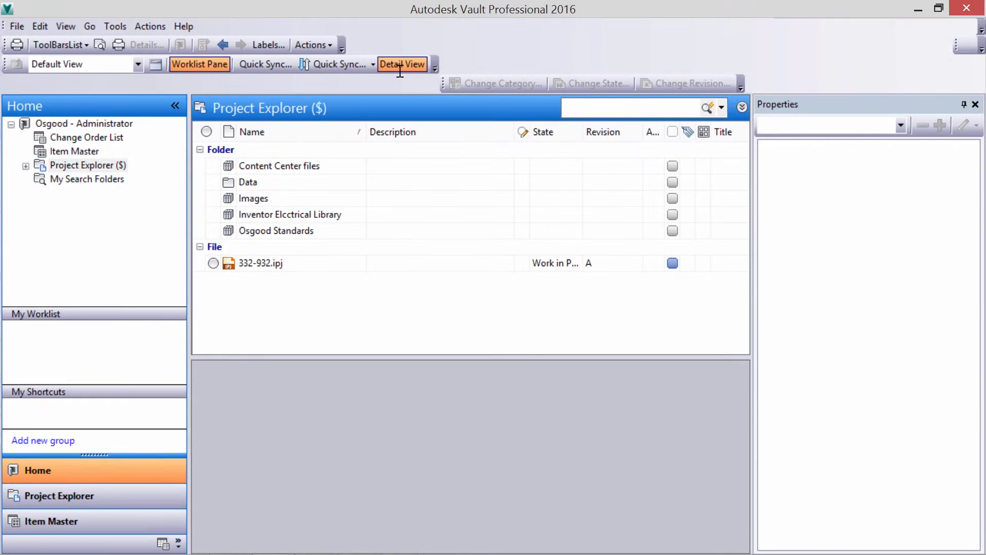
Find 71260-122.ipt, set its Keywords to PLATE, then clear the search
{"action": "type", "text": "71260-122"}
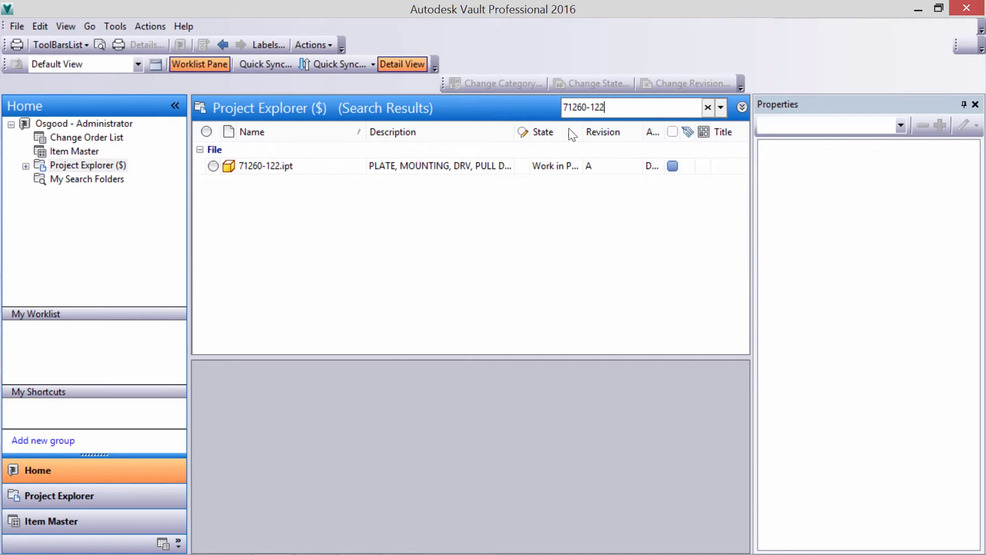
{"action": "left_click", "coordinate": [266, 166]}
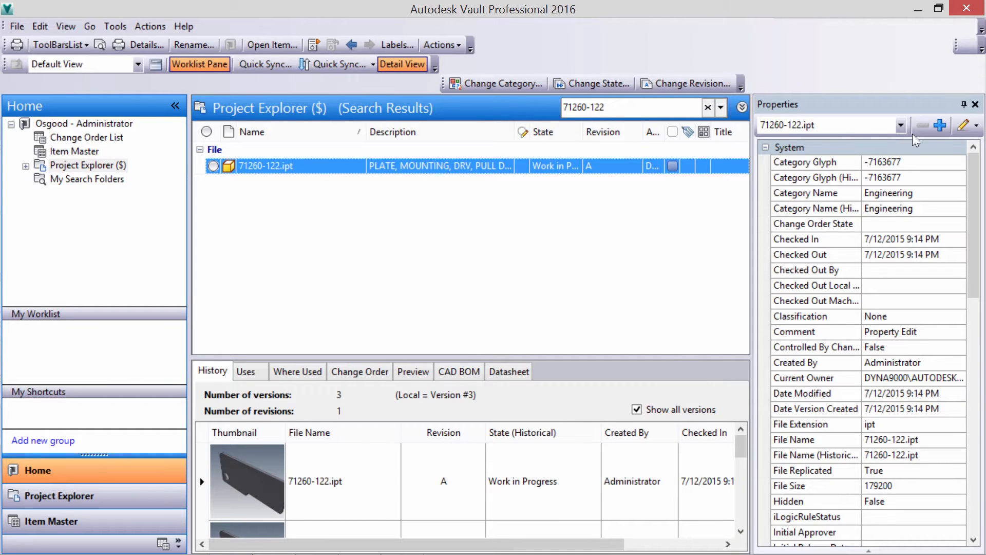
{"action": "left_click", "coordinate": [966, 126]}
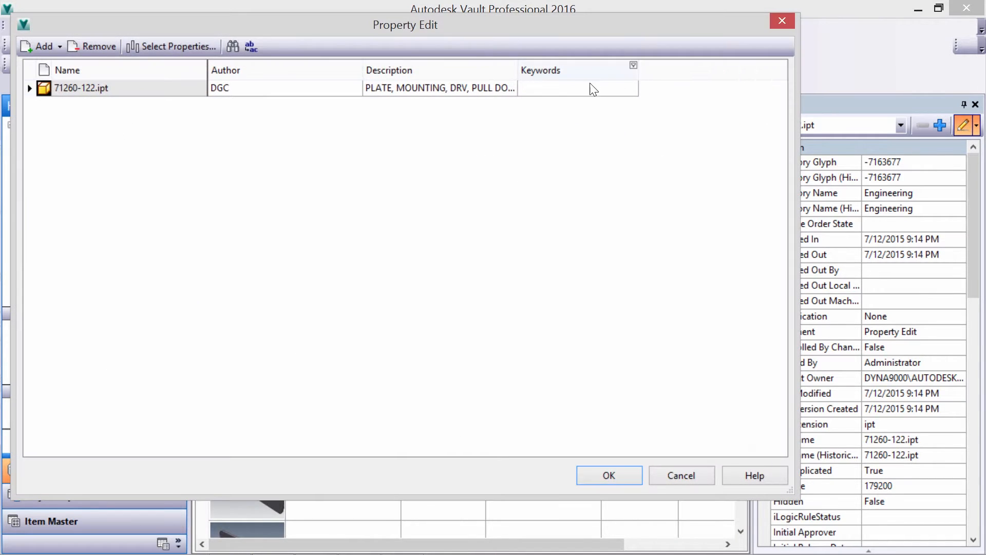
{"action": "type", "text": "PLATE"}
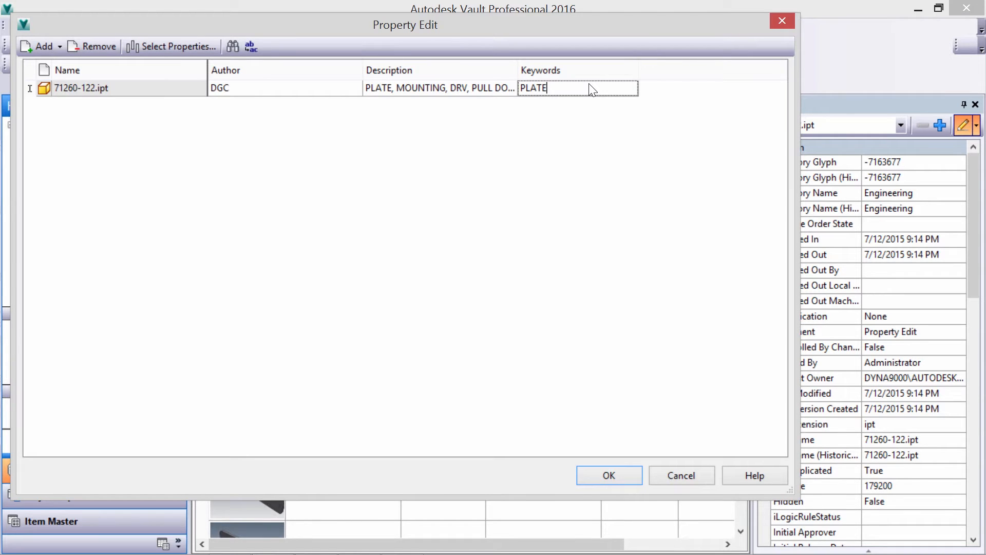
{"action": "left_click", "coordinate": [608, 475]}
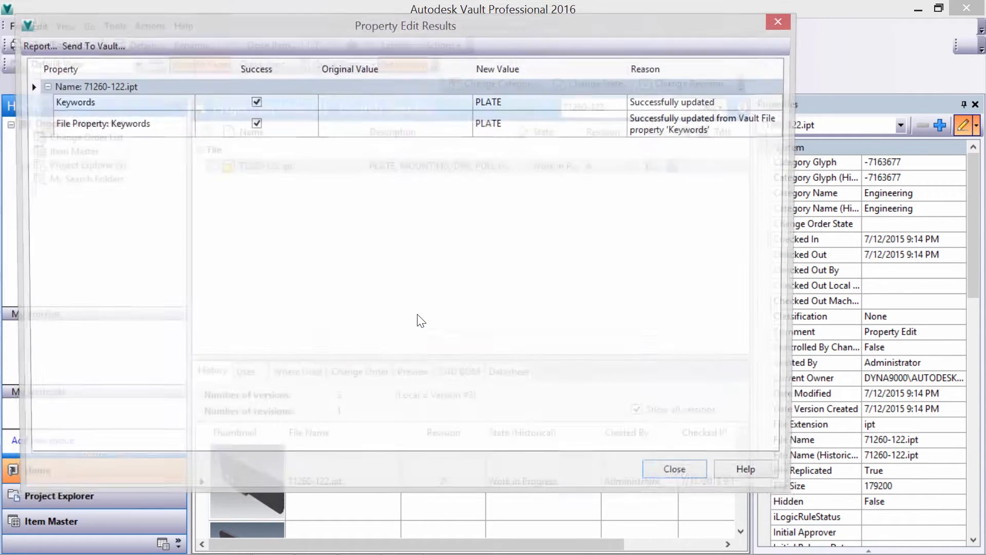
{"action": "left_click", "coordinate": [673, 469]}
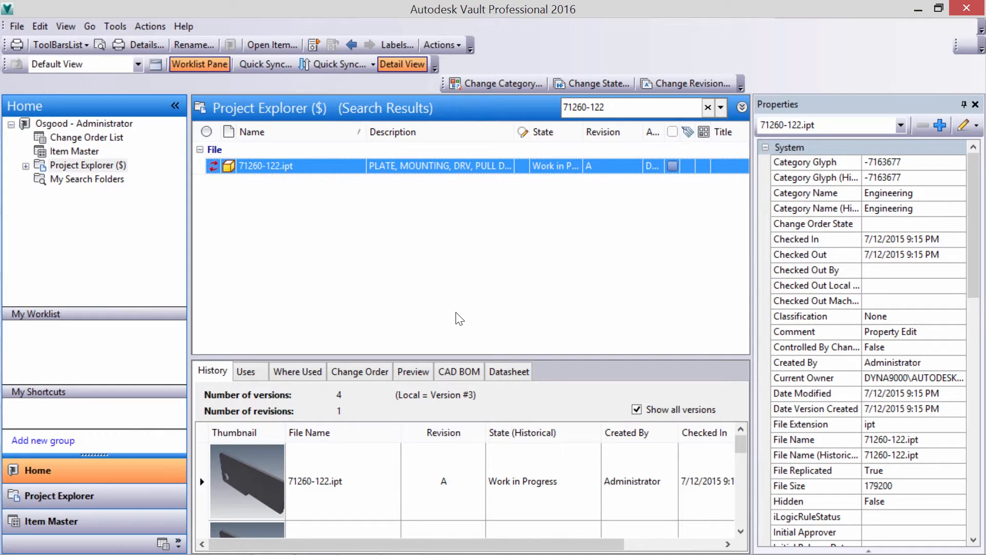
{"action": "mouse_move", "coordinate": [710, 147]}
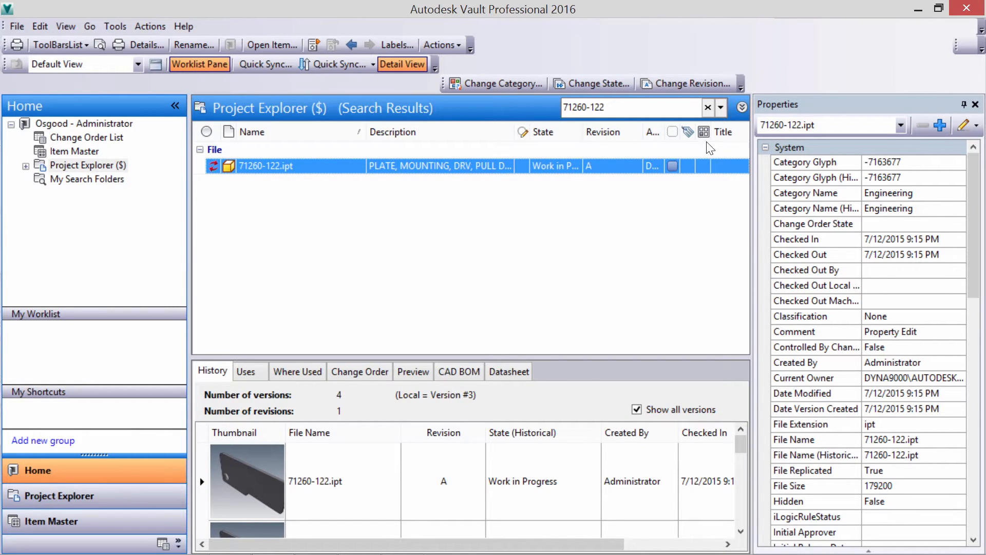
{"action": "left_click", "coordinate": [708, 107]}
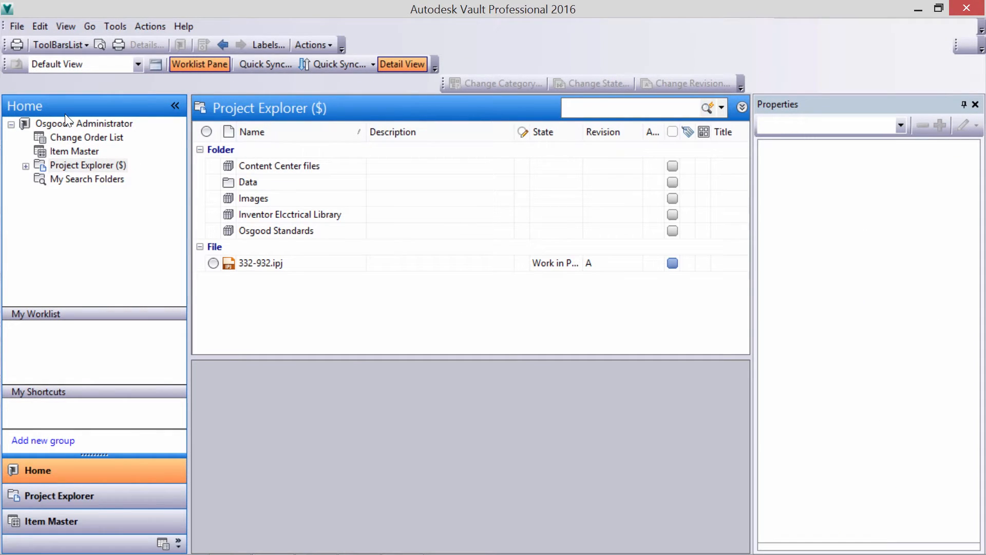
Find files with keyword PLATE, open 71260-122.ipt without checkout, then open folder 932
{"action": "left_click", "coordinate": [87, 165]}
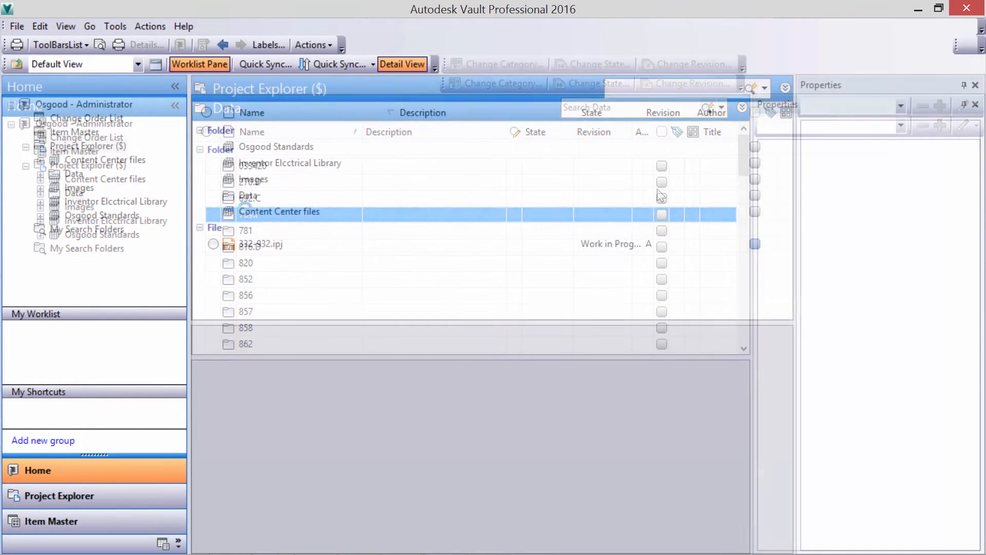
{"action": "left_click", "coordinate": [785, 89]}
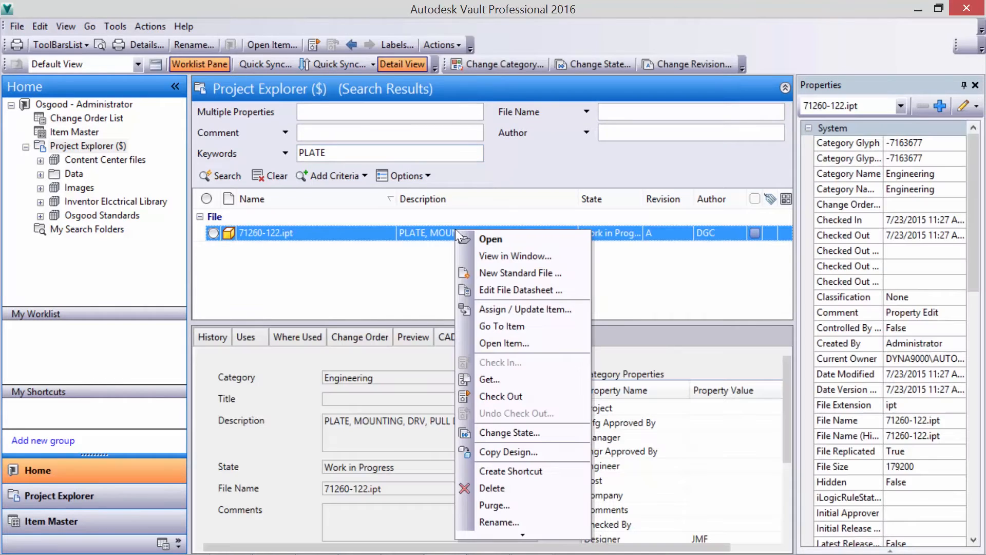
{"action": "left_click", "coordinate": [490, 239]}
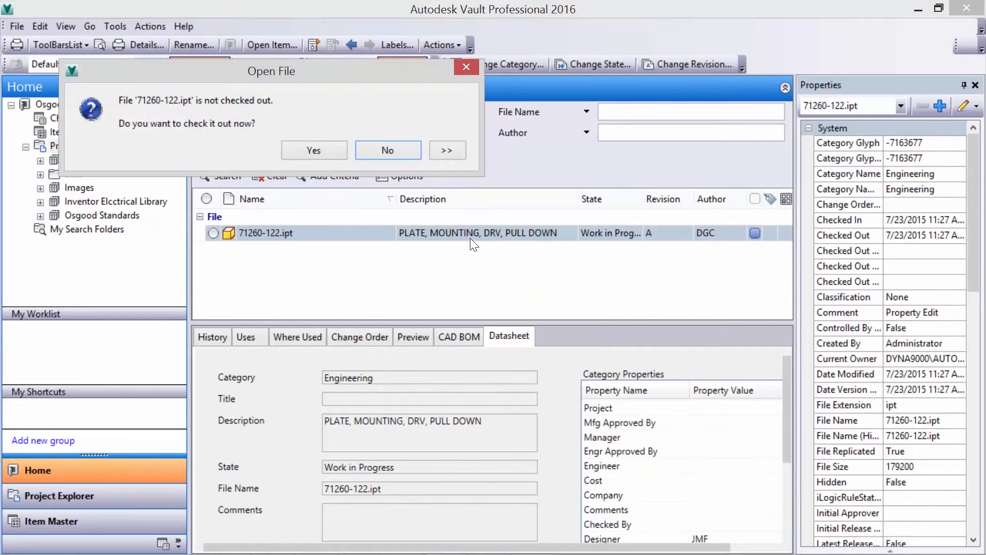
{"action": "left_click", "coordinate": [387, 149]}
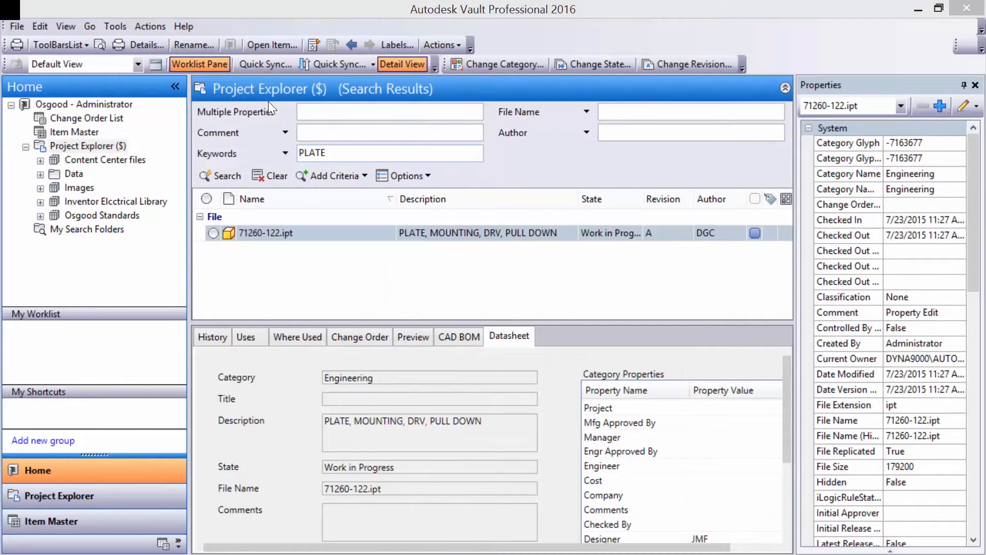
{"action": "double_click", "coordinate": [266, 233]}
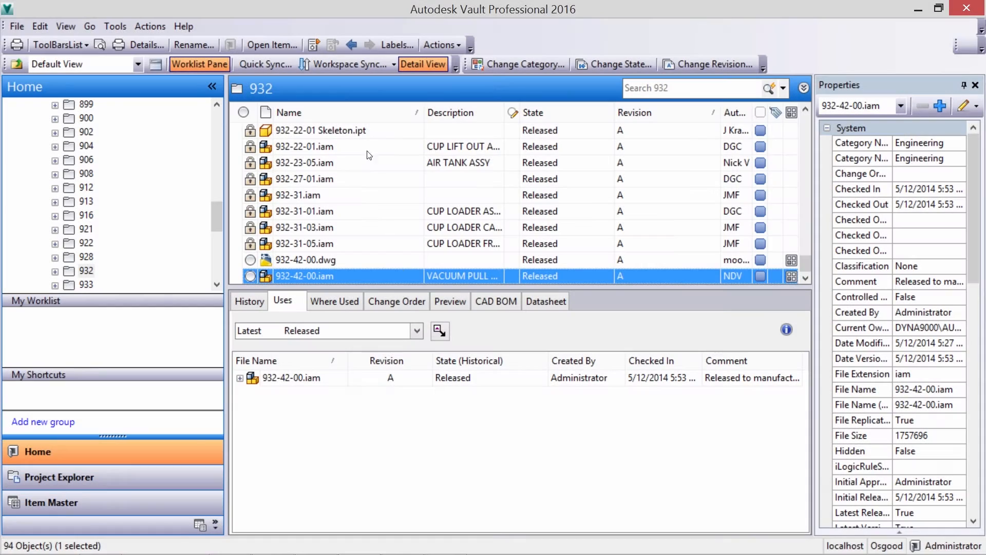
Add the Thumbnail field to folder 932's file list through Customize View
{"action": "right_click", "coordinate": [289, 113]}
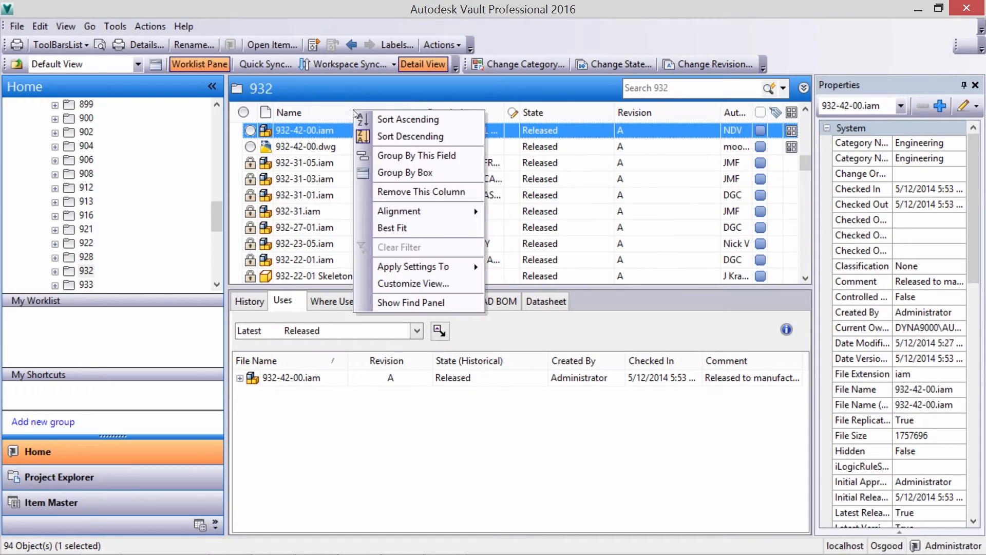
{"action": "left_click", "coordinate": [413, 284]}
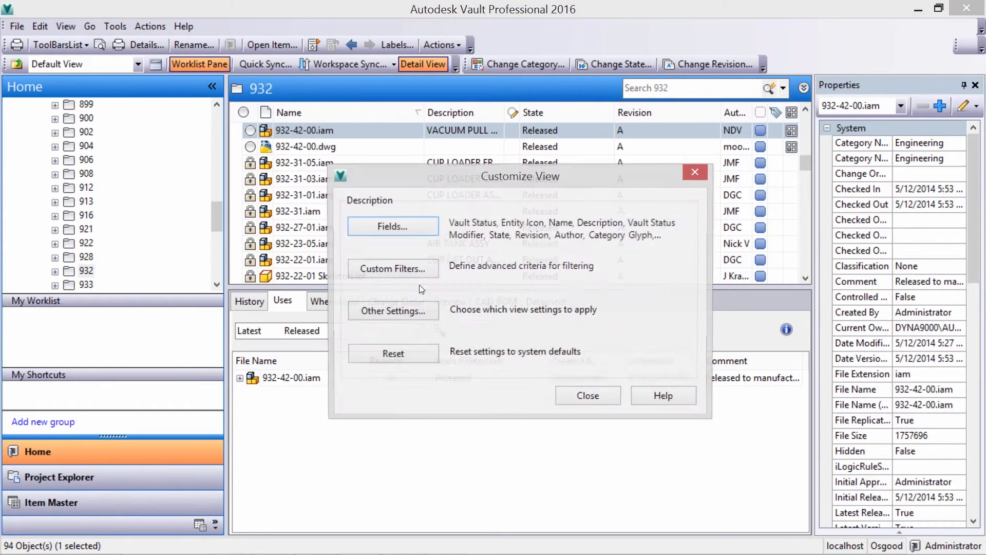
{"action": "left_click", "coordinate": [392, 227]}
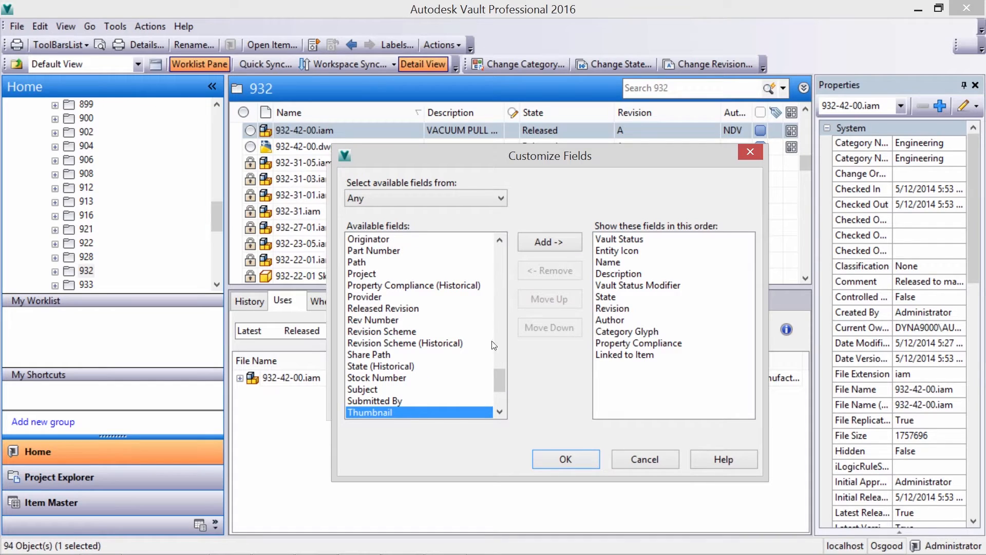
{"action": "left_click", "coordinate": [564, 459]}
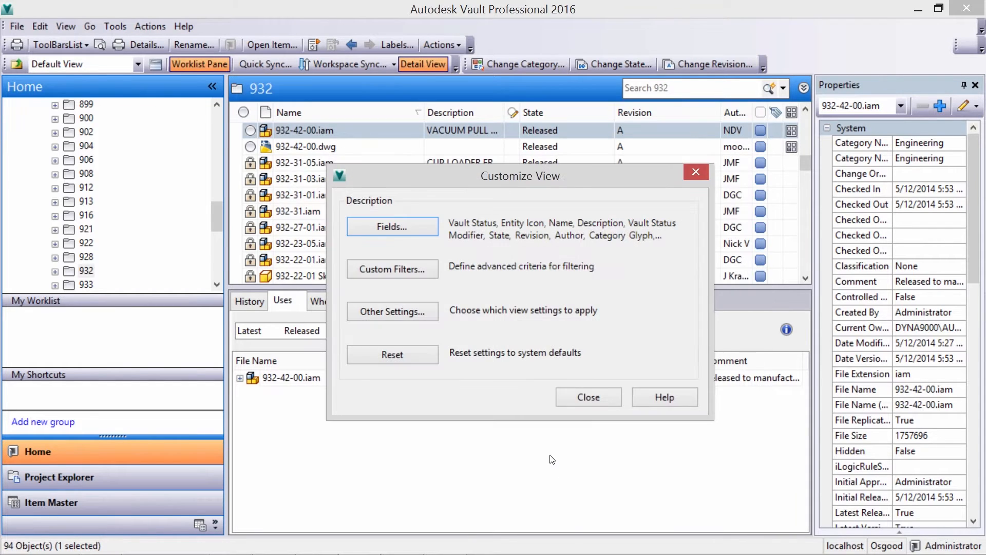
{"action": "left_click", "coordinate": [588, 397]}
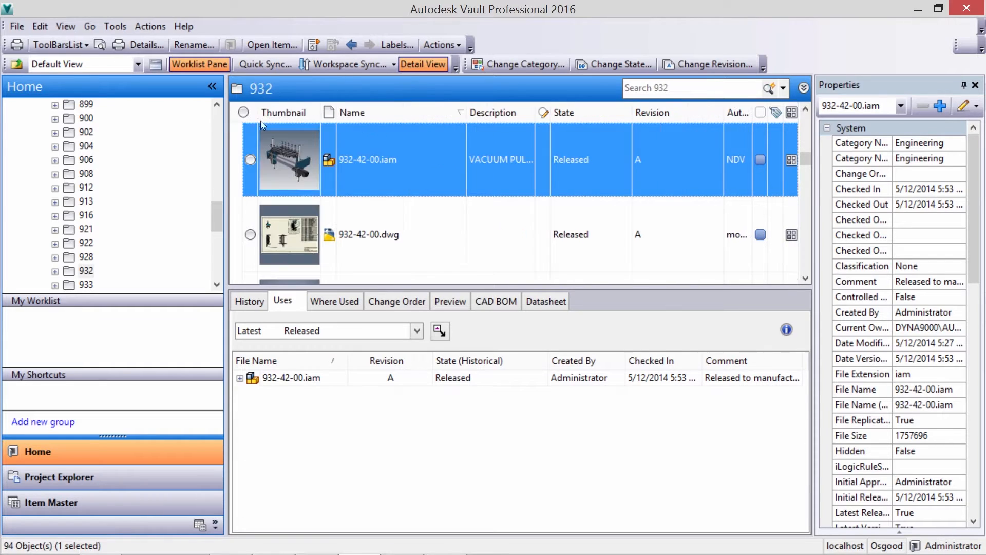
Review 932-42-00.iam's history, used files, change orders, 3D preview and CAD BOM
{"action": "left_click", "coordinate": [249, 301]}
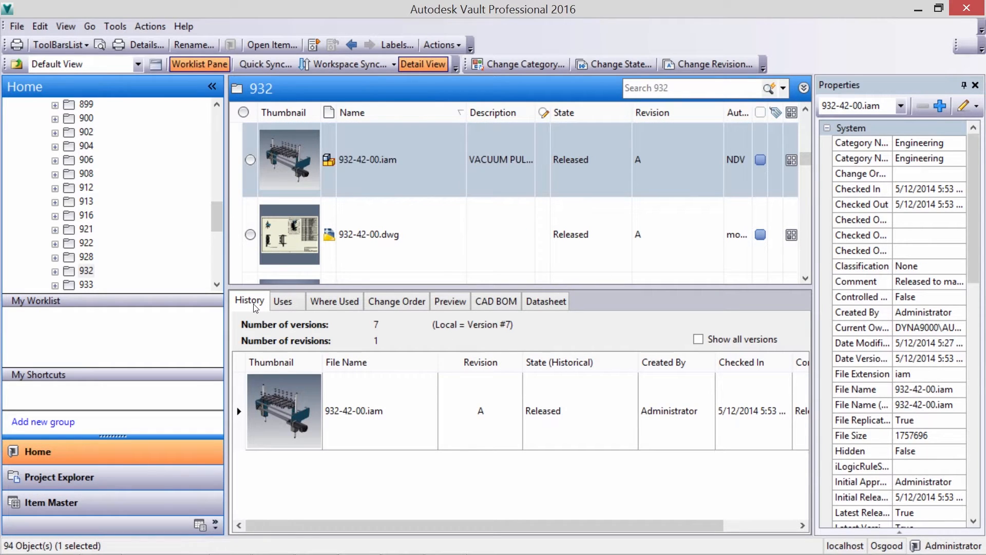
{"action": "left_click", "coordinate": [283, 300]}
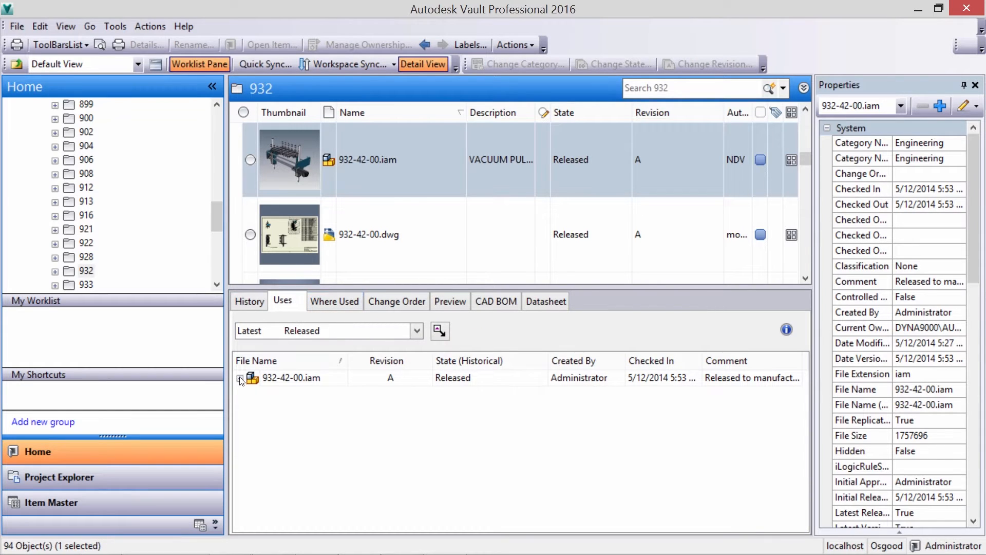
{"action": "left_click", "coordinate": [240, 378]}
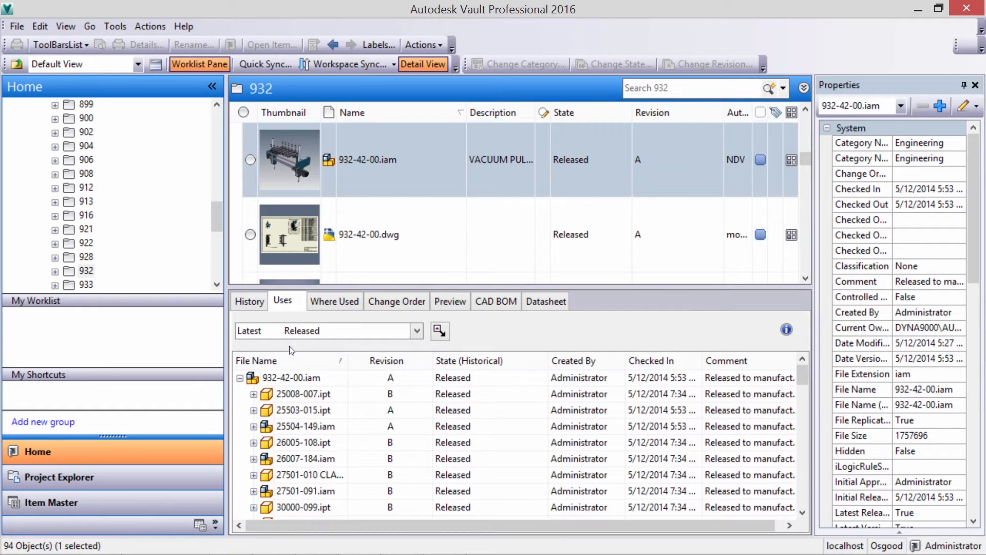
{"action": "left_click", "coordinate": [334, 301]}
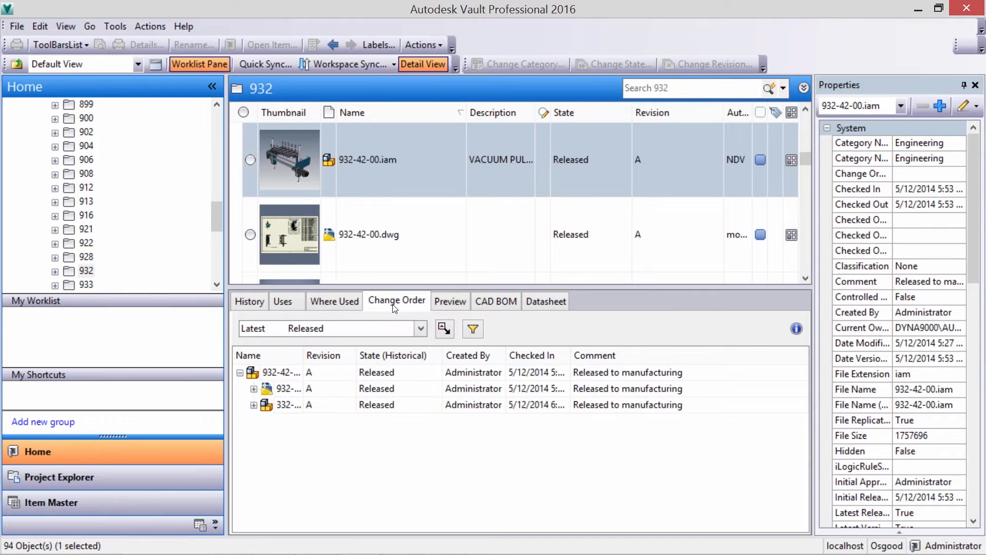
{"action": "left_click", "coordinate": [449, 301]}
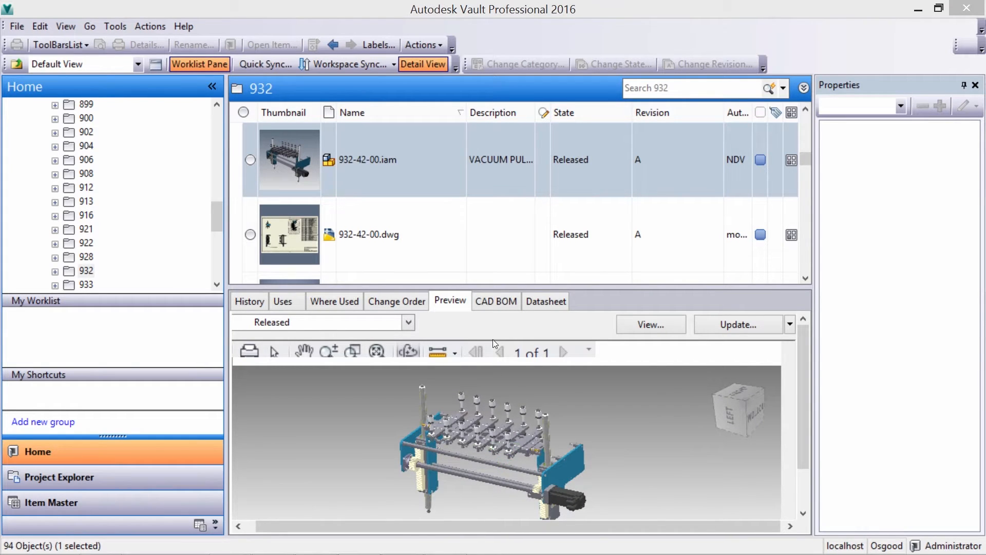
{"action": "left_click", "coordinate": [496, 300]}
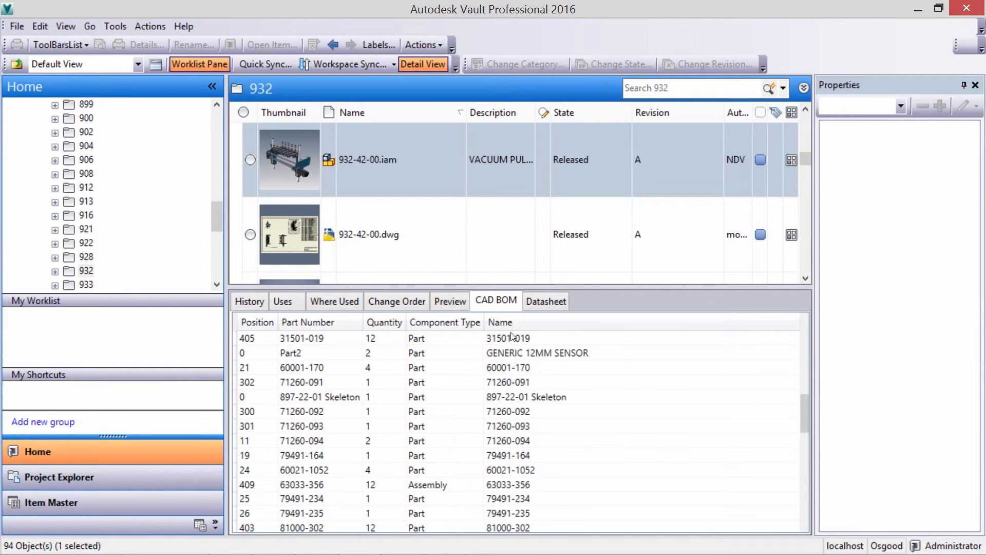
Return to the version history and add a 932-42-00.iam shortcut to My Shortcuts
{"action": "left_click", "coordinate": [546, 300]}
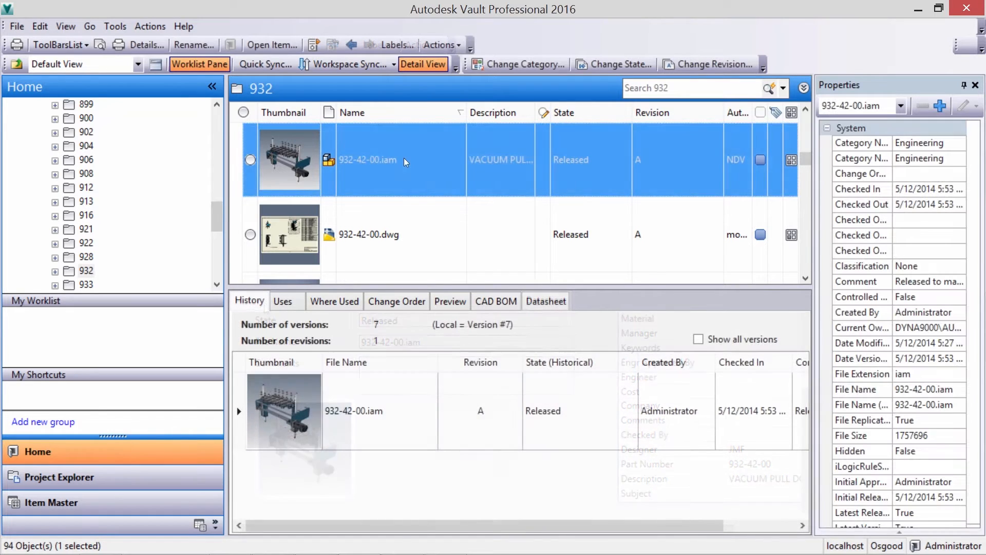
{"action": "right_click", "coordinate": [368, 159]}
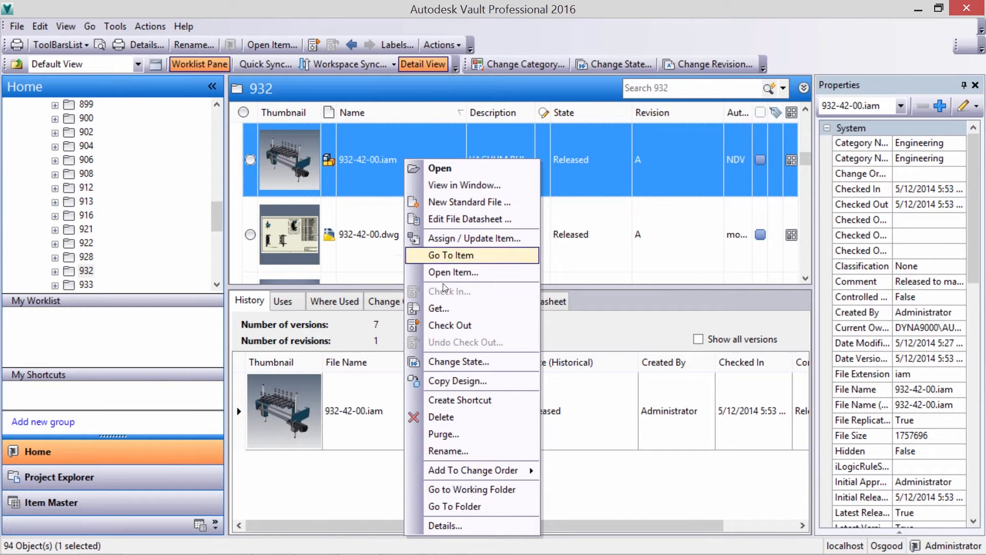
{"action": "mouse_move", "coordinate": [471, 399]}
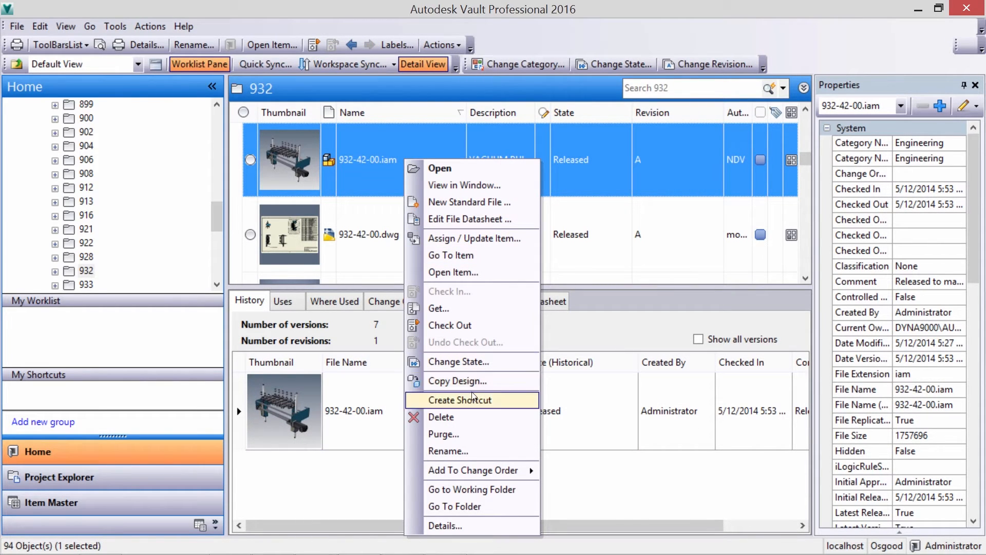
{"action": "left_click", "coordinate": [462, 400]}
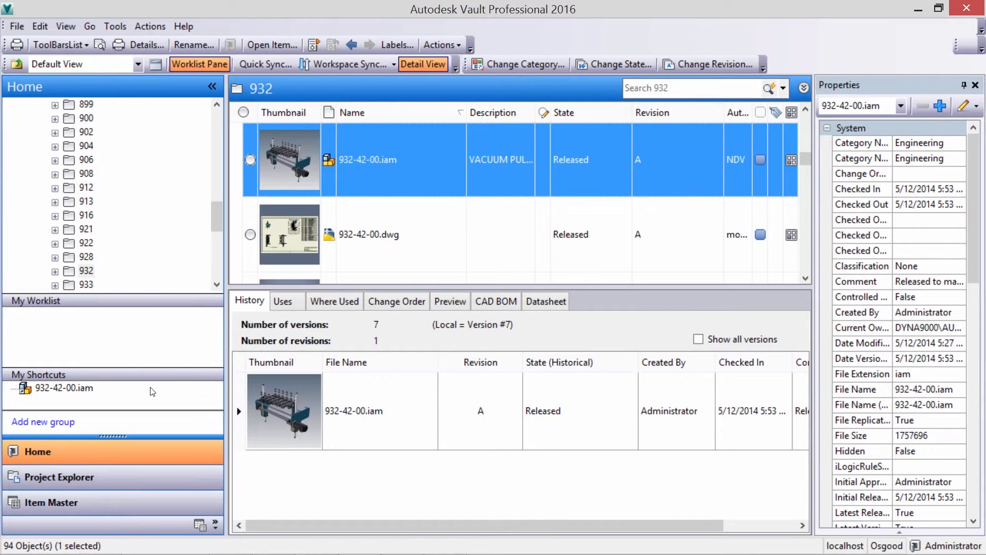
Add the desktop's Osgood Extras folder to the vault, confirming all 36 files
{"action": "left_click", "coordinate": [60, 476]}
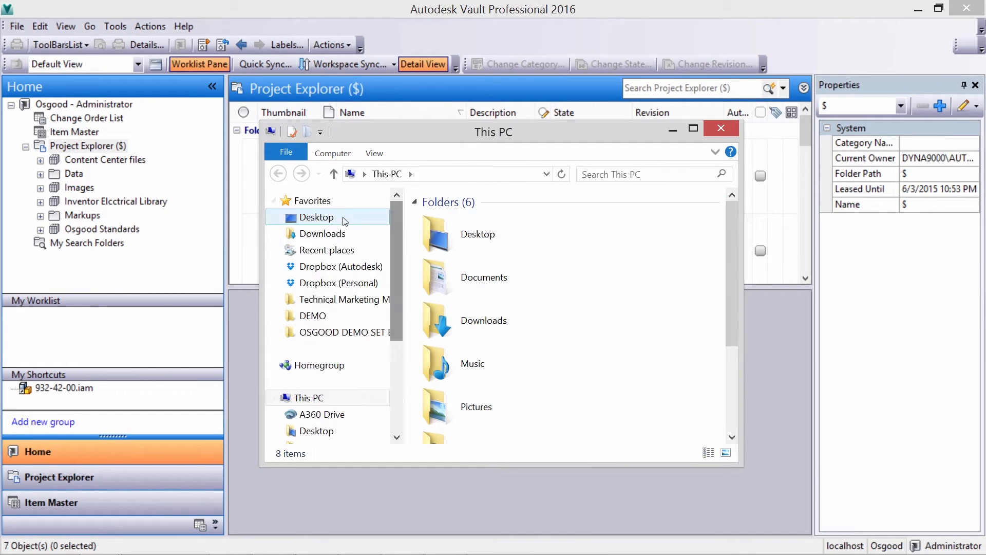
{"action": "left_click", "coordinate": [317, 217]}
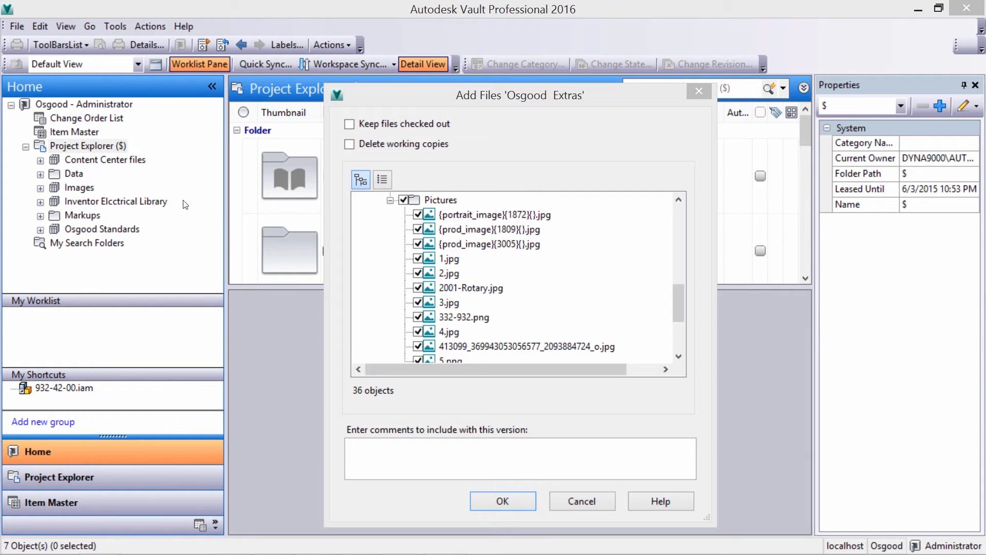
{"action": "left_click", "coordinate": [502, 501]}
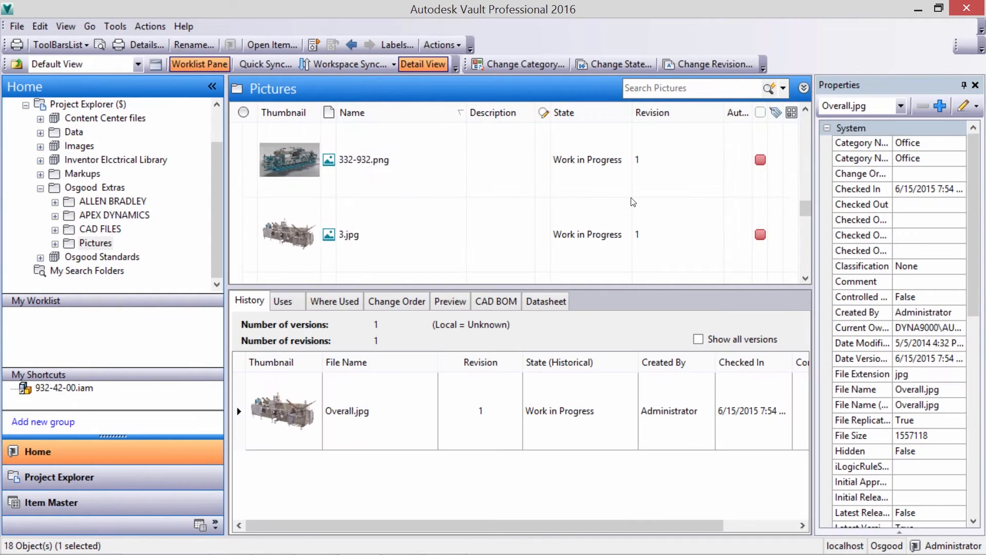
Browse the CAD FILES and ALLEN BRADLEY folders and open the servo motor PDF
{"action": "left_click", "coordinate": [101, 229]}
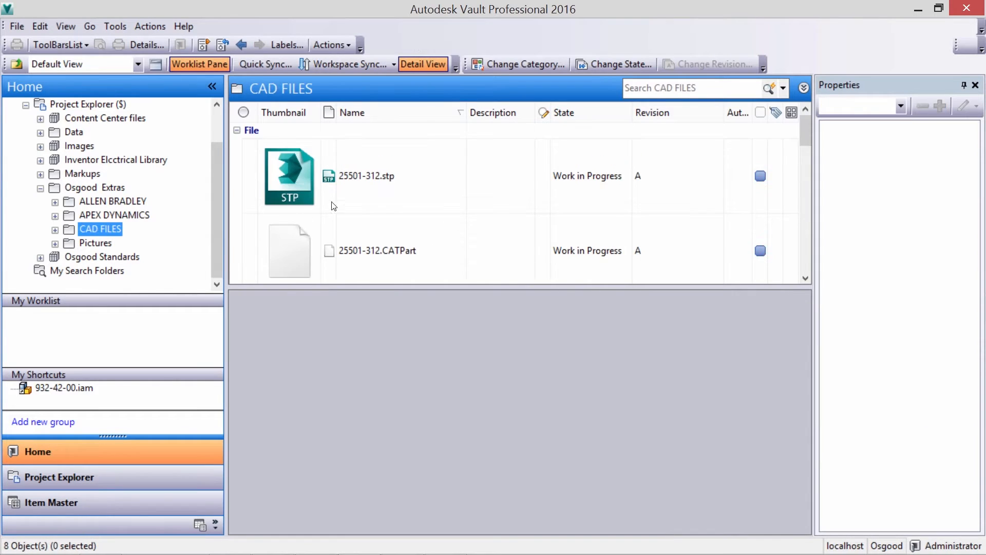
{"action": "left_click", "coordinate": [114, 201]}
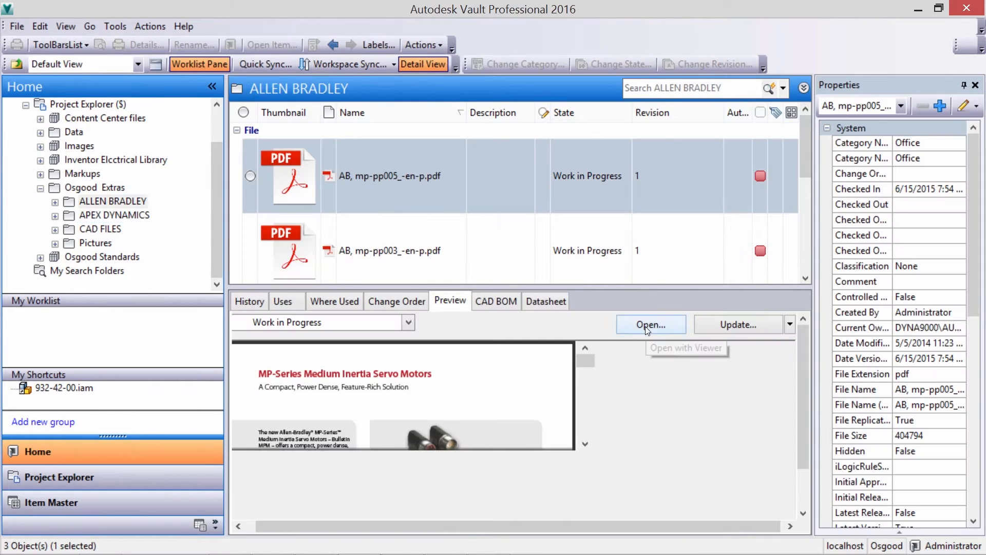
{"action": "left_click", "coordinate": [650, 324]}
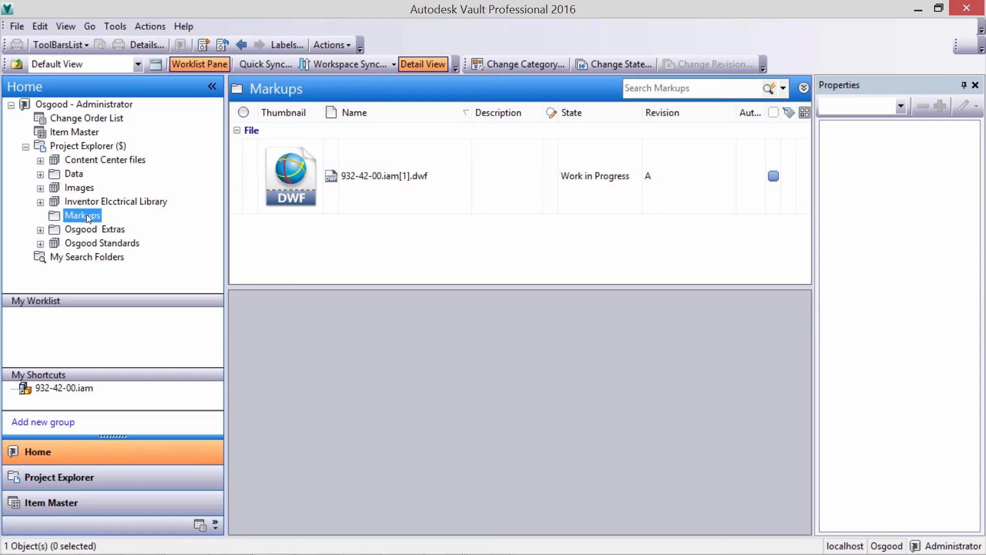
{"action": "right_click", "coordinate": [384, 176]}
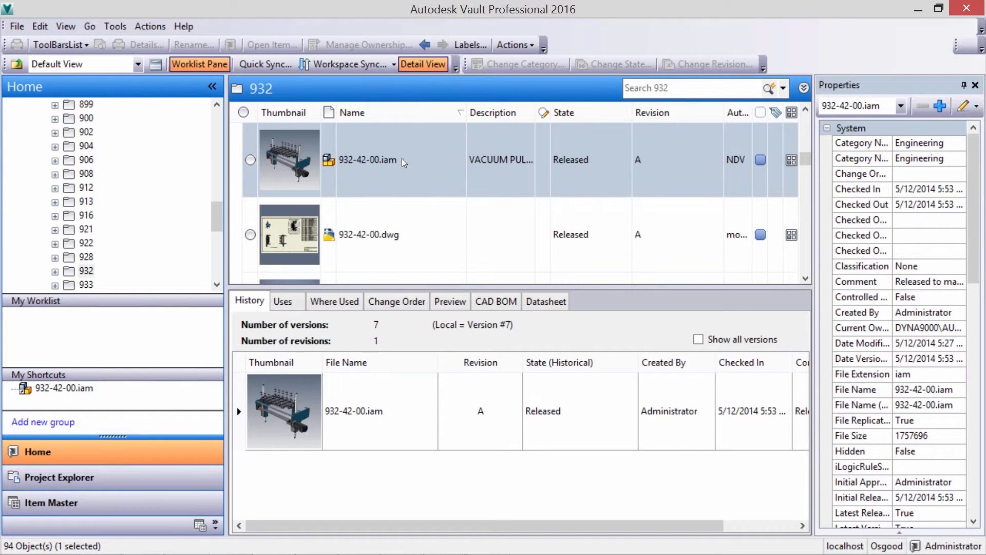
Attach 932-42-00.iam to the existing change order ECO-000003
{"action": "right_click", "coordinate": [368, 160]}
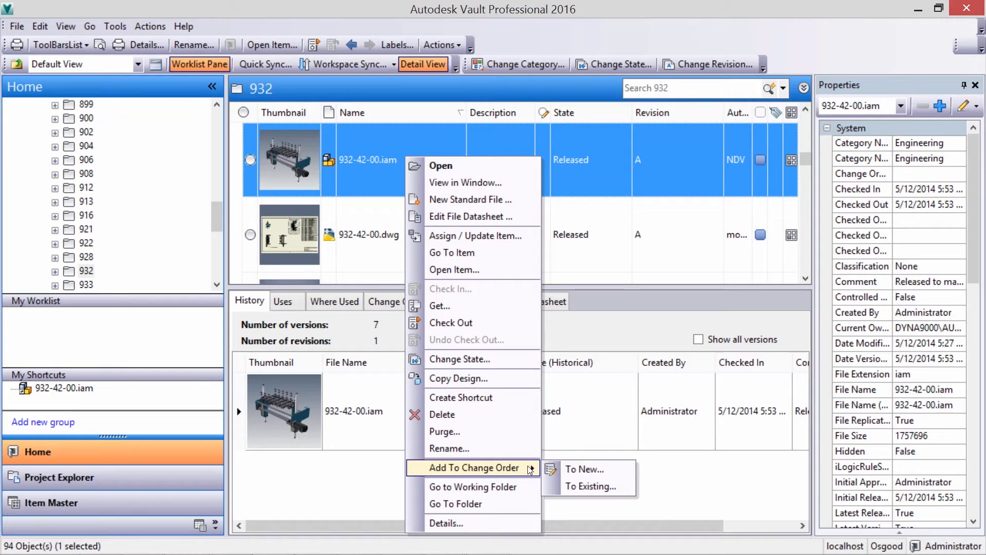
{"action": "left_click", "coordinate": [586, 486]}
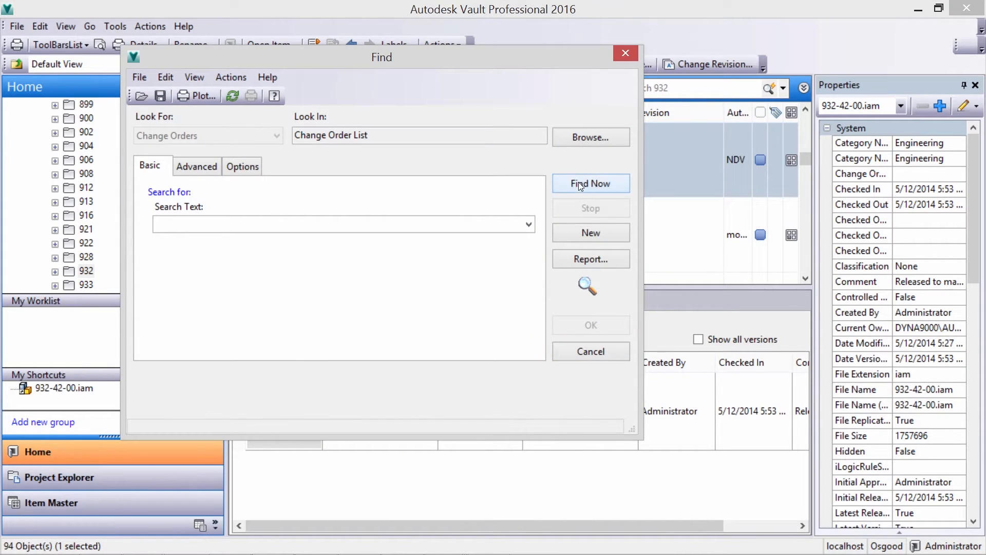
{"action": "left_click", "coordinate": [591, 183]}
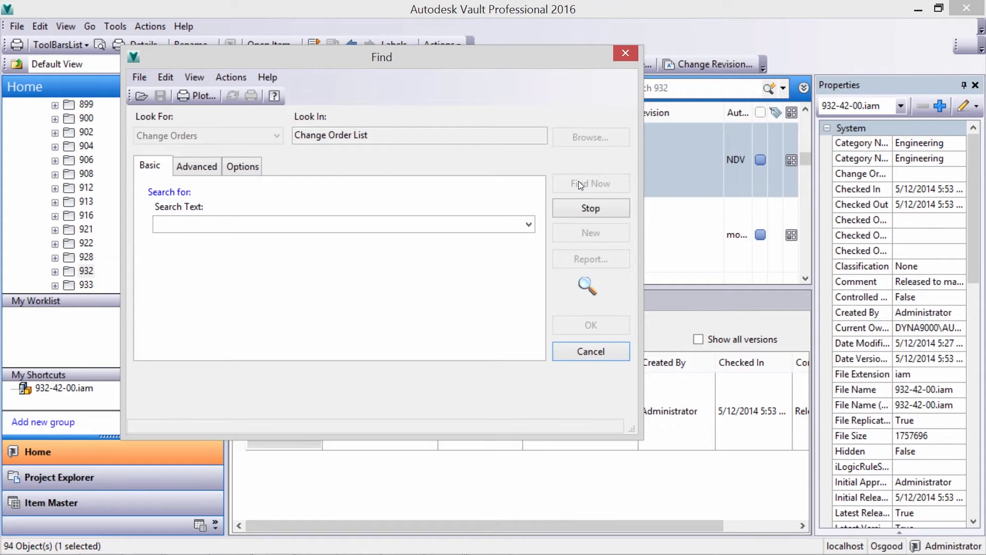
{"action": "left_click", "coordinate": [590, 183]}
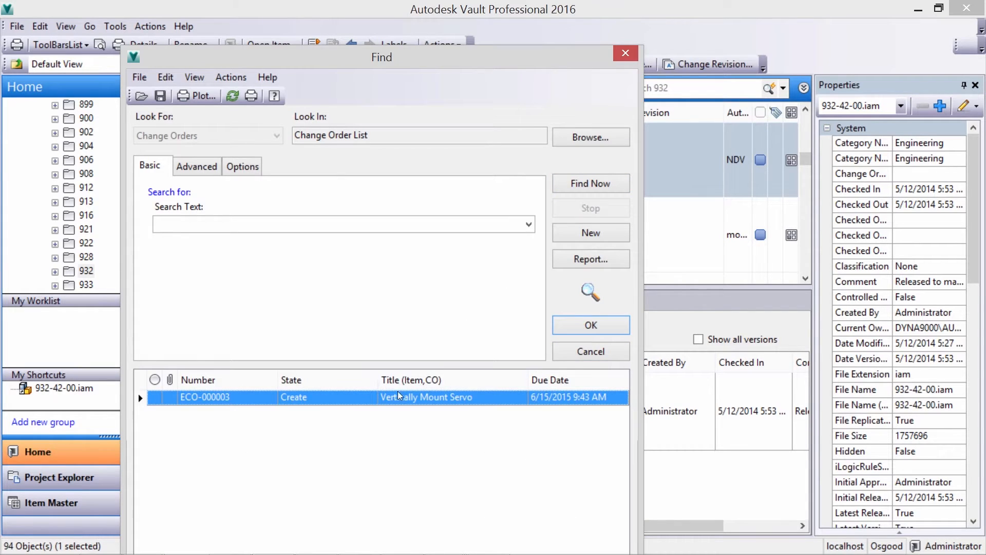
{"action": "mouse_move", "coordinate": [323, 400]}
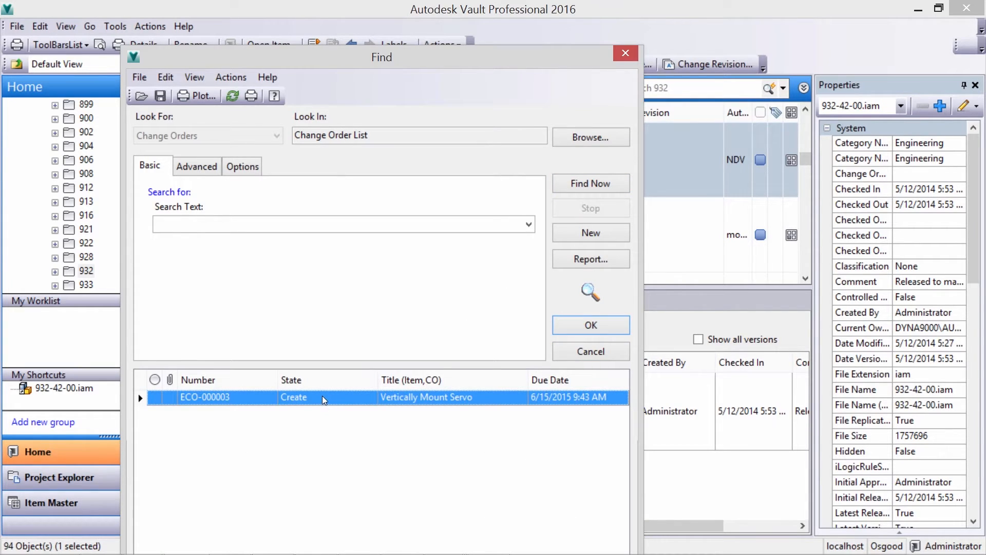
{"action": "left_click", "coordinate": [589, 325]}
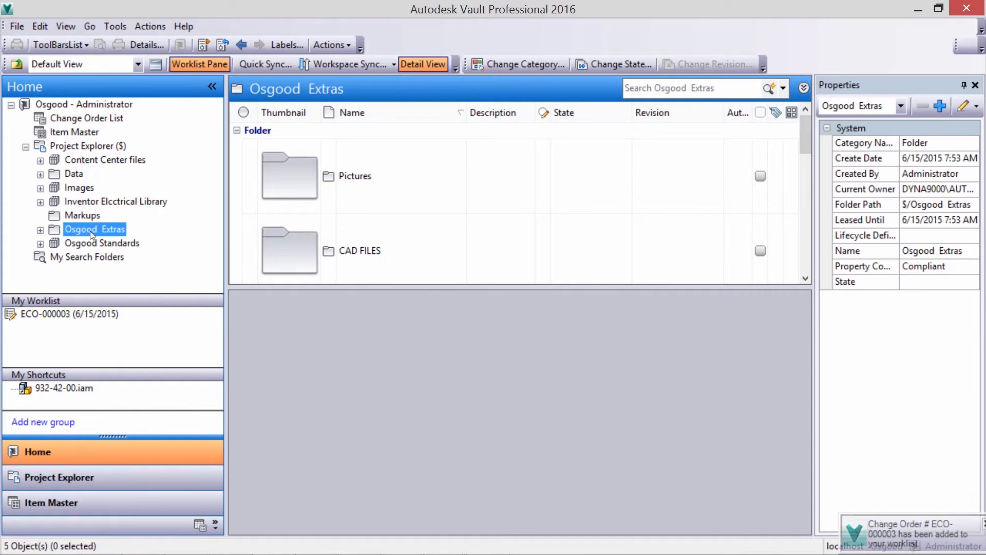
Check out AB for 332-932.xlsx and check it in with comment 'See highlighted spreadsheet for purchasing instructions.'
{"action": "scroll", "scroll_direction": "down", "scroll_amount": 3}
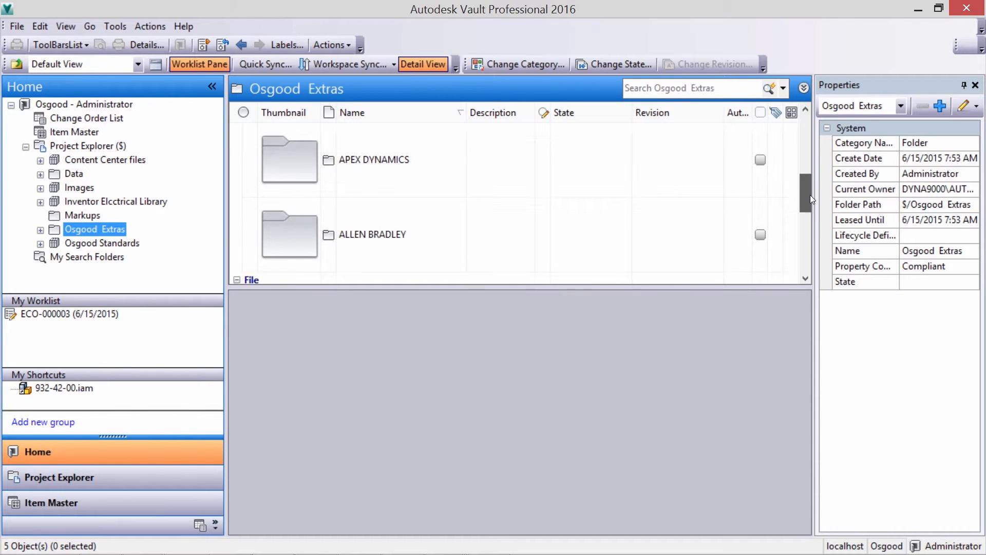
{"action": "right_click", "coordinate": [378, 176]}
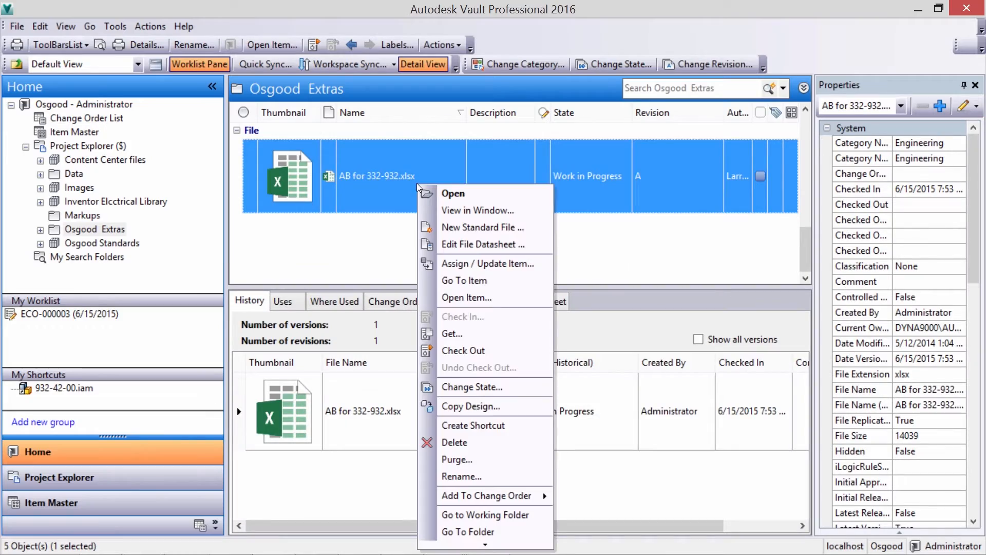
{"action": "left_click", "coordinate": [453, 193]}
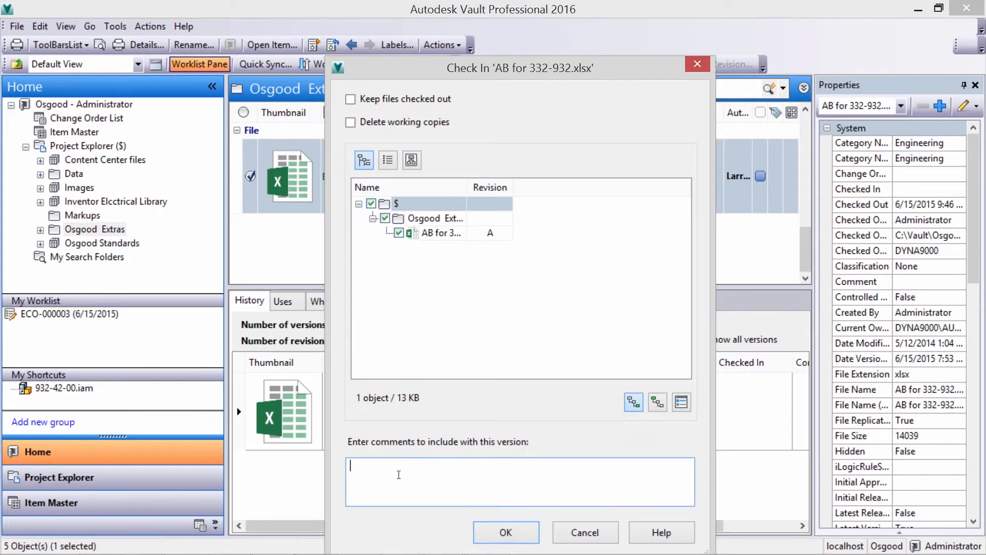
{"action": "type", "text": "See highlighted spreadsheet for purchasing instructions."}
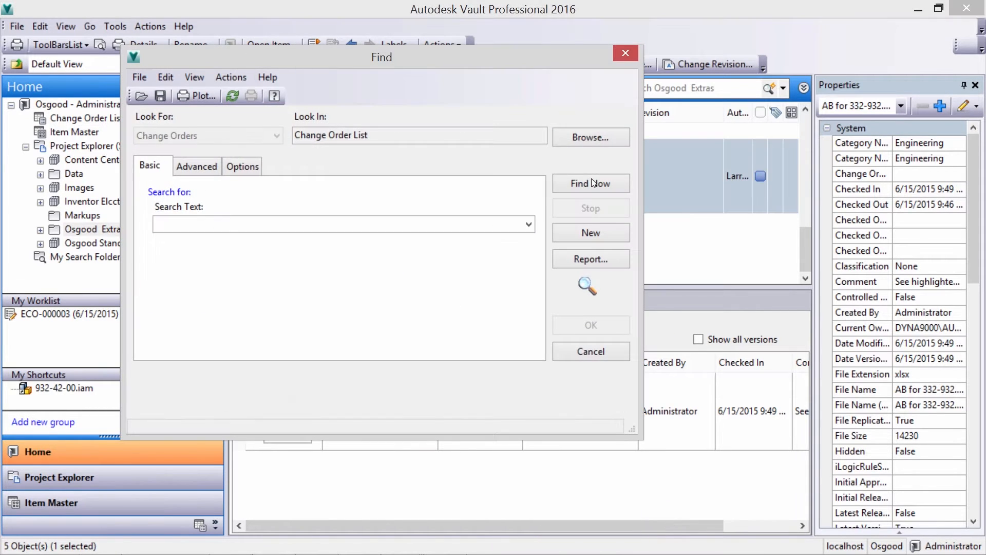
Add AB for 332-932.xlsx to ECO-000003, then open it from the change order's Files list
{"action": "left_click", "coordinate": [589, 183]}
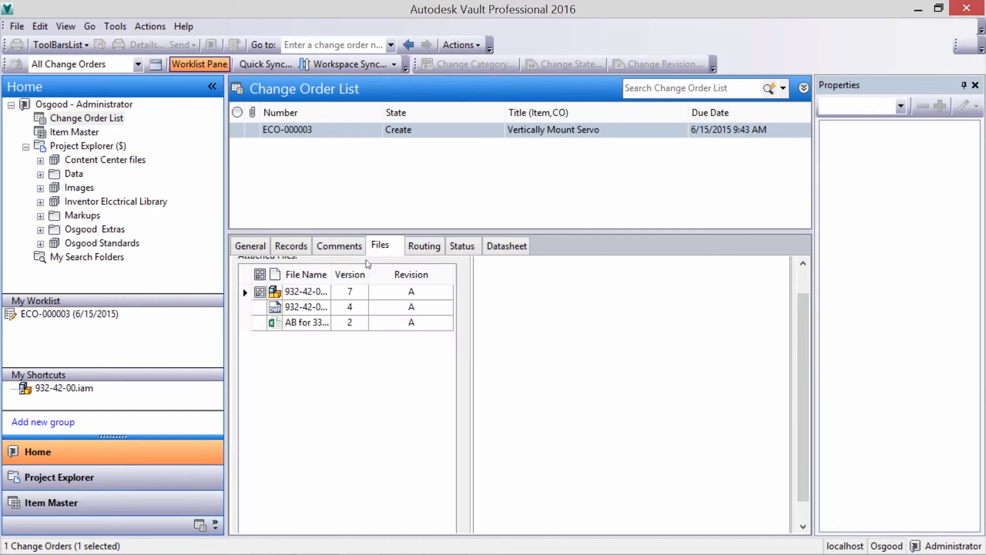
{"action": "left_click", "coordinate": [306, 315]}
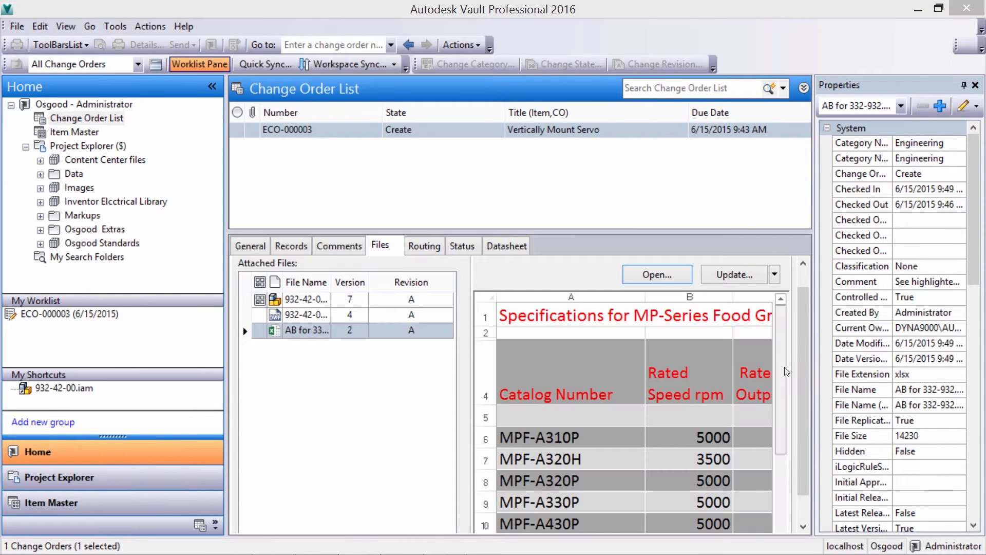
{"action": "scroll", "scroll_direction": "down", "scroll_amount": 3}
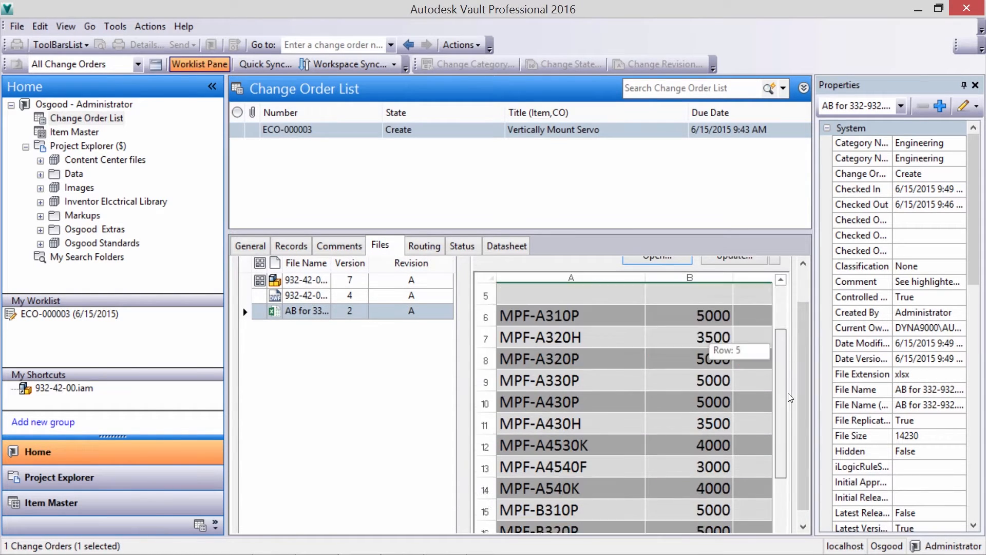
{"action": "left_click", "coordinate": [656, 297]}
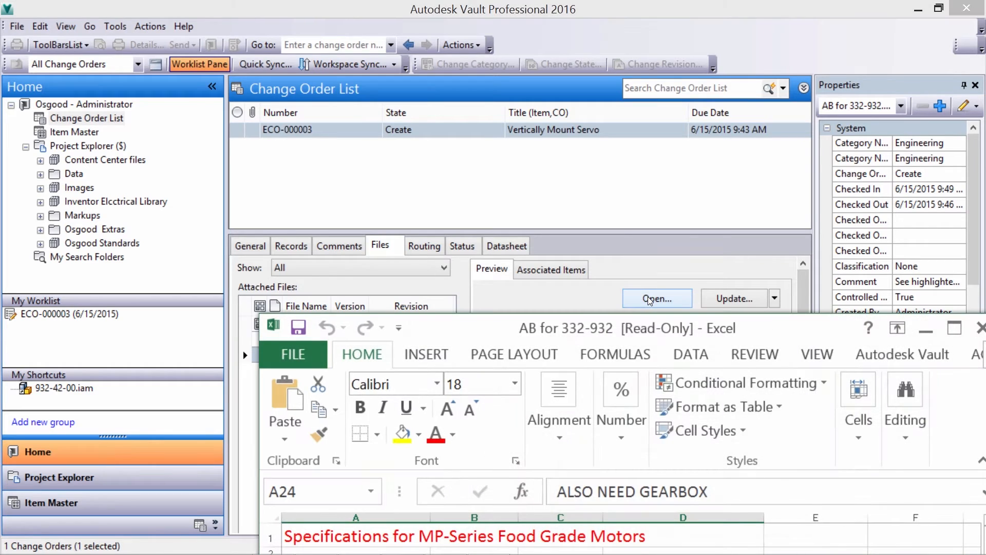
{"action": "left_click", "coordinate": [955, 328]}
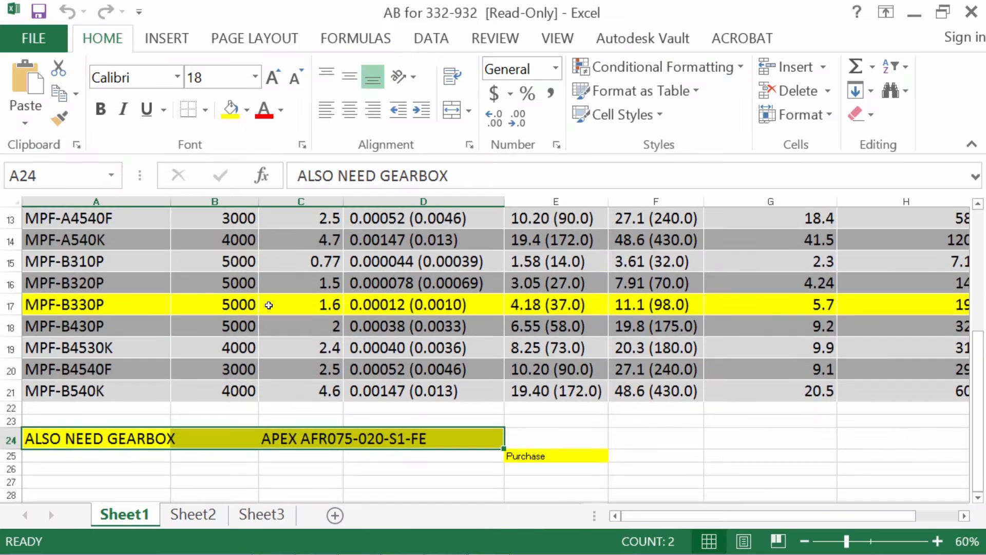
{"action": "mouse_move", "coordinate": [684, 431]}
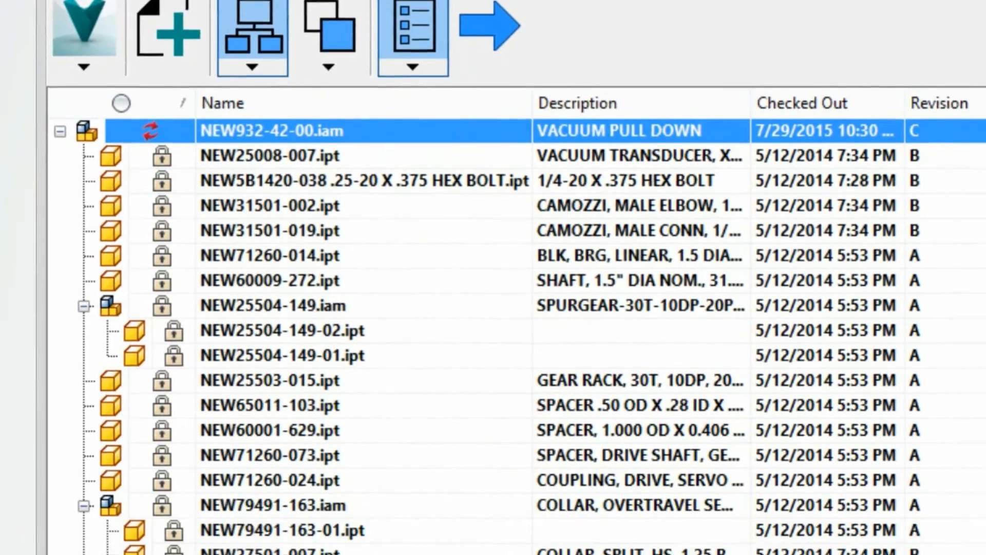
Review the Copy Design example, selecting mounting plate 71260-121 for replacement
{"action": "scroll", "scroll_direction": "down", "scroll_amount": 3}
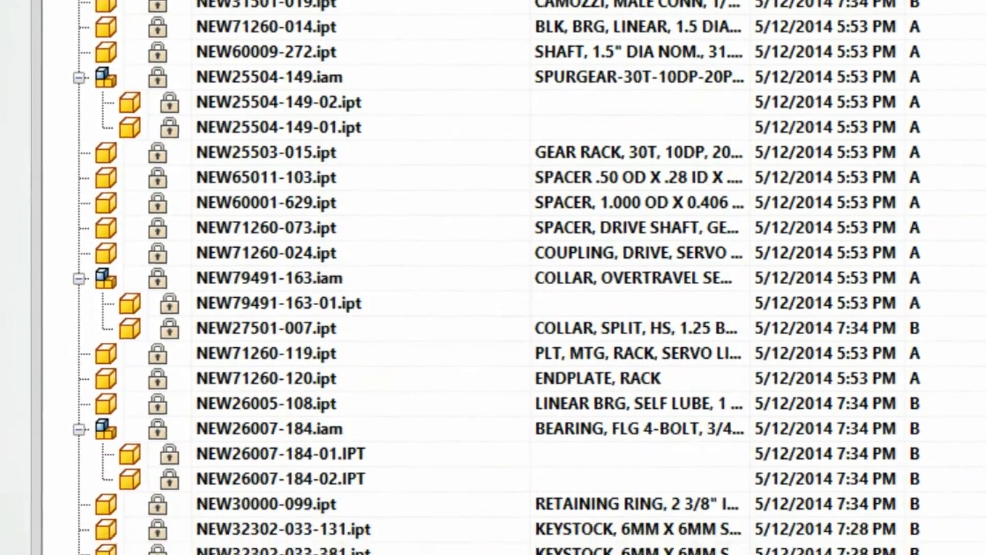
{"action": "scroll", "scroll_direction": "down", "scroll_amount": 3}
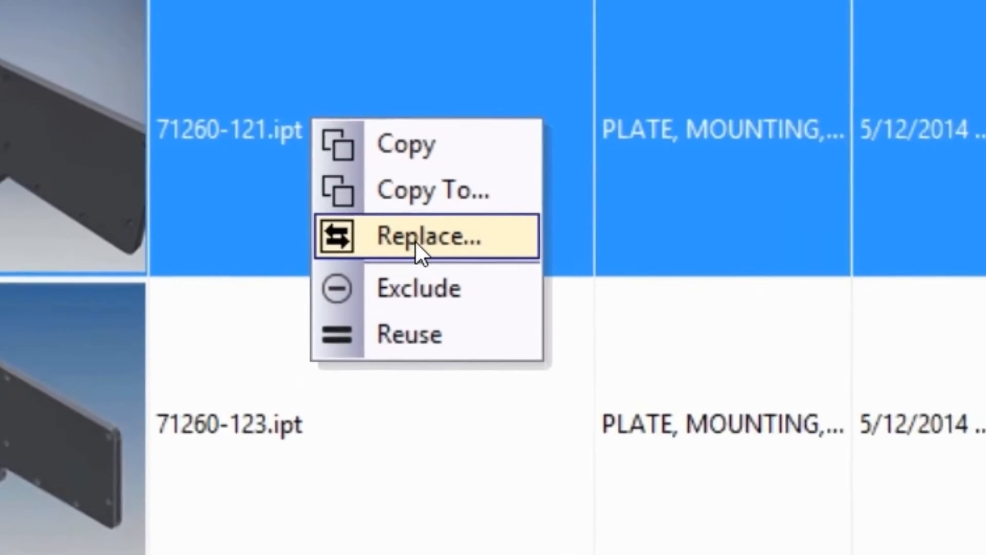
{"action": "left_click", "coordinate": [422, 236]}
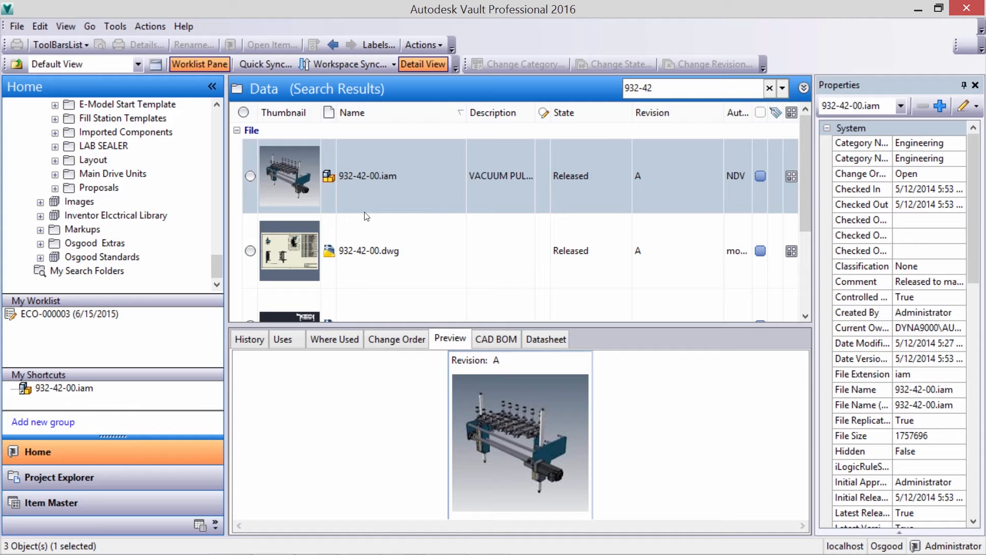
Start Copy Design on 932-42-00.iam, choose grid columns, and open the vault location selector
{"action": "right_click", "coordinate": [367, 176]}
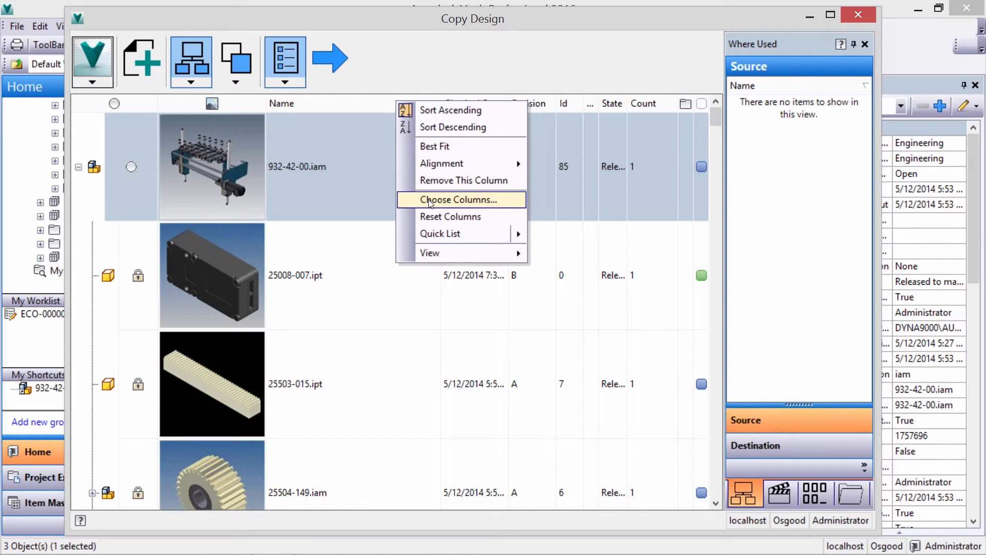
{"action": "left_click", "coordinate": [452, 200]}
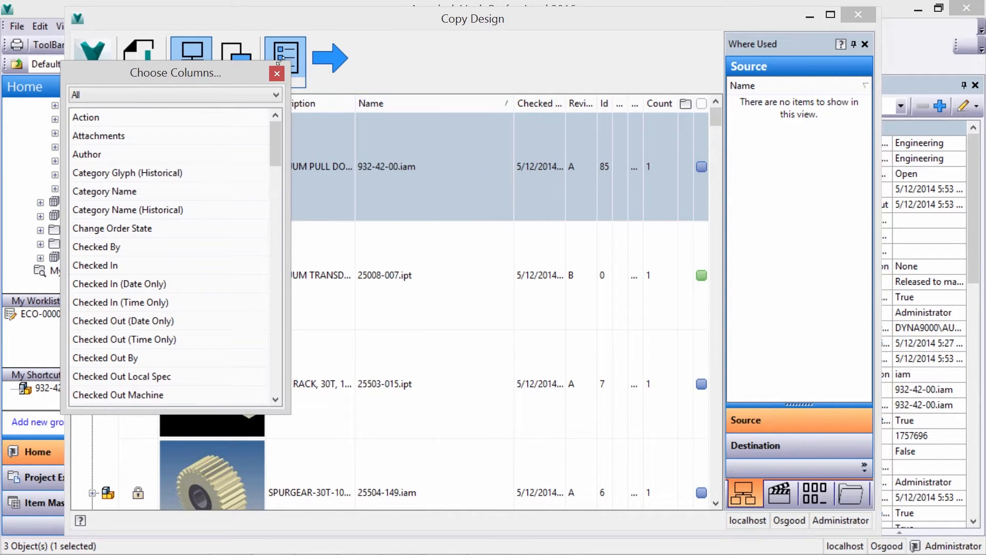
{"action": "left_click", "coordinate": [277, 73]}
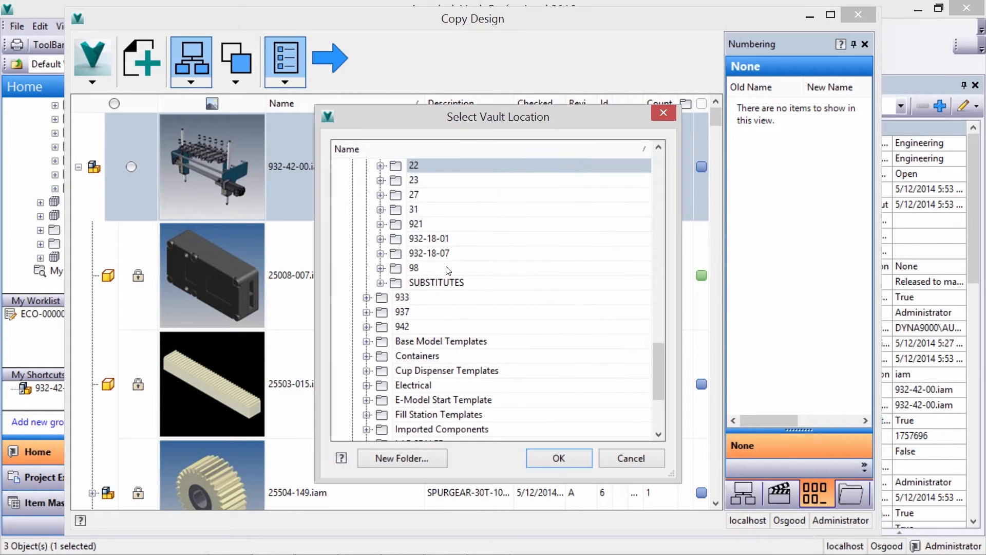
Create destination folder NEW-932-42-00 and apply the NEW prefix to copied file names
{"action": "left_click", "coordinate": [401, 458]}
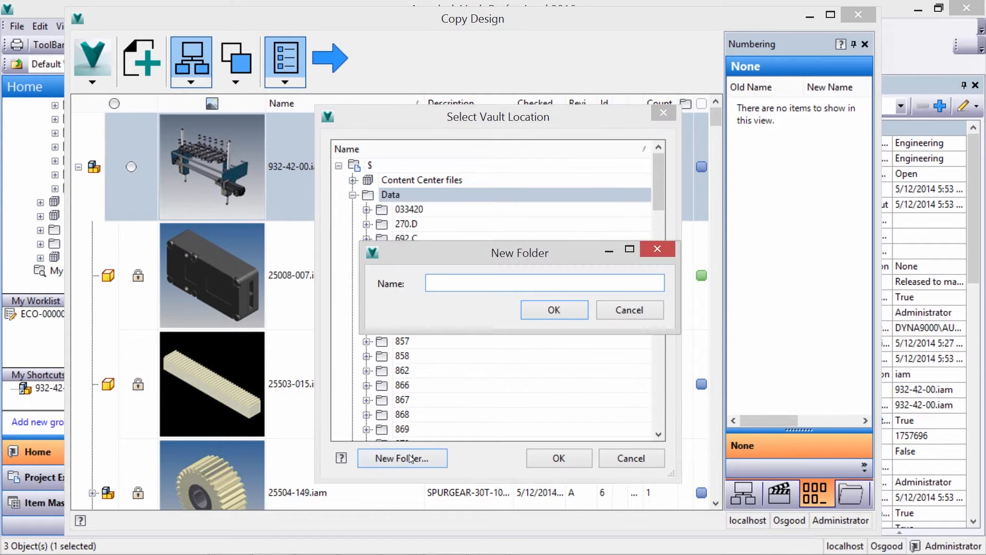
{"action": "type", "text": "NEW-932-42-00"}
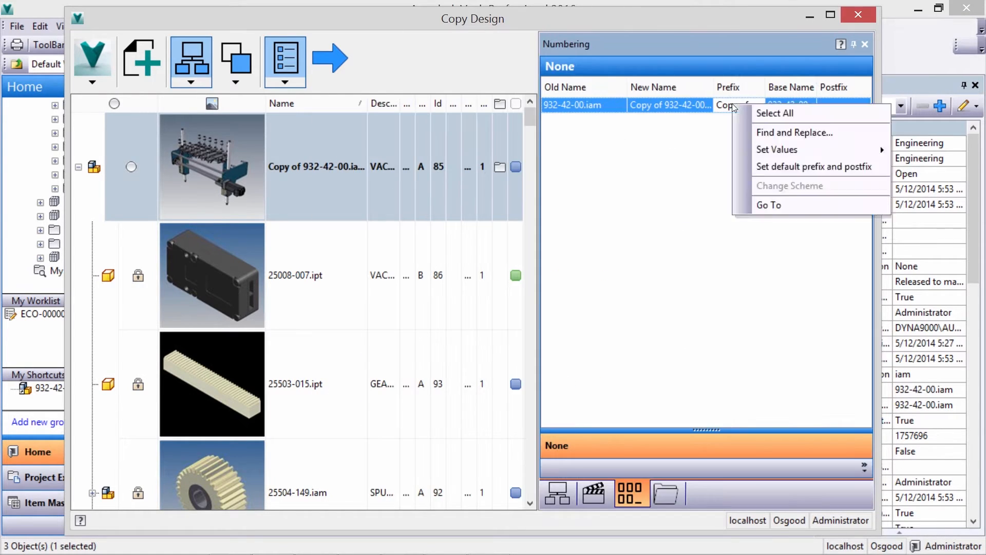
{"action": "left_click", "coordinate": [777, 149]}
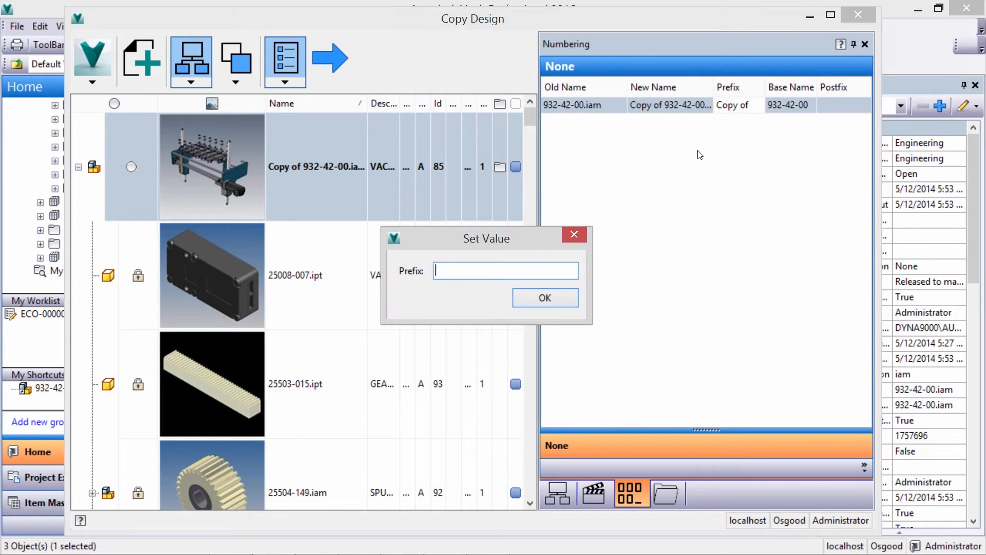
{"action": "type", "text": "NEW"}
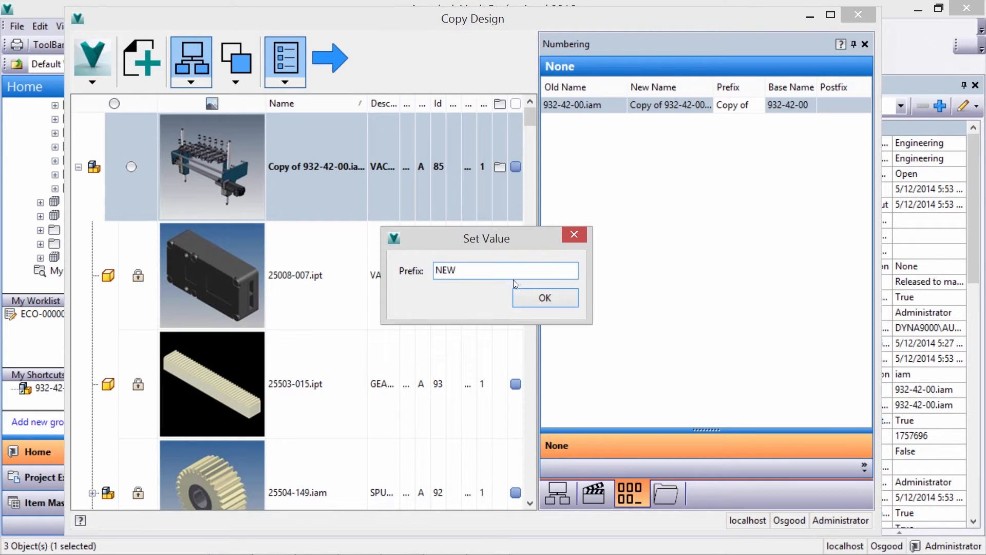
{"action": "left_click", "coordinate": [544, 297]}
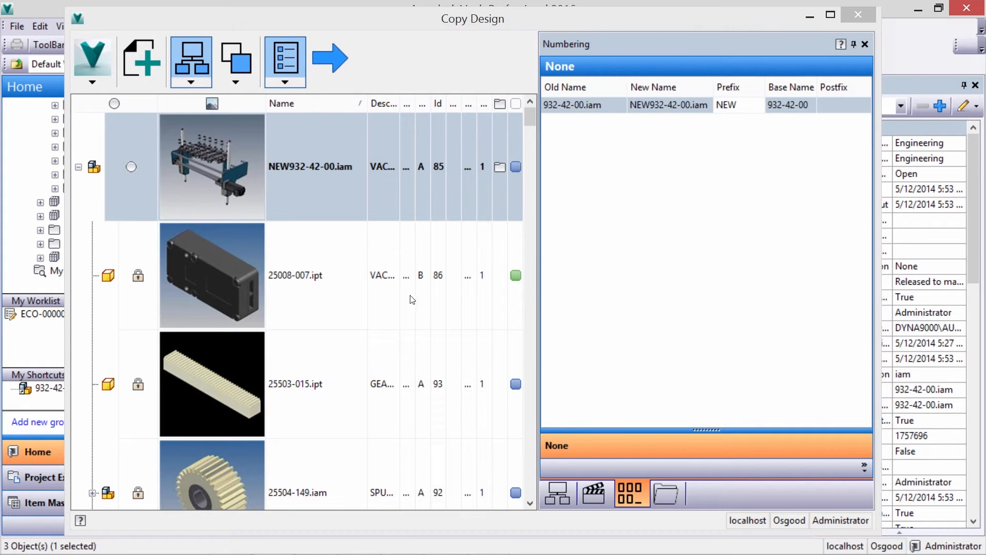
Swap part 71260-121 for 71260-122 in the copy and run the copy
{"action": "scroll", "scroll_direction": "down", "scroll_amount": 3}
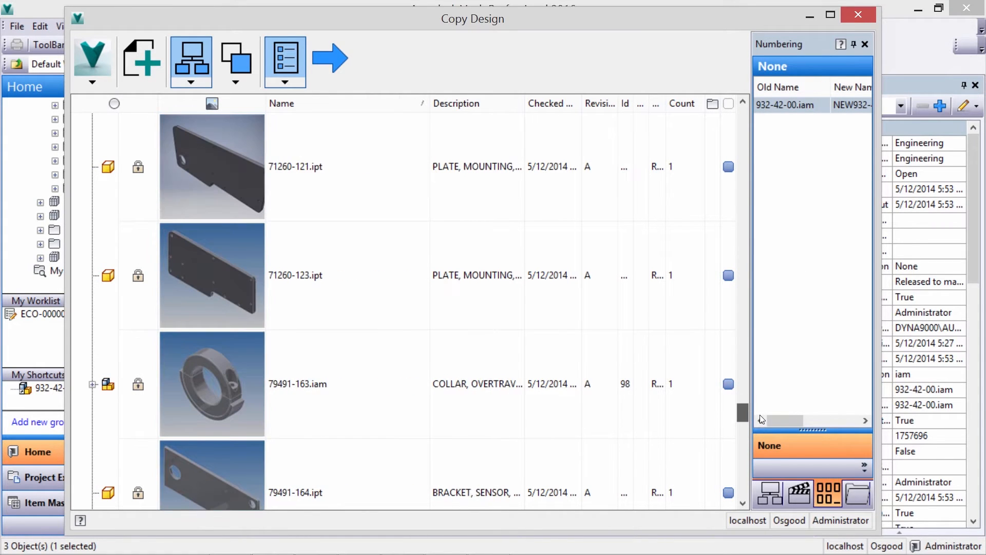
{"action": "left_click", "coordinate": [327, 166]}
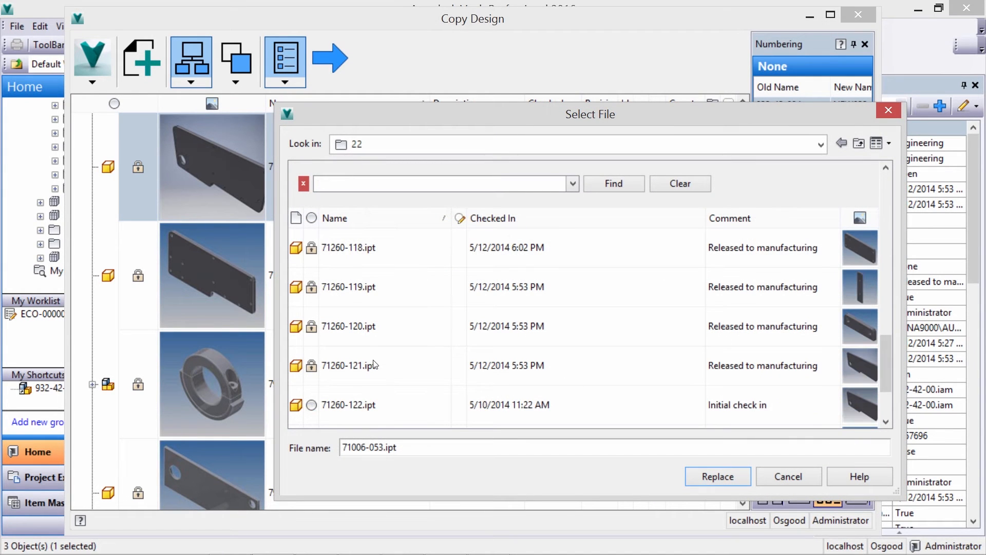
{"action": "left_click", "coordinate": [348, 405]}
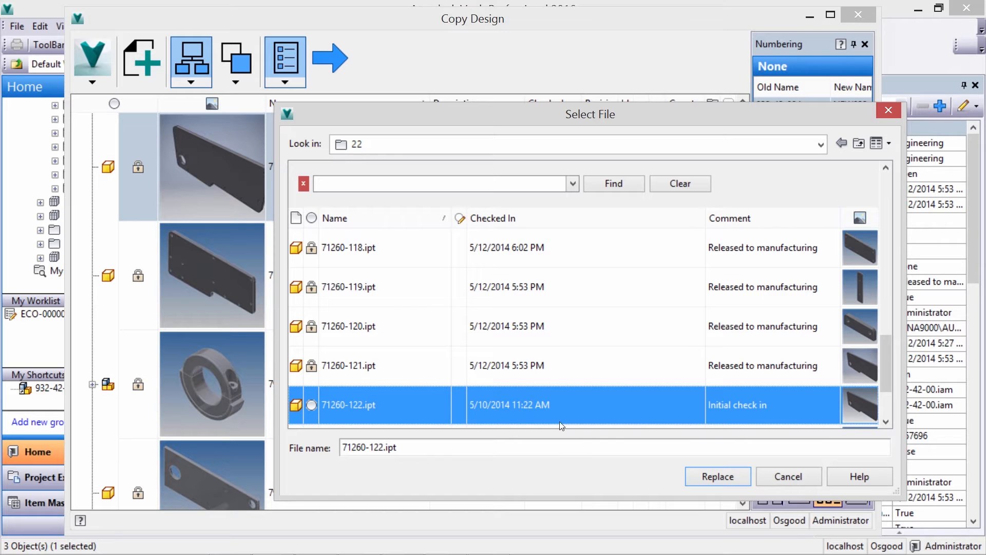
{"action": "mouse_move", "coordinate": [718, 477]}
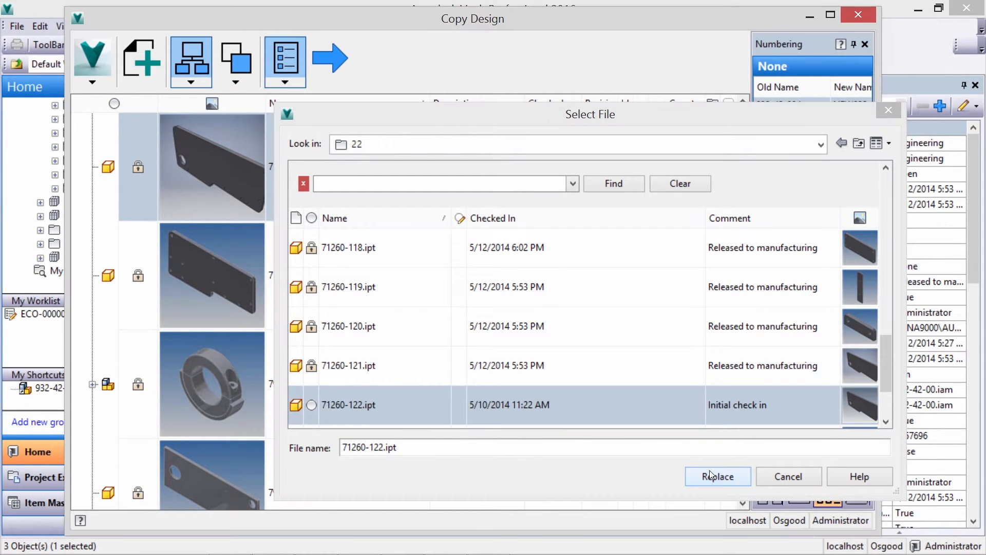
{"action": "left_click", "coordinate": [718, 477]}
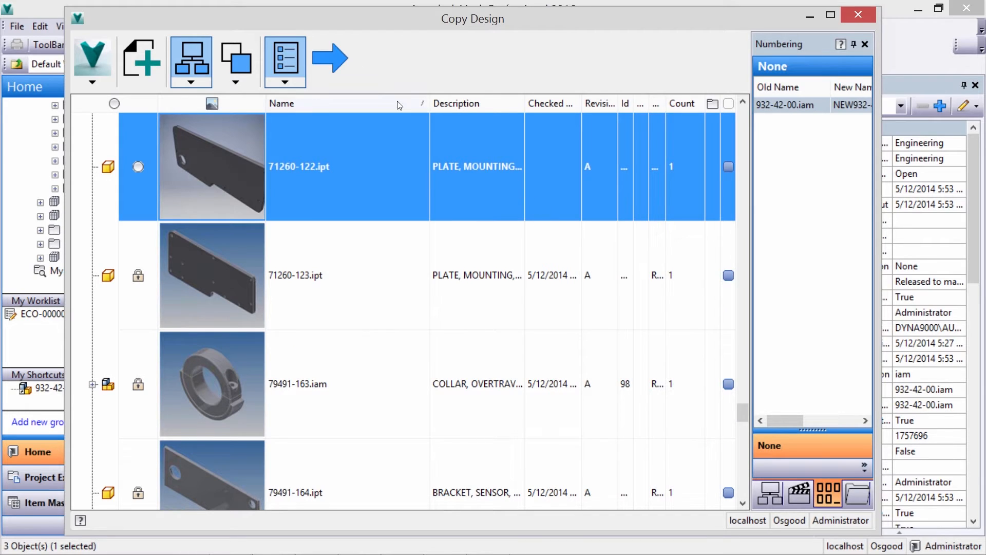
{"action": "left_click", "coordinate": [330, 61]}
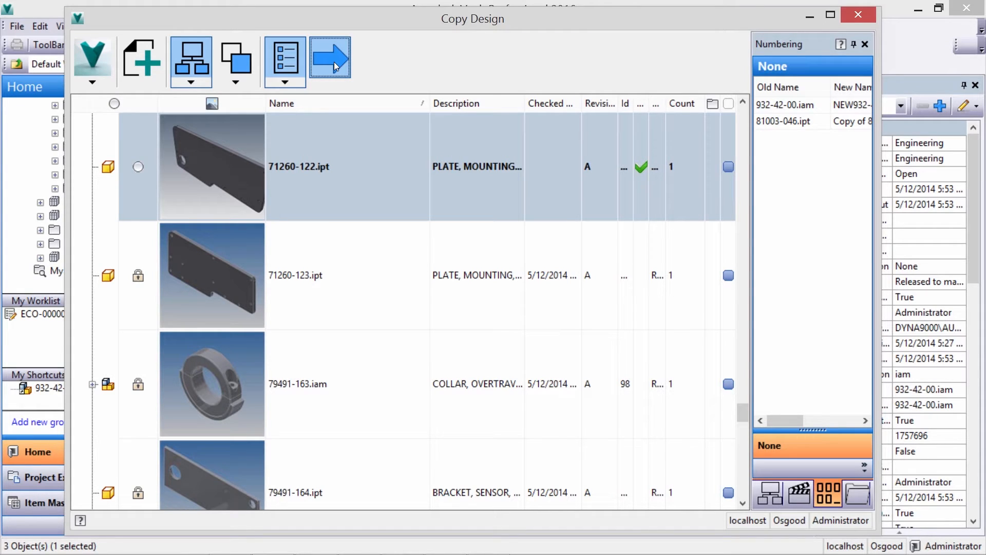
{"action": "left_click", "coordinate": [329, 60]}
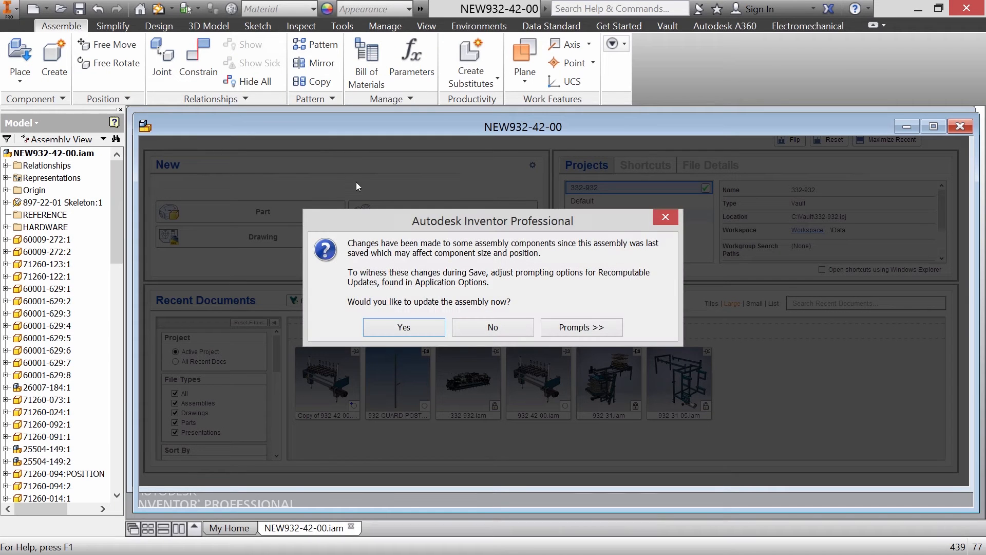
Update NEW932-42-00 and replace its servo motor with vault assembly 50003-227, accepting the prompts
{"action": "left_click", "coordinate": [403, 327]}
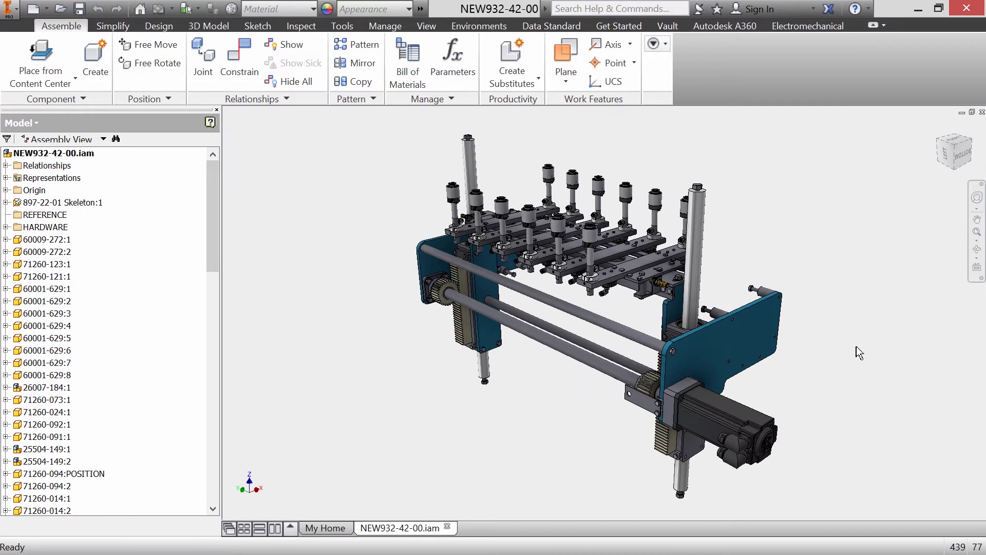
{"action": "right_click", "coordinate": [730, 428]}
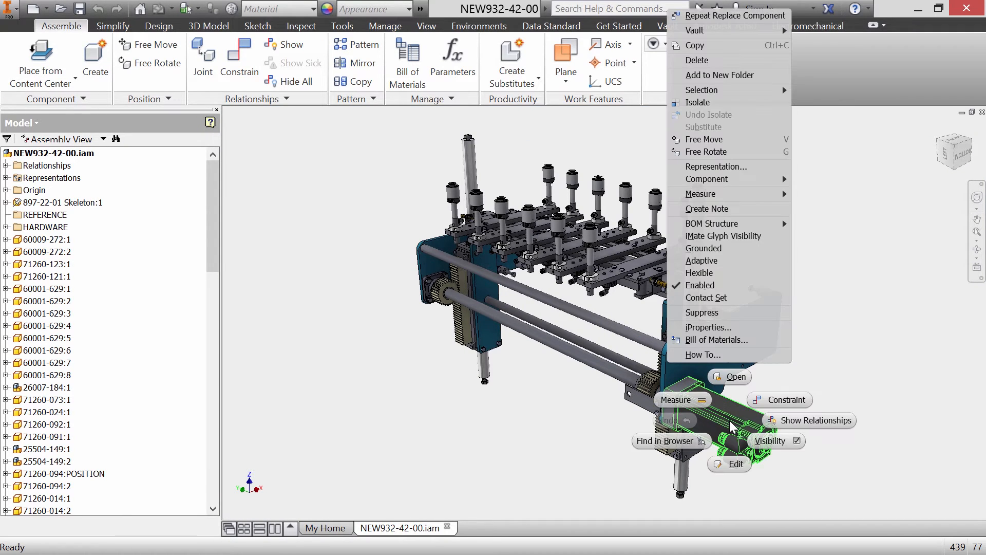
{"action": "mouse_move", "coordinate": [707, 179]}
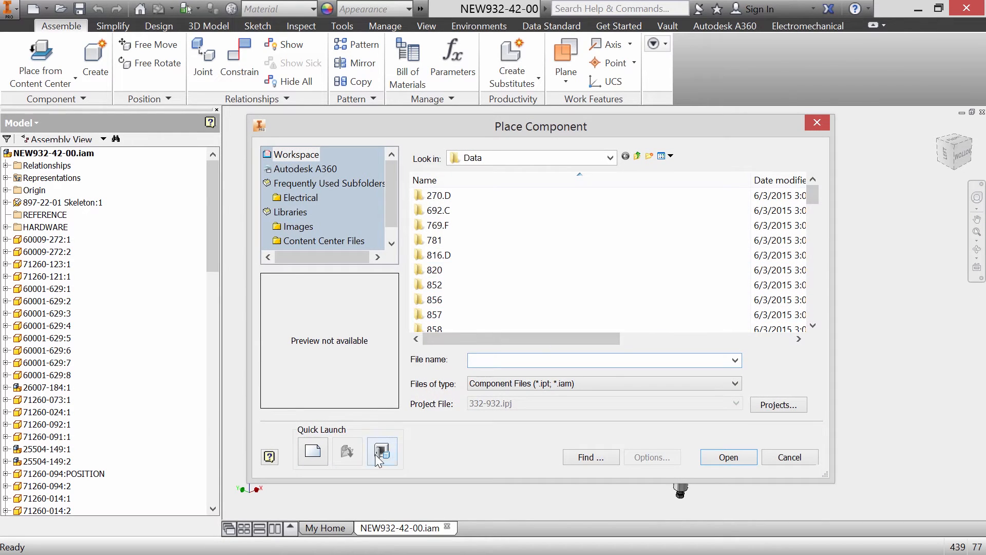
{"action": "left_click", "coordinate": [382, 451]}
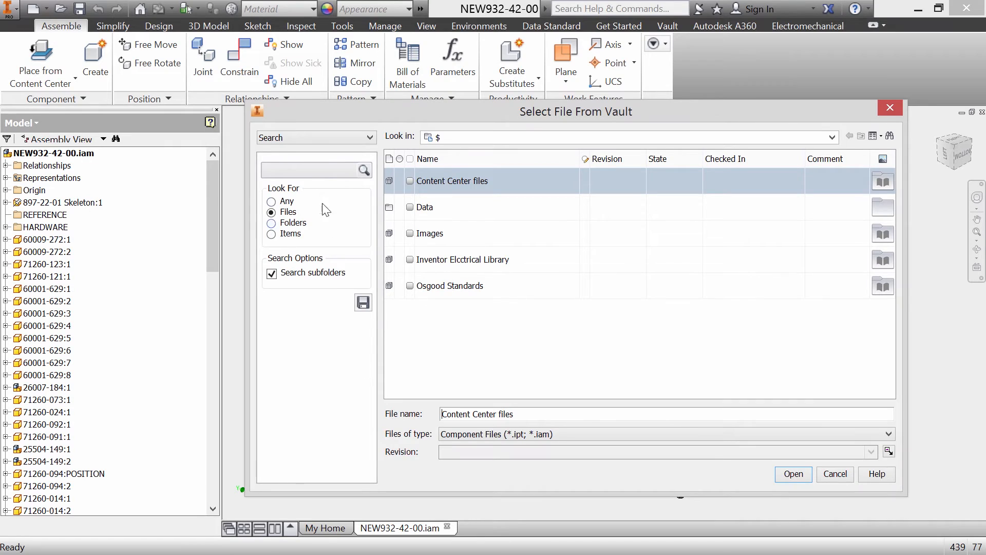
{"action": "type", "text": "allen"}
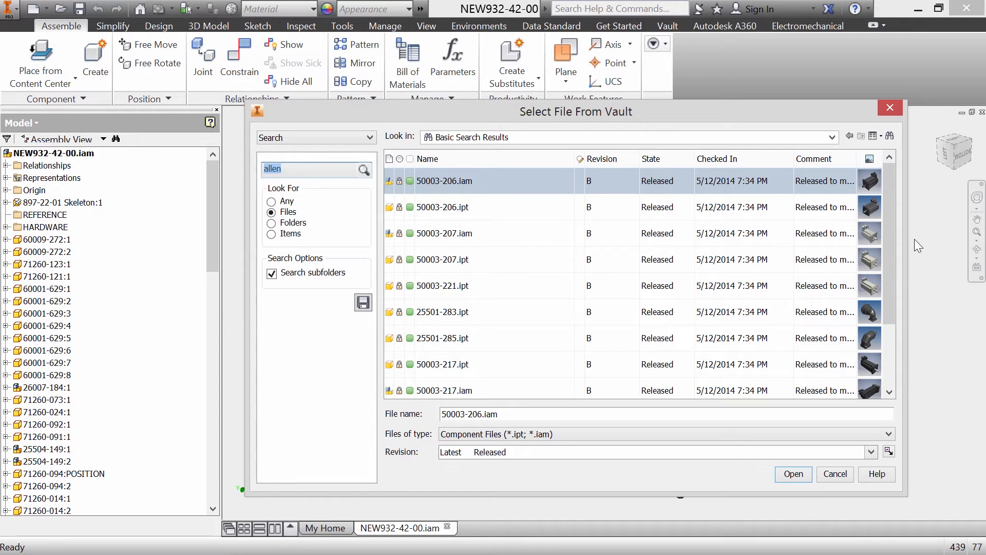
{"action": "mouse_move", "coordinate": [835, 299]}
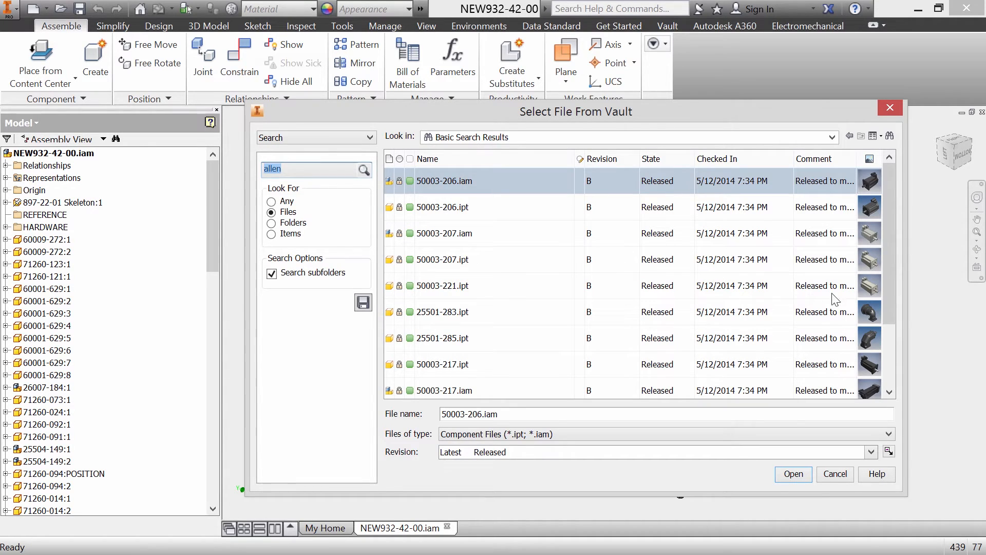
{"action": "scroll", "scroll_direction": "down", "scroll_amount": 3}
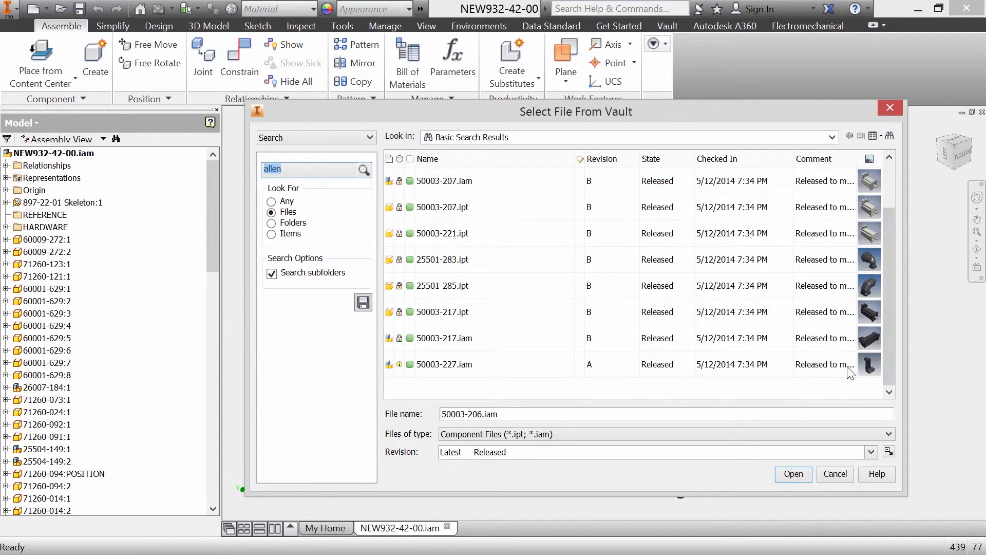
{"action": "left_click", "coordinate": [445, 364]}
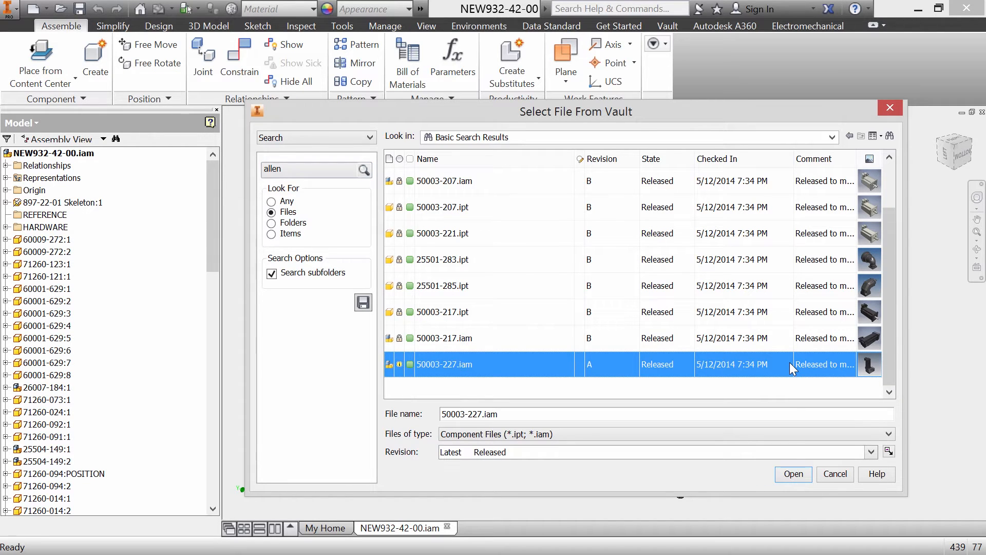
{"action": "left_click", "coordinate": [794, 473]}
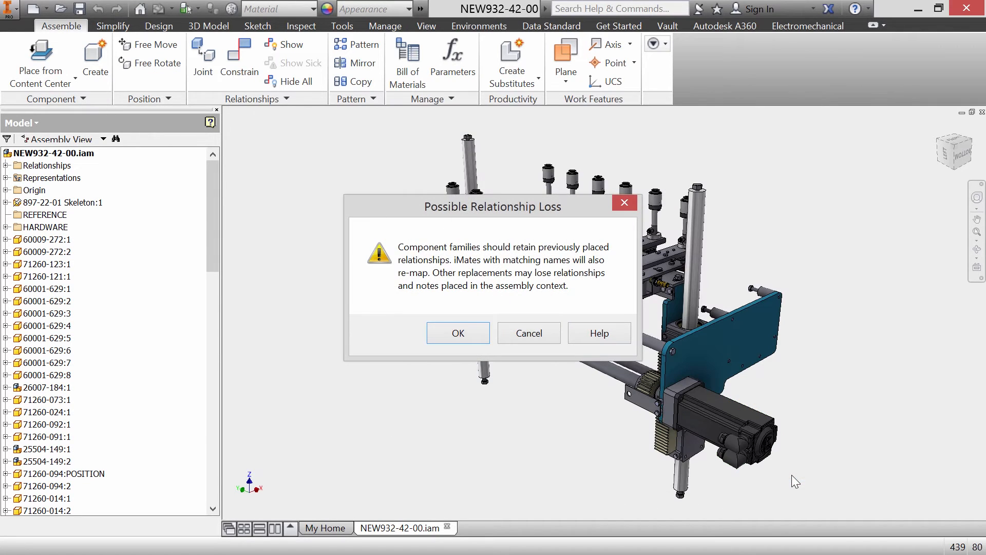
{"action": "left_click", "coordinate": [457, 333]}
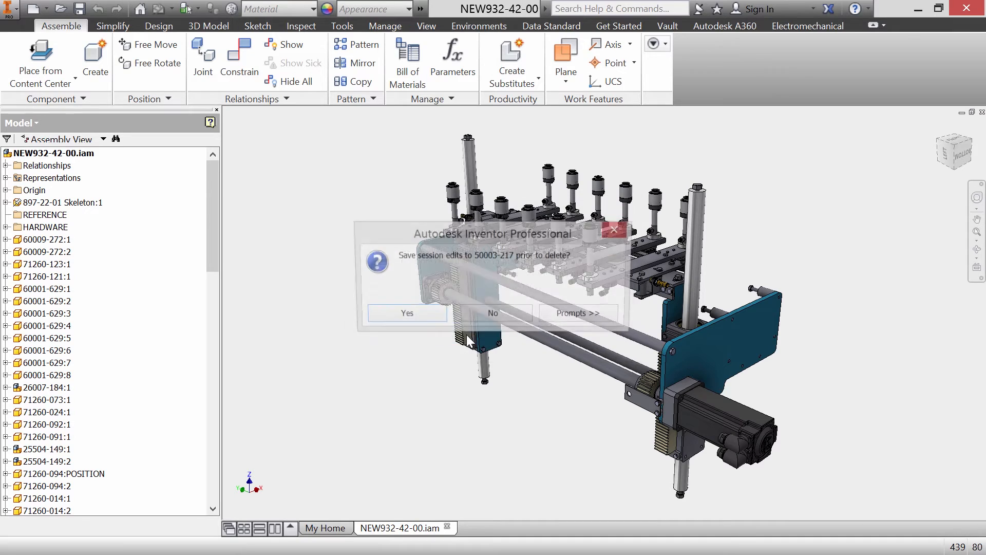
{"action": "left_click", "coordinate": [493, 313]}
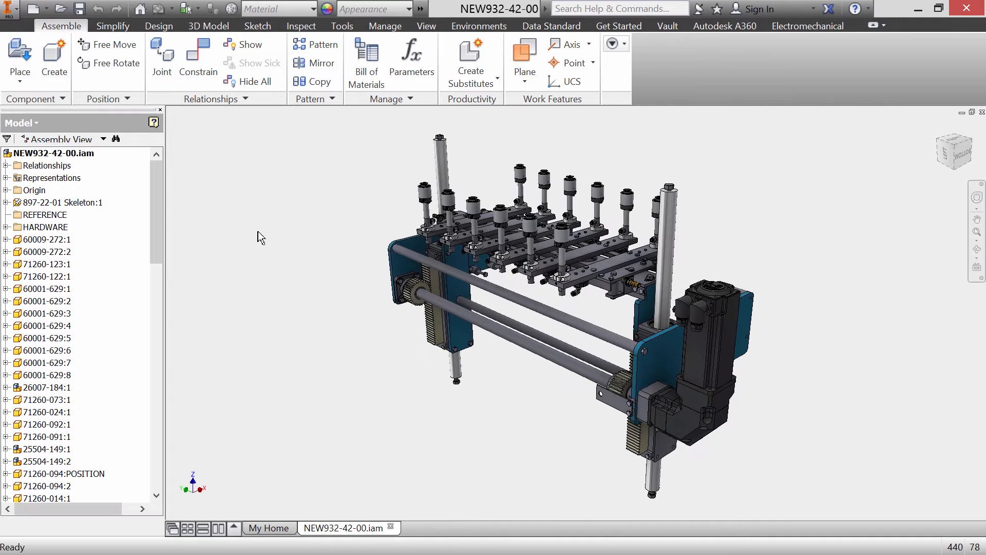
Check NEW932-42-00.iam into the vault from Inventor with the updated-servo-motor comment
{"action": "right_click", "coordinate": [52, 153]}
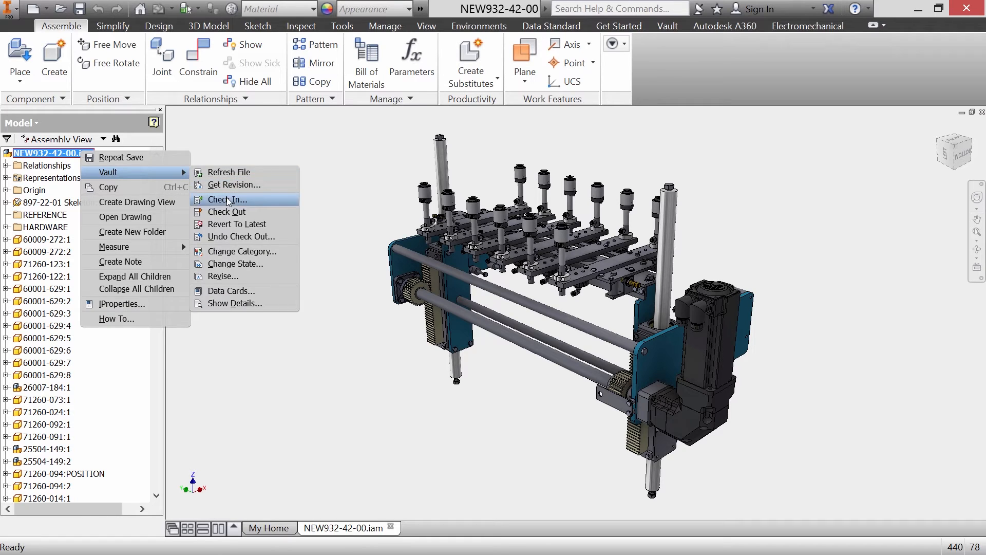
{"action": "left_click", "coordinate": [227, 200]}
{"action": "type", "text": "UPDATED THE SERVO MOTO"}
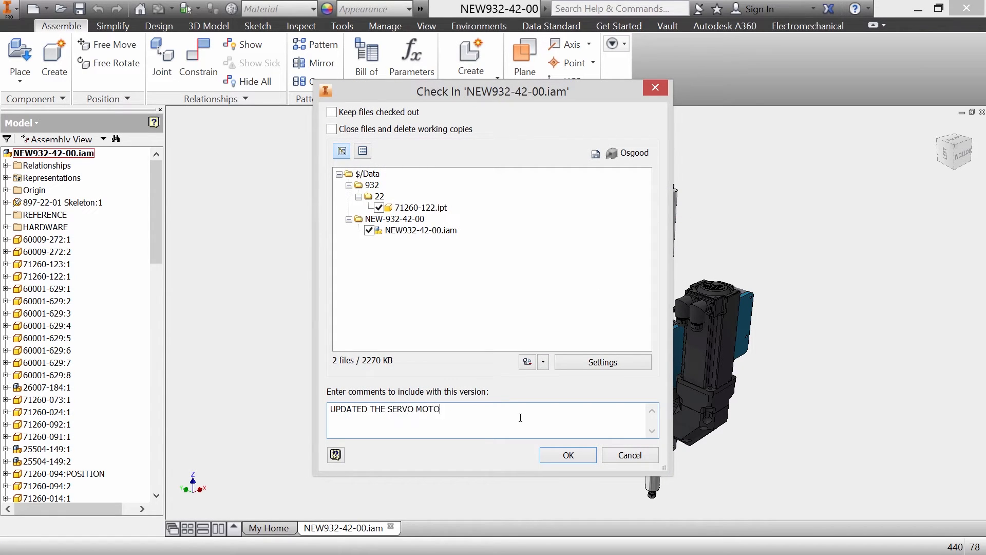
{"action": "left_click", "coordinate": [566, 455]}
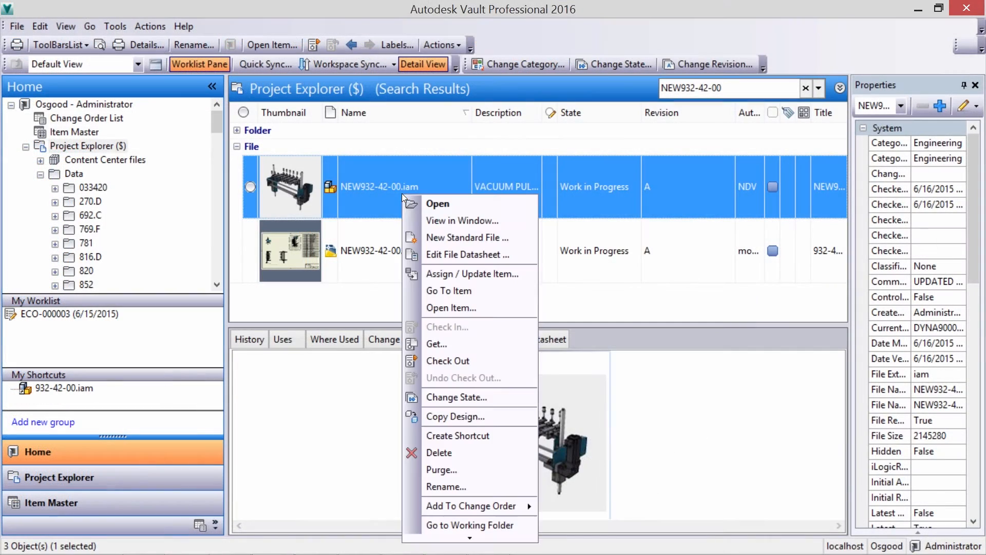
{"action": "mouse_move", "coordinate": [458, 397]}
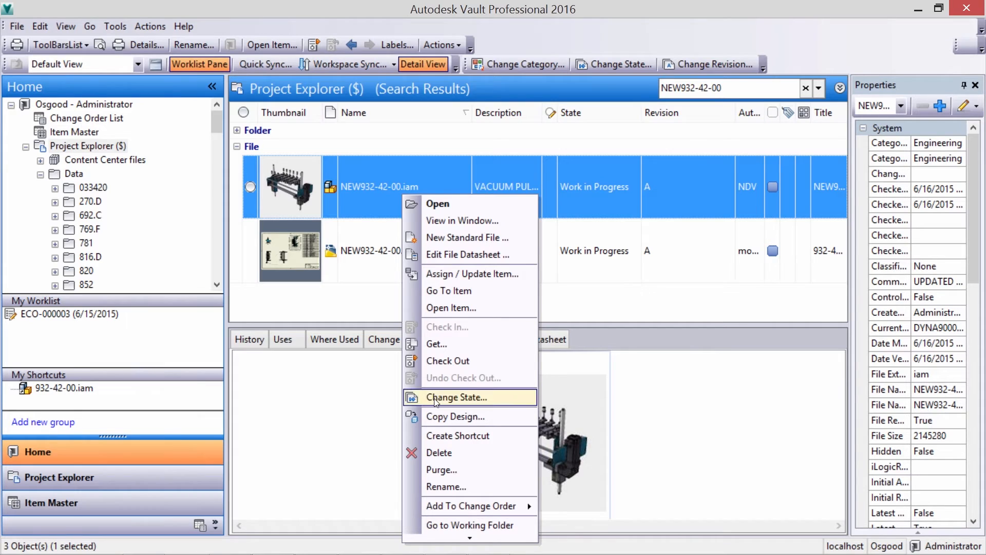
Change NEW932-42-00.iam and its drawing to Released with comment 'Released to manufacturing'
{"action": "left_click", "coordinate": [459, 397]}
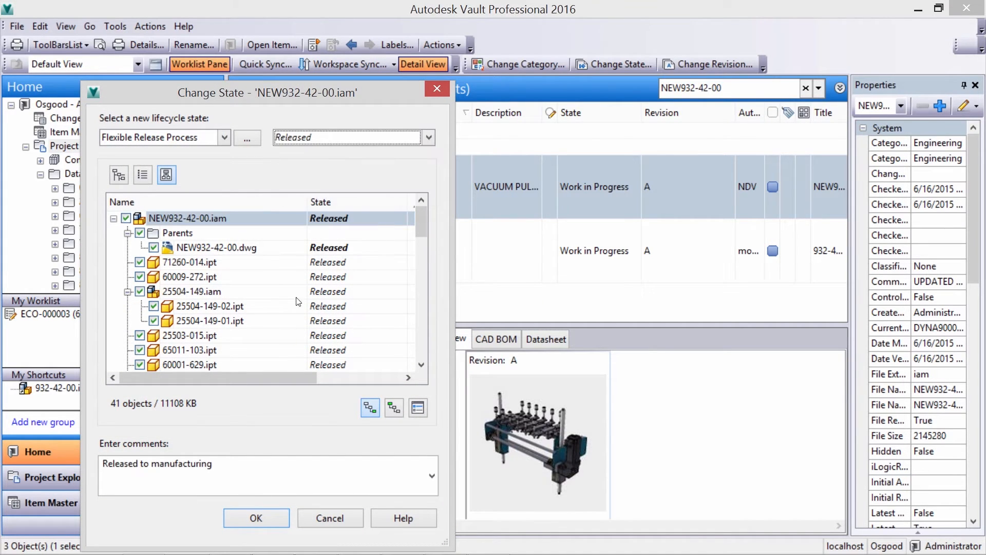
{"action": "left_click", "coordinate": [256, 518]}
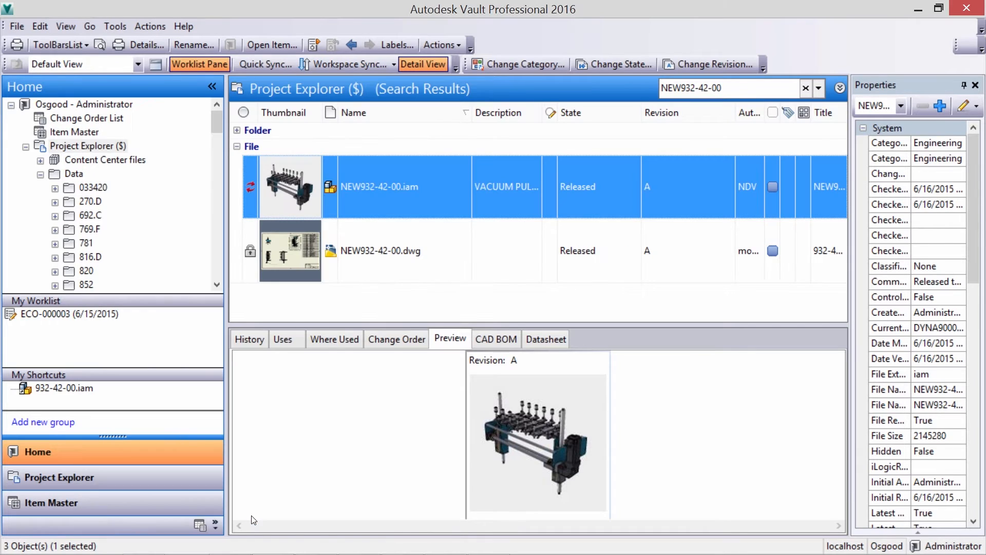
{"action": "mouse_move", "coordinate": [393, 216]}
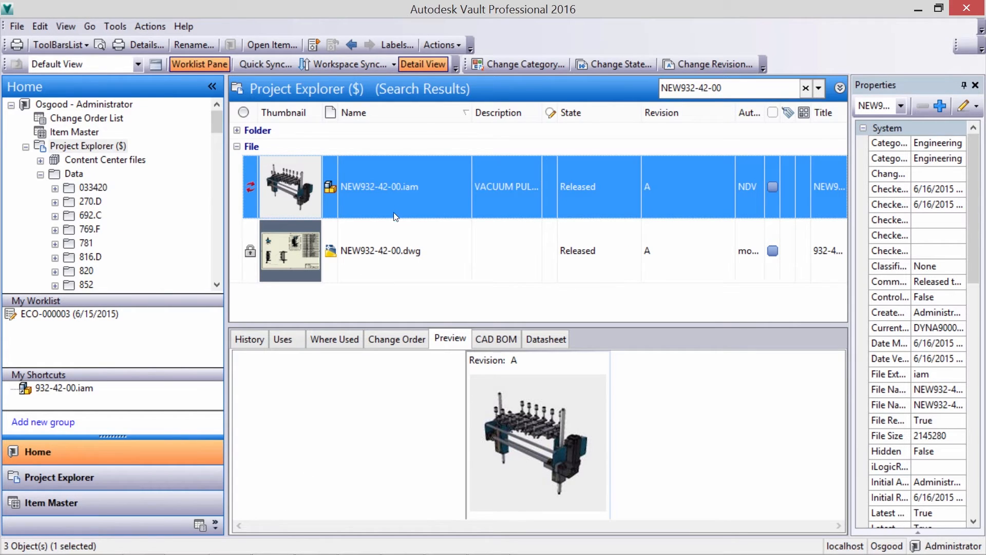
{"action": "left_click", "coordinate": [496, 339]}
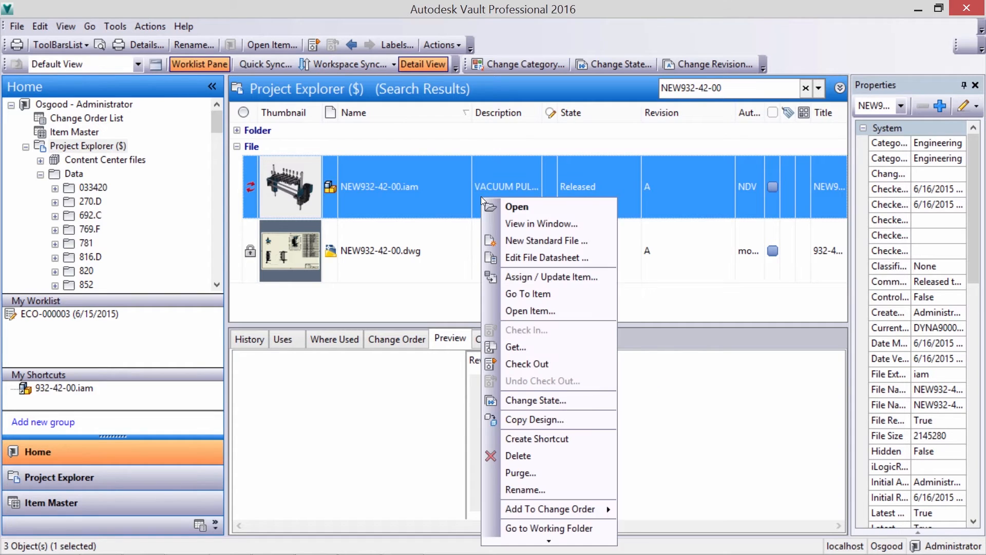
Open the NEW932-42-00 item's bill of materials and add existing Service Kit item 100001
{"action": "left_click", "coordinate": [551, 277]}
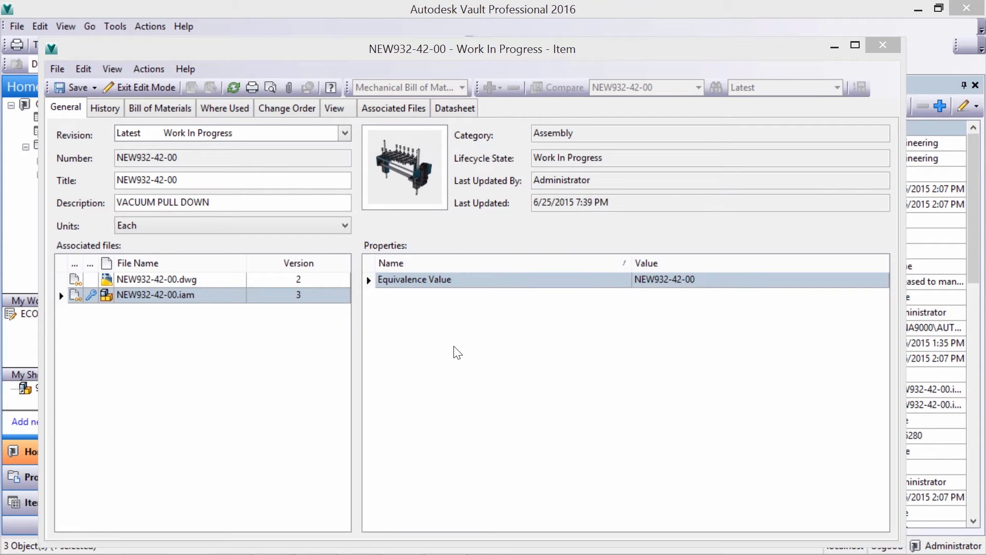
{"action": "left_click", "coordinate": [148, 104]}
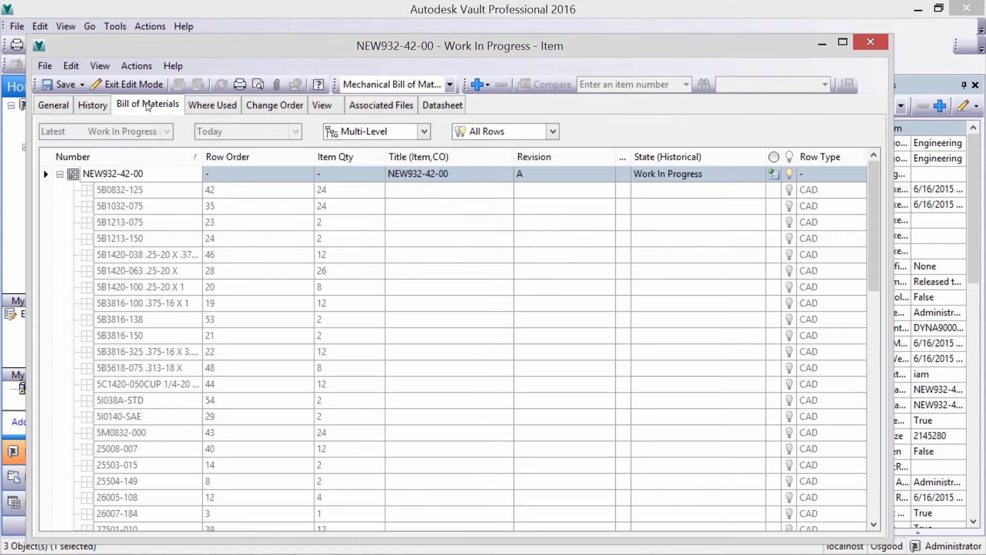
{"action": "right_click", "coordinate": [113, 174]}
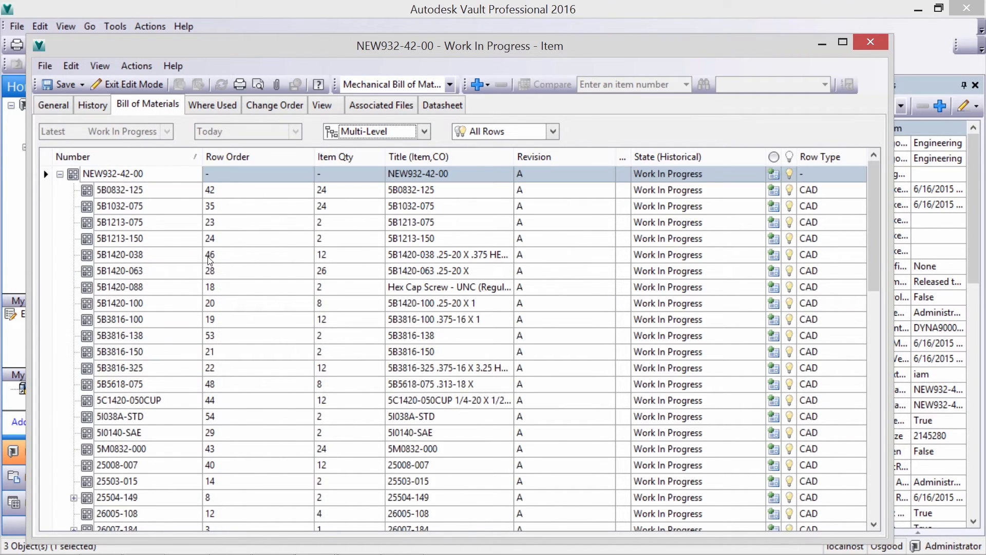
{"action": "right_click", "coordinate": [113, 174]}
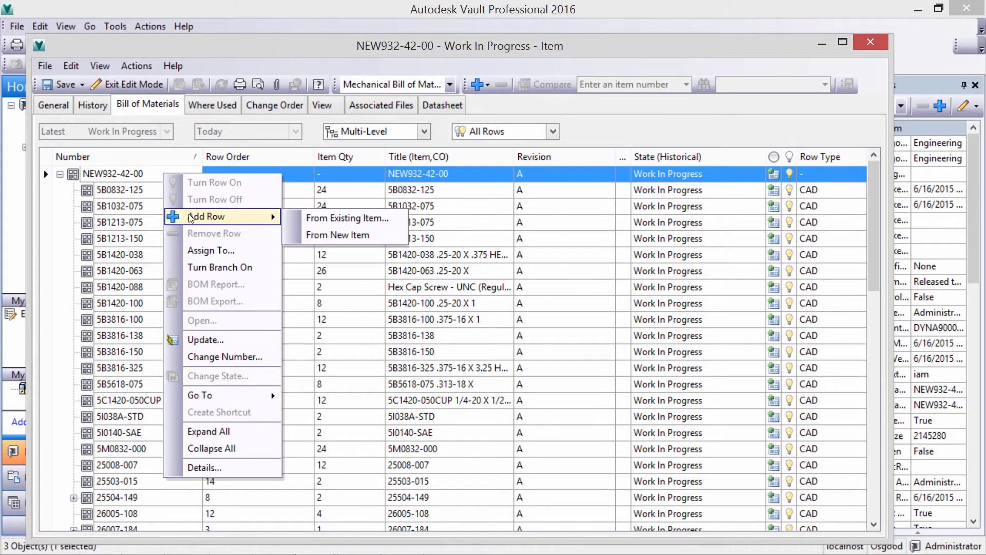
{"action": "left_click", "coordinate": [346, 218]}
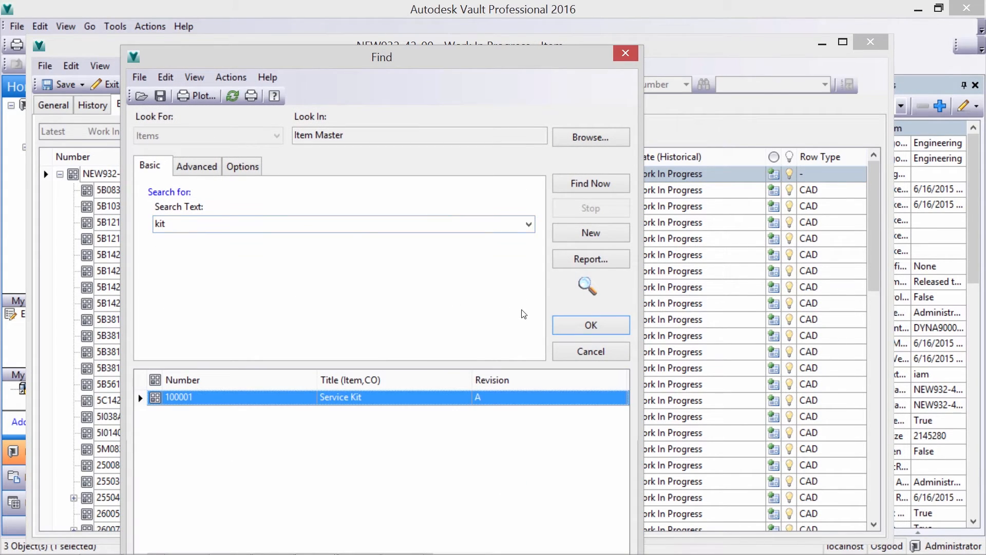
{"action": "left_click", "coordinate": [589, 325]}
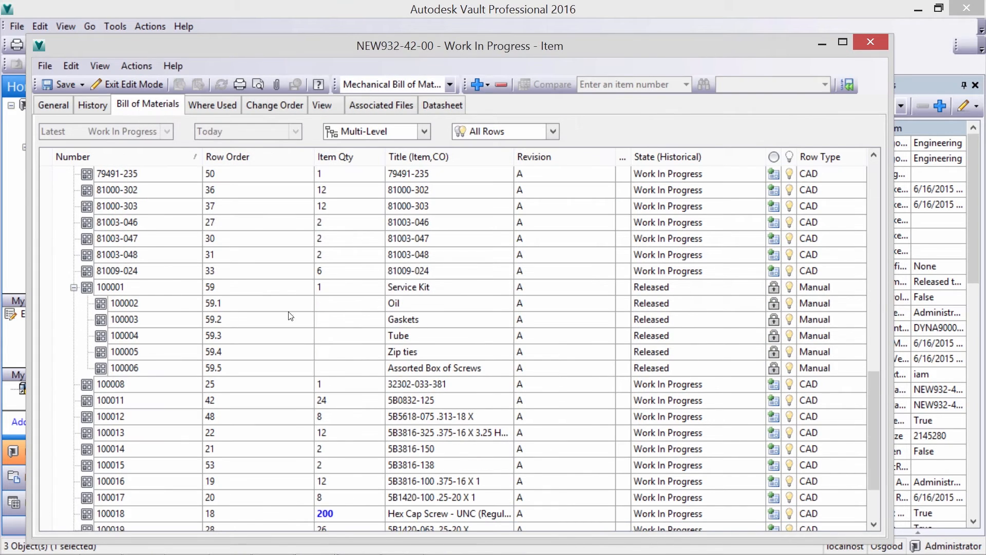
{"action": "mouse_move", "coordinate": [405, 373]}
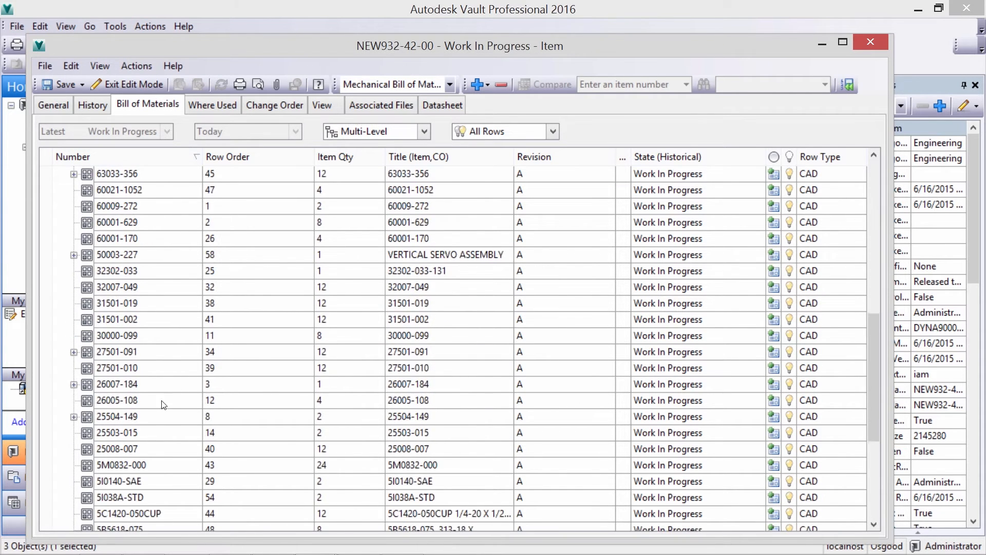
{"action": "scroll", "scroll_direction": "down", "scroll_amount": 3}
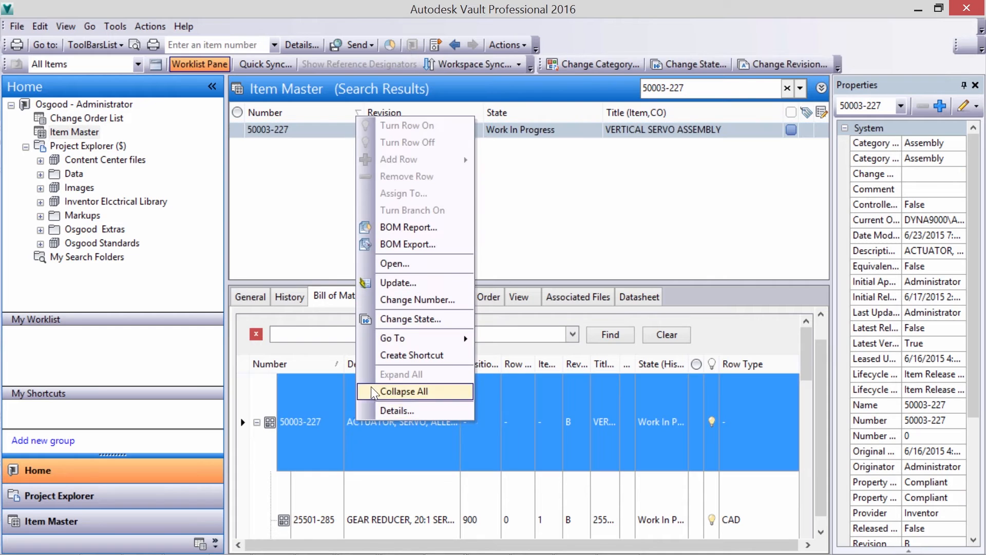
Renumber item 50003-227 to the next sequential number, 100040
{"action": "left_click", "coordinate": [417, 300]}
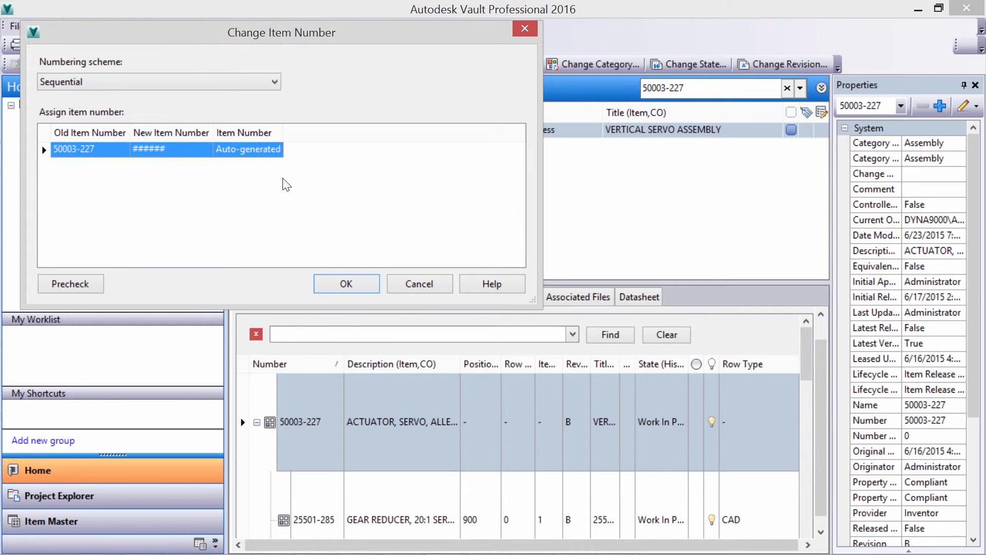
{"action": "left_click", "coordinate": [70, 284]}
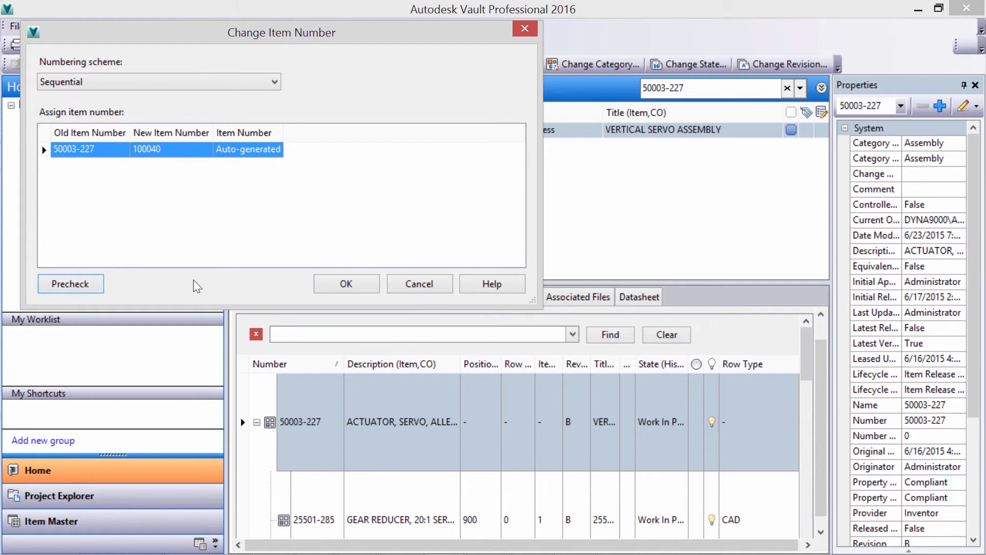
{"action": "left_click", "coordinate": [345, 284]}
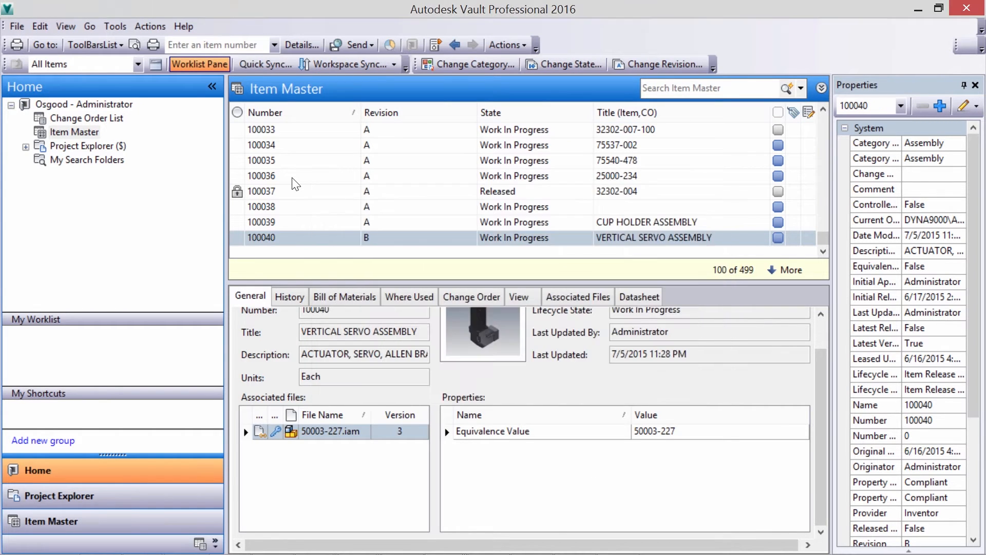
Synchronize item 100040's file properties with the comment 'UPDATE TO FILE NAME.'
{"action": "double_click", "coordinate": [262, 237]}
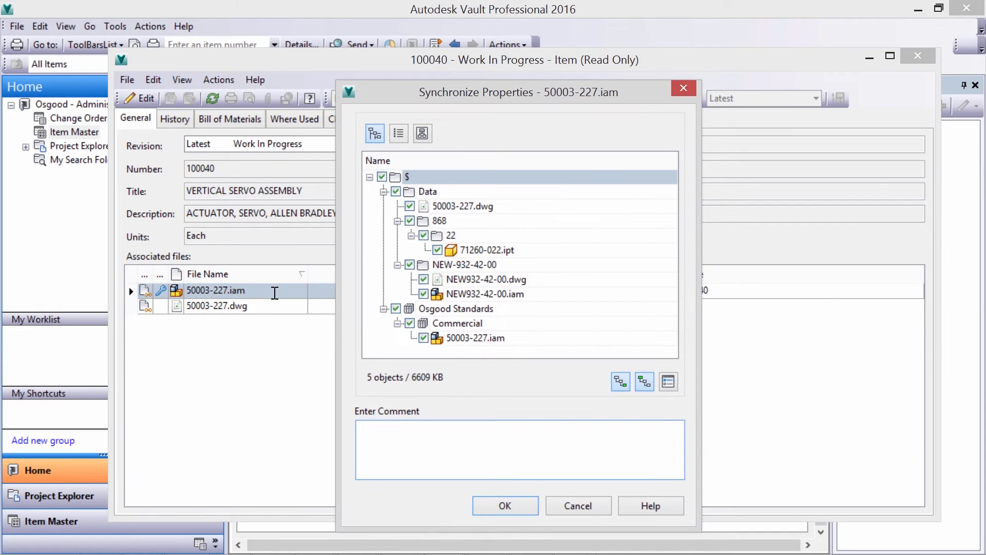
{"action": "type", "text": "UPDATE TO"}
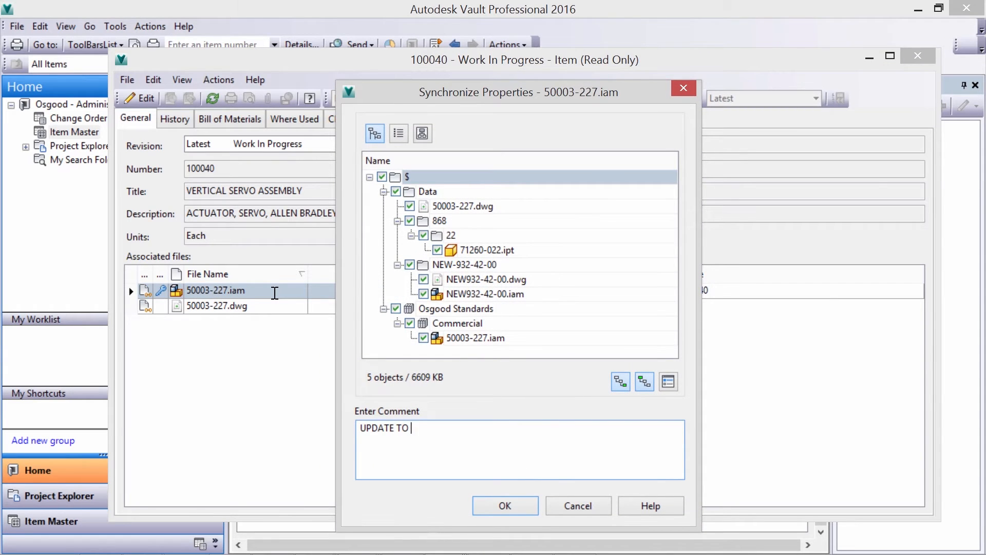
{"action": "type", "text": "FILE NA"}
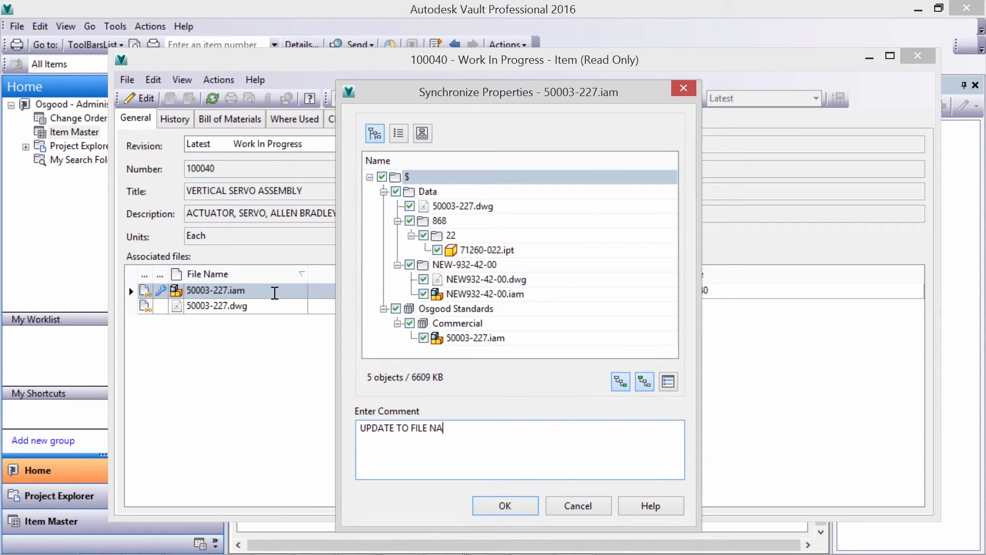
{"action": "type", "text": "ME."}
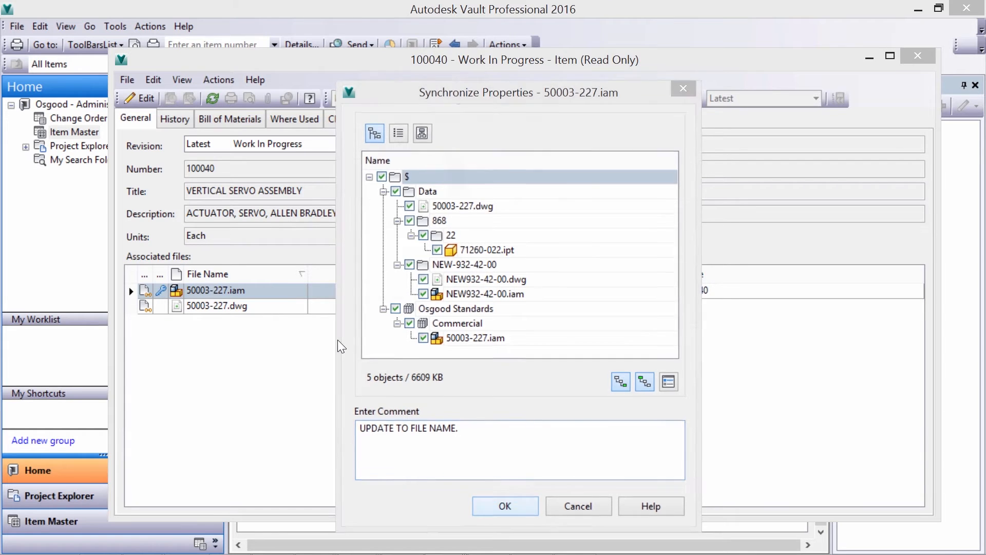
{"action": "left_click", "coordinate": [505, 506]}
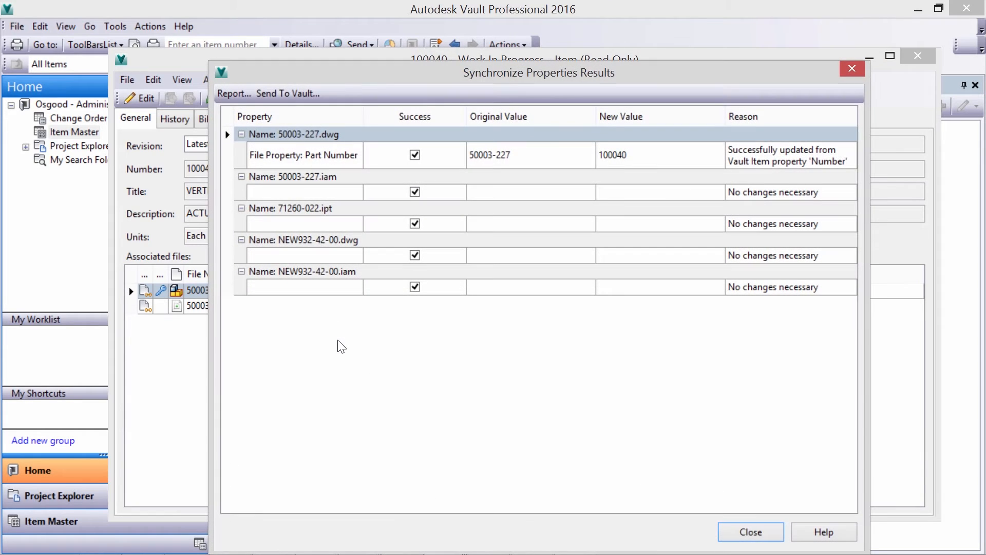
{"action": "mouse_move", "coordinate": [494, 360]}
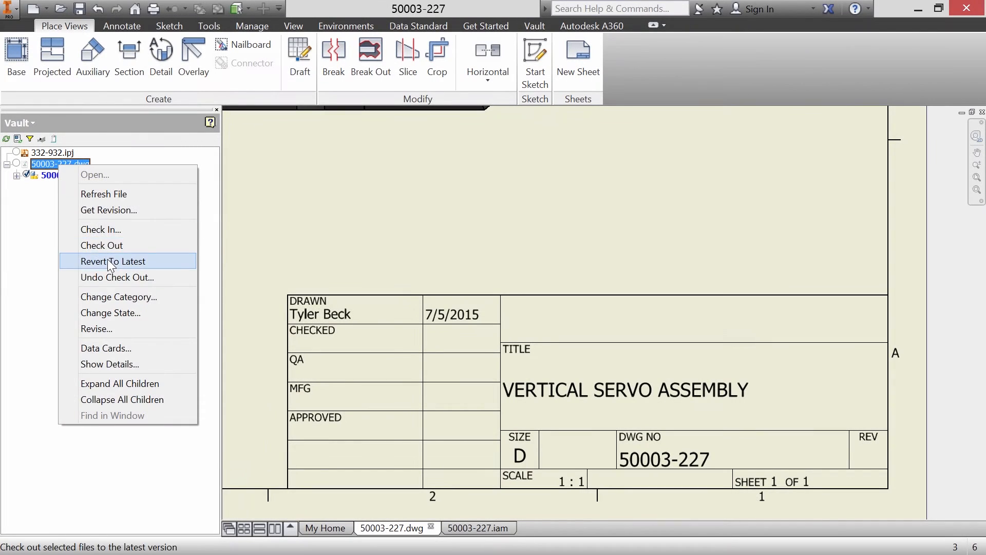
Revert 50003-227.dwg to its latest vaulted version, showing DWG NO 100040
{"action": "left_click", "coordinate": [112, 261]}
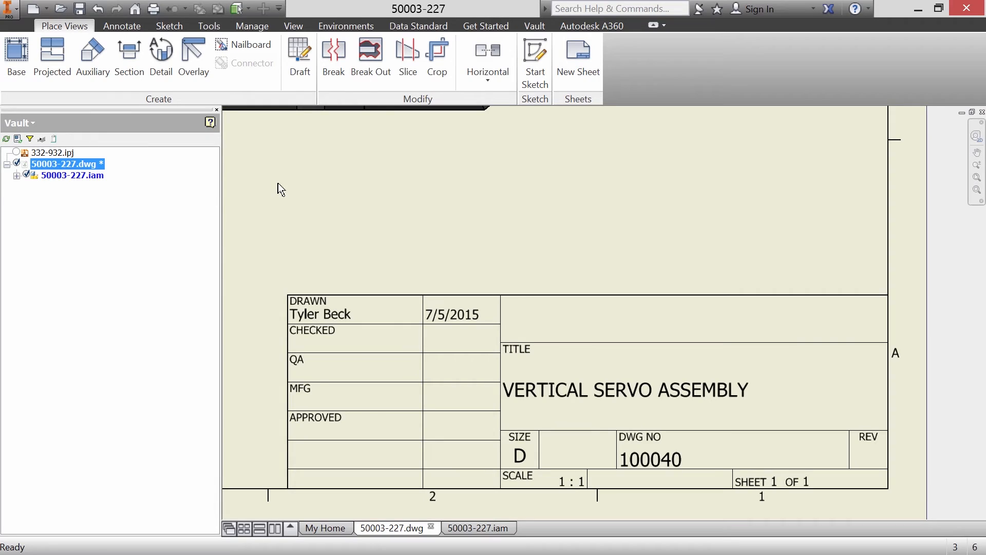
{"action": "mouse_move", "coordinate": [291, 200]}
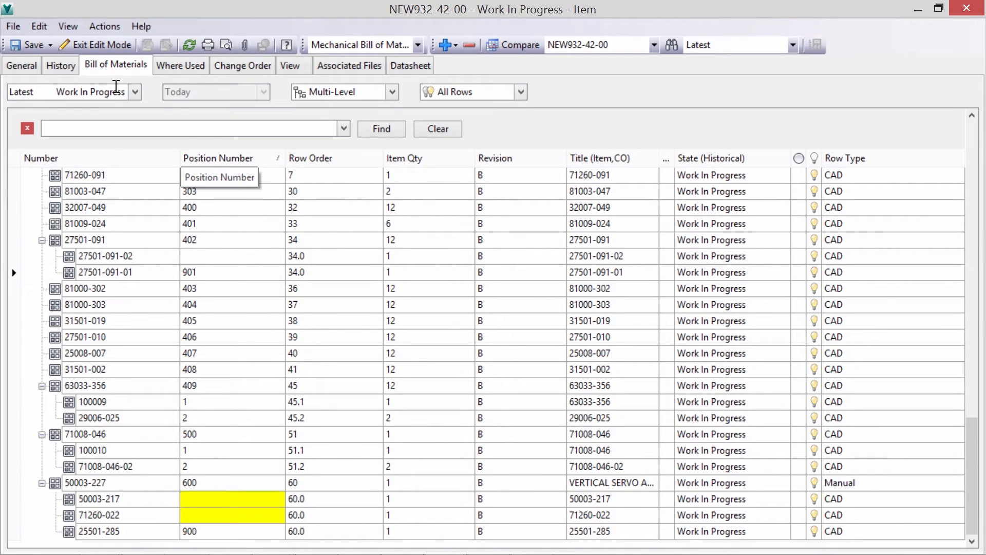
Enter 200 as the Item Qty for Hex Cap Screw row 100018
{"action": "type", "text": "091"}
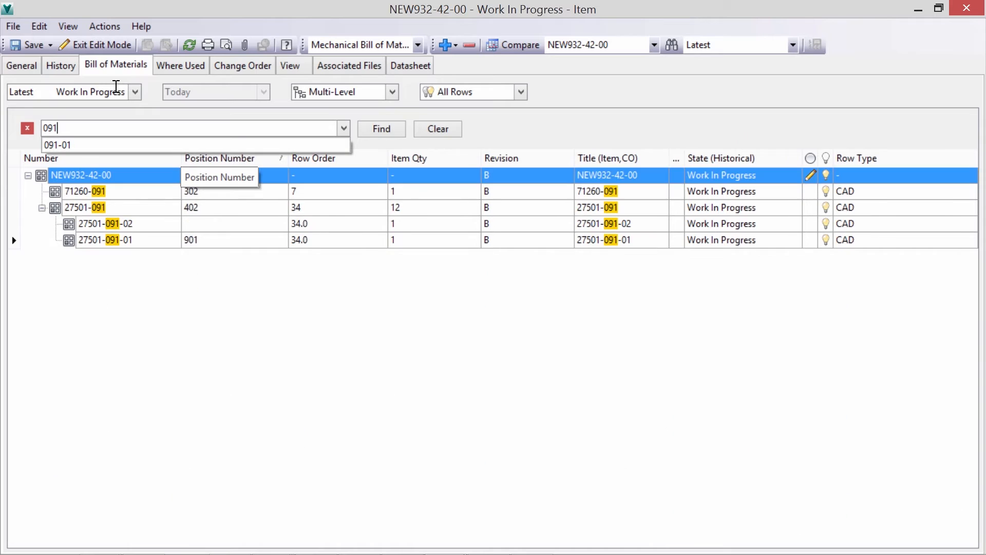
{"action": "left_click", "coordinate": [57, 144]}
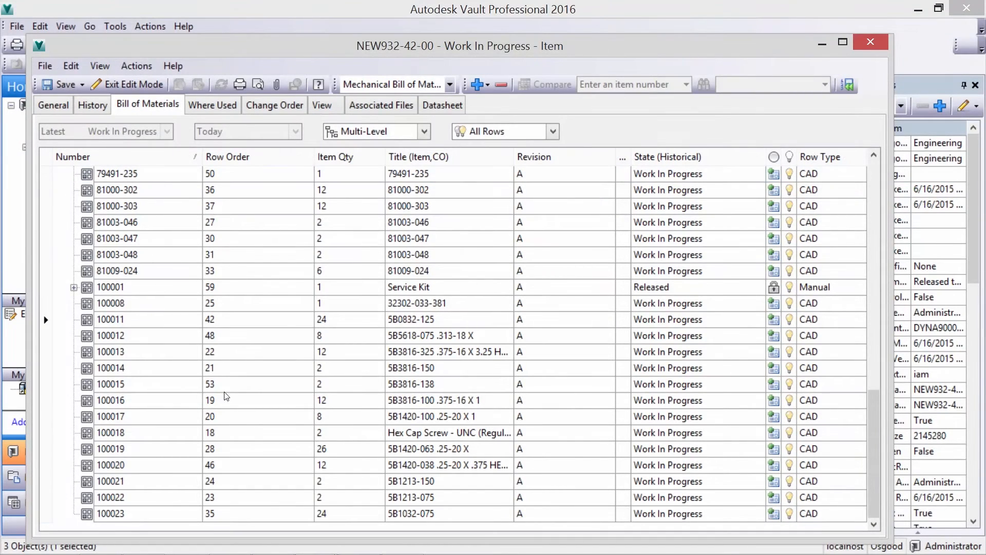
{"action": "left_click", "coordinate": [343, 432]}
{"action": "type", "text": "00"}
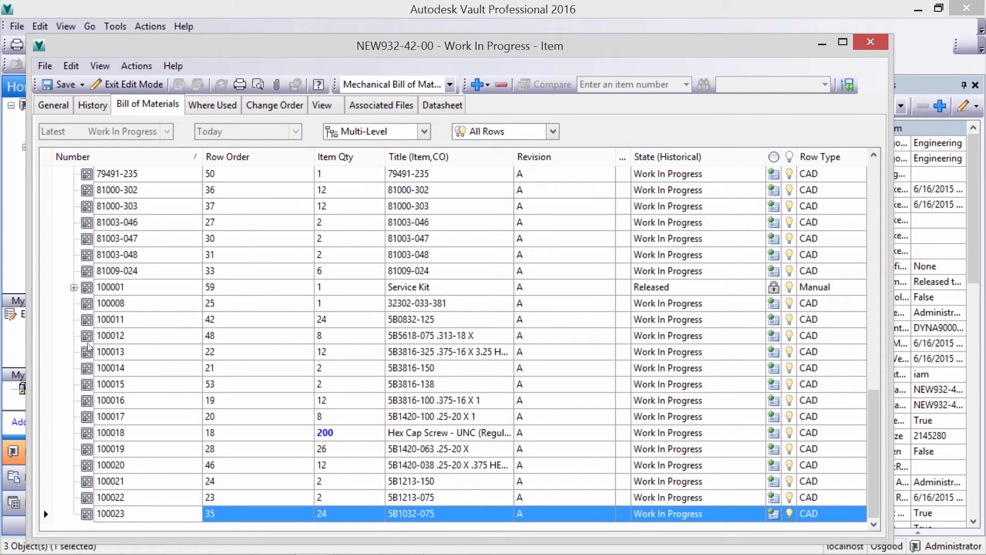
Add the Position Number field directly below Number in the BOM view's fields
{"action": "right_click", "coordinate": [228, 157]}
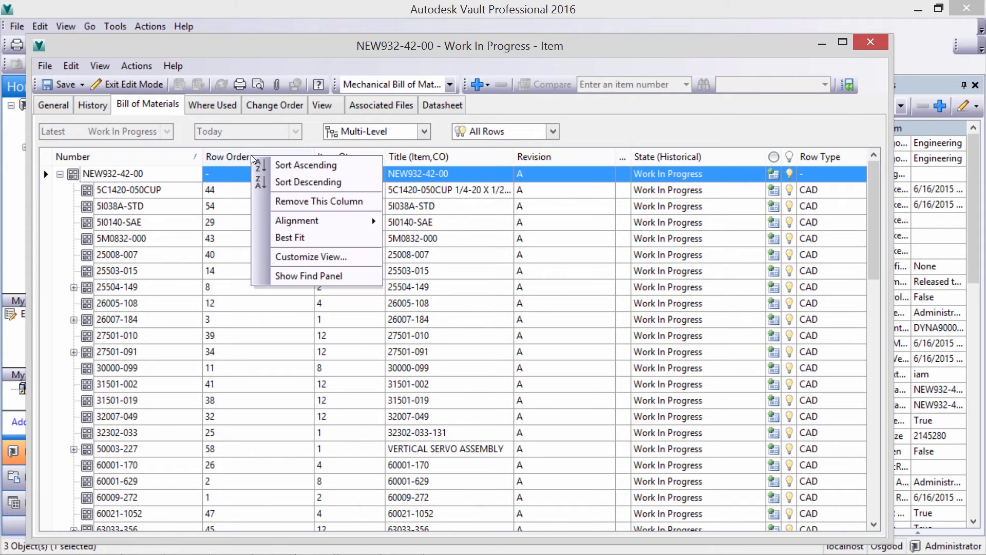
{"action": "left_click", "coordinate": [310, 257]}
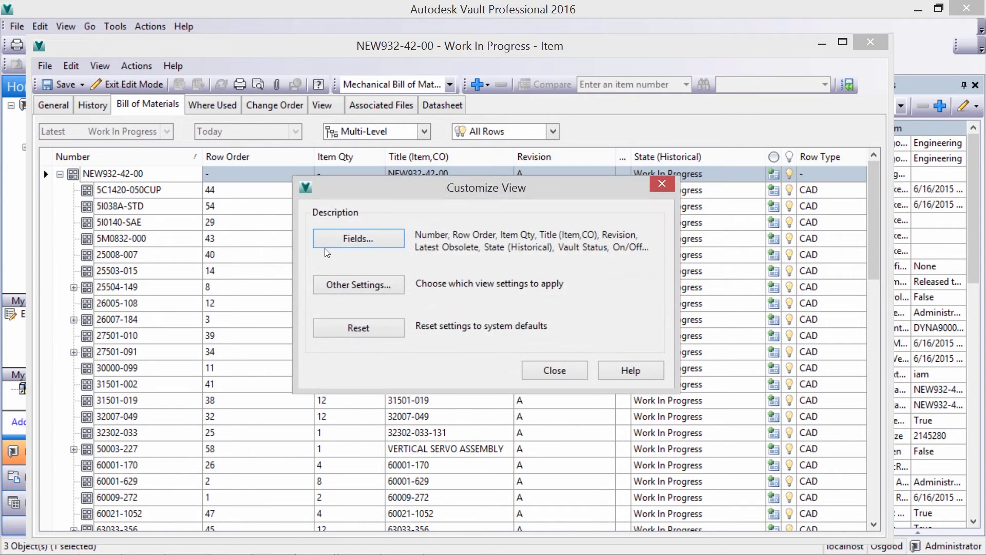
{"action": "left_click", "coordinate": [357, 238]}
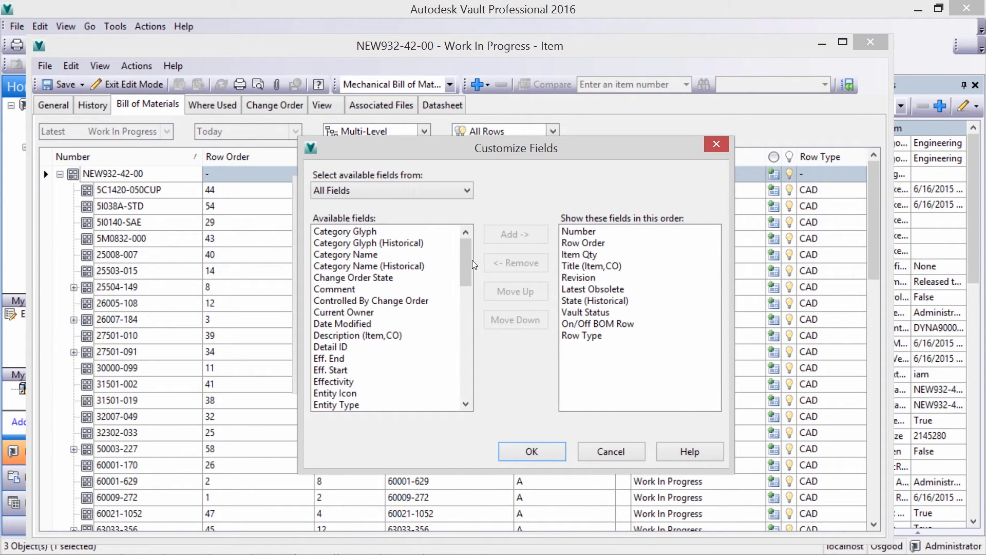
{"action": "scroll", "scroll_direction": "down", "scroll_amount": 3}
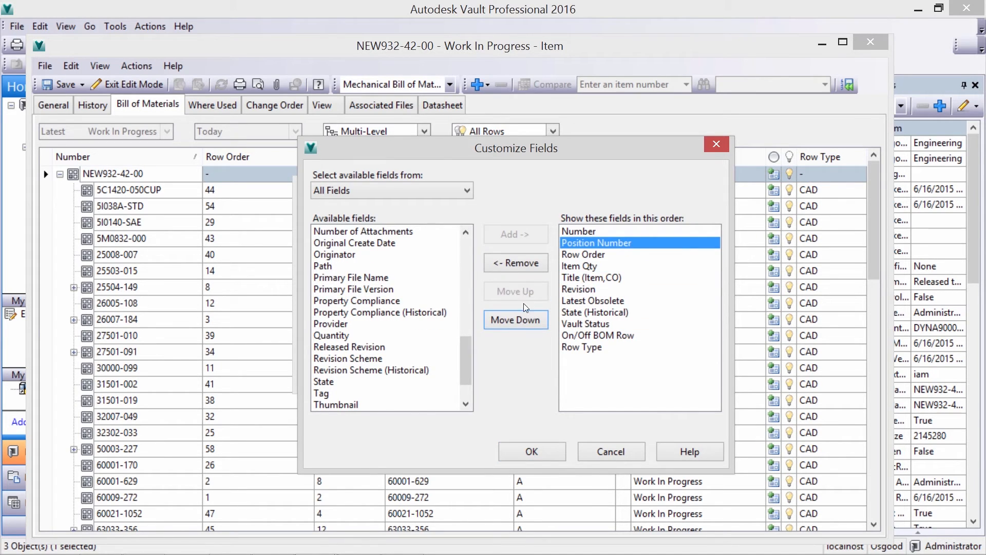
{"action": "left_click", "coordinate": [531, 451]}
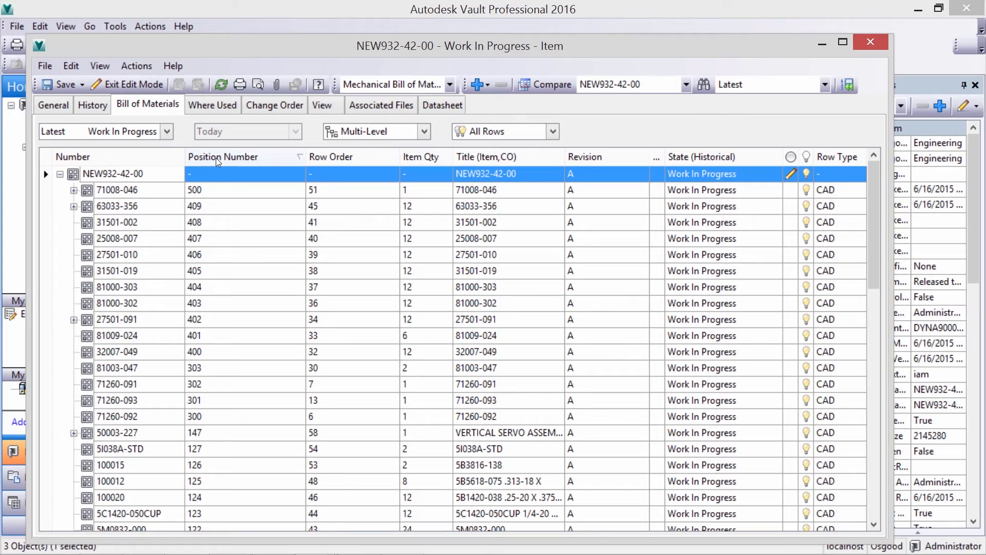
Add the Spare Part field to the BOM's displayed columns through Customize View
{"action": "right_click", "coordinate": [222, 156]}
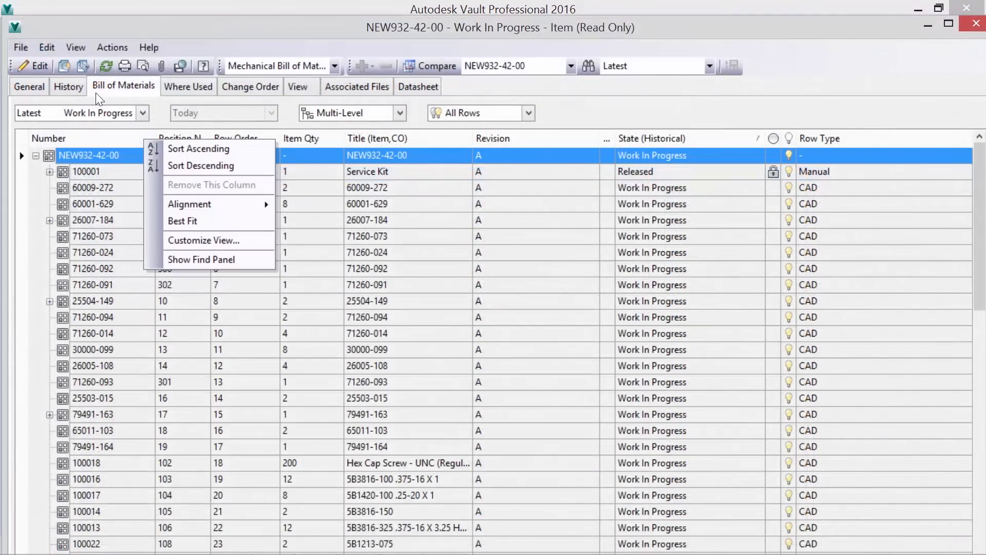
{"action": "left_click", "coordinate": [203, 240]}
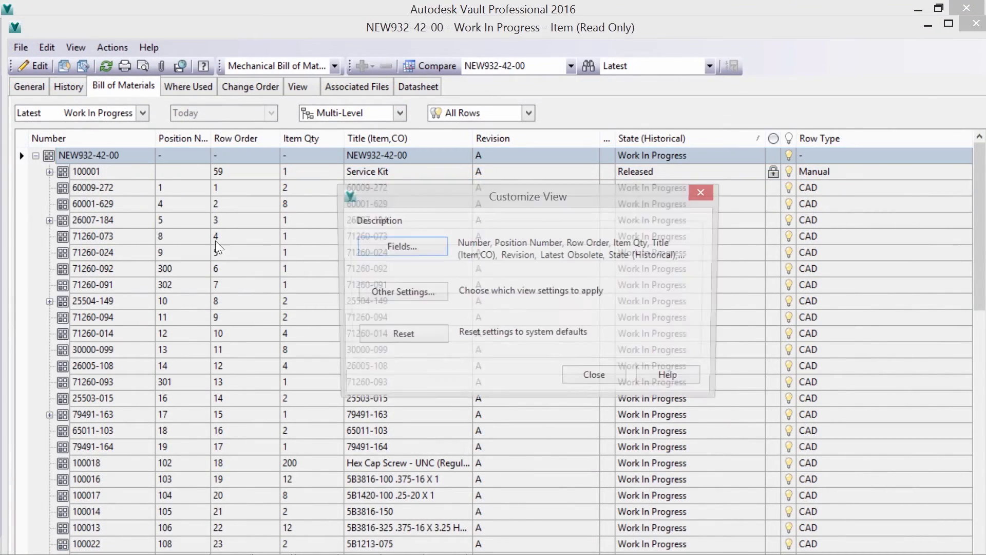
{"action": "left_click", "coordinate": [400, 246]}
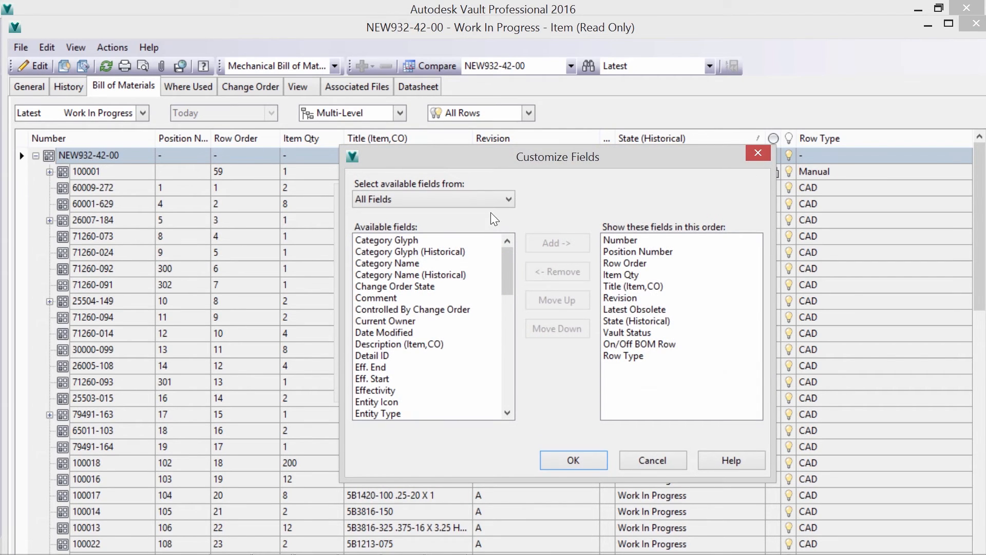
{"action": "left_click", "coordinate": [432, 199]}
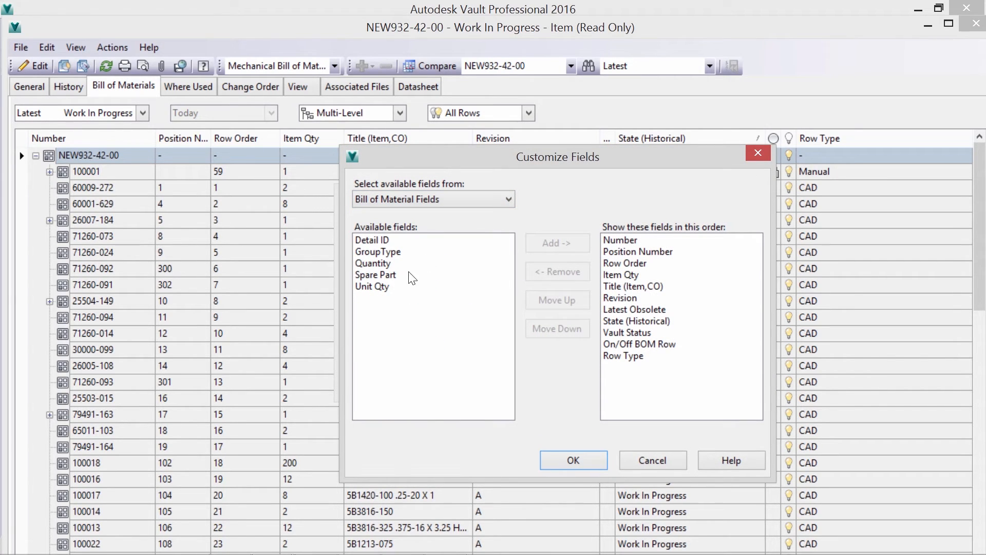
{"action": "left_click", "coordinate": [556, 243]}
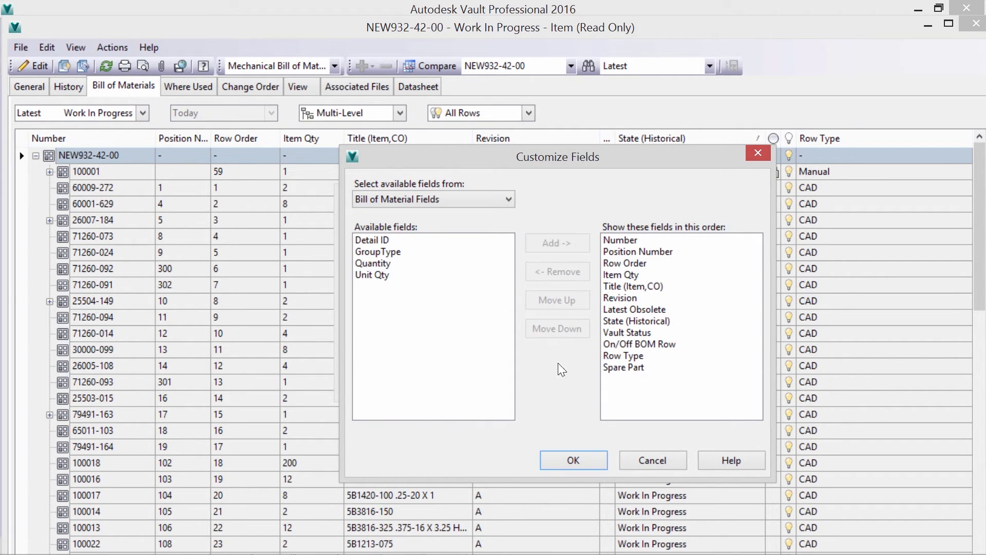
{"action": "left_click", "coordinate": [572, 460]}
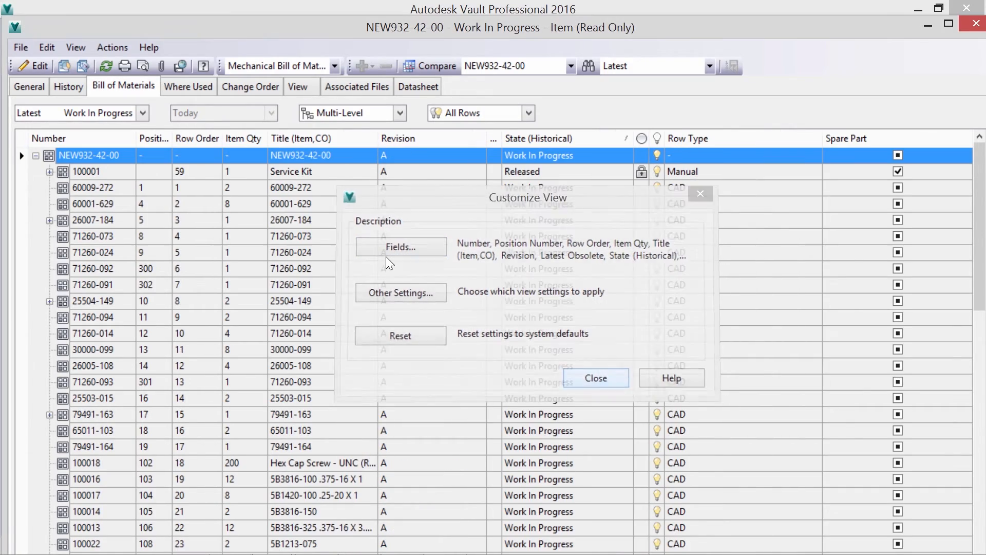
{"action": "left_click", "coordinate": [594, 379]}
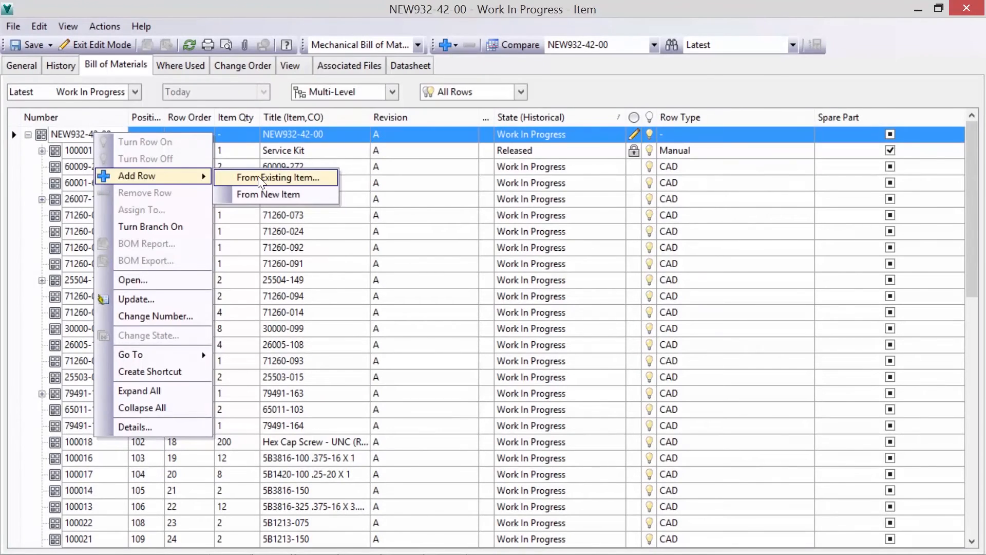
Search 'servo', add existing item 50003-227 as a row, and mark it Spare Part
{"action": "left_click", "coordinate": [277, 177]}
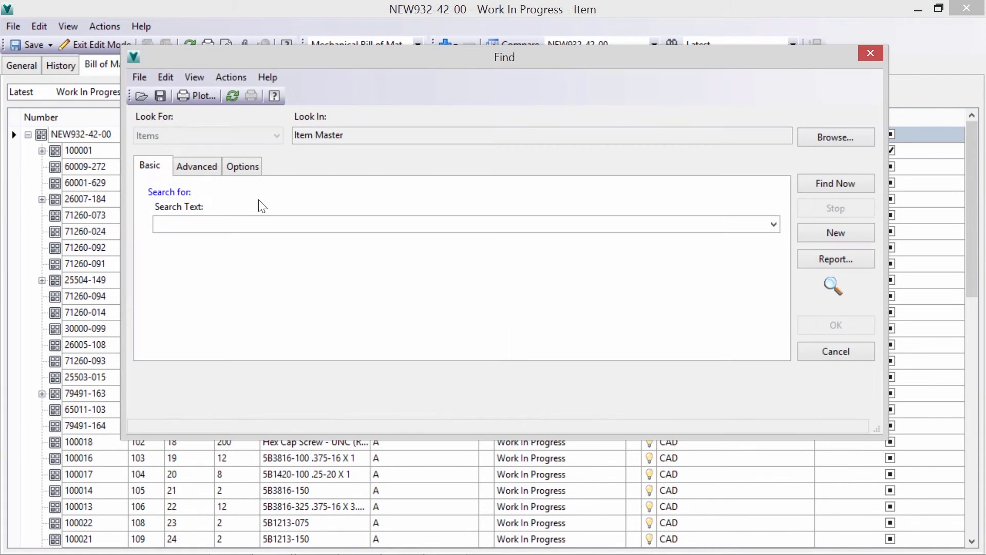
{"action": "type", "text": "servo"}
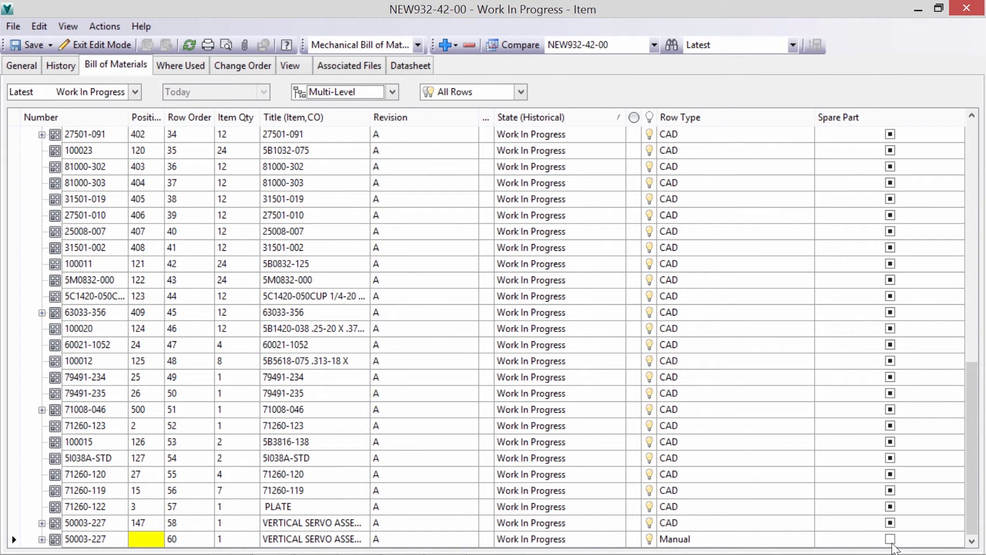
{"action": "left_click", "coordinate": [890, 539]}
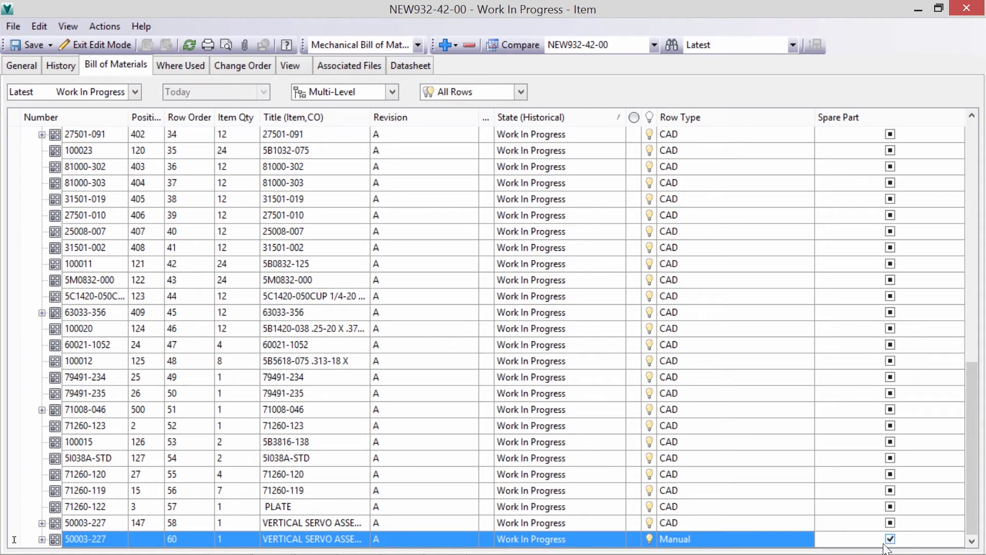
Set up a DWF BOM export of NEW932-42-00 to 932-42-00.iam.dwf
{"action": "right_click", "coordinate": [85, 155]}
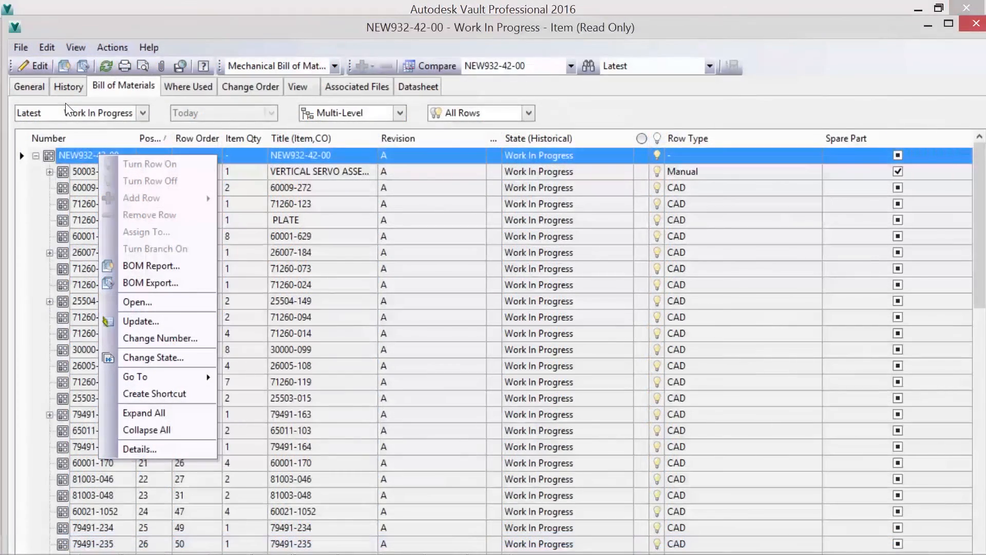
{"action": "left_click", "coordinate": [151, 282]}
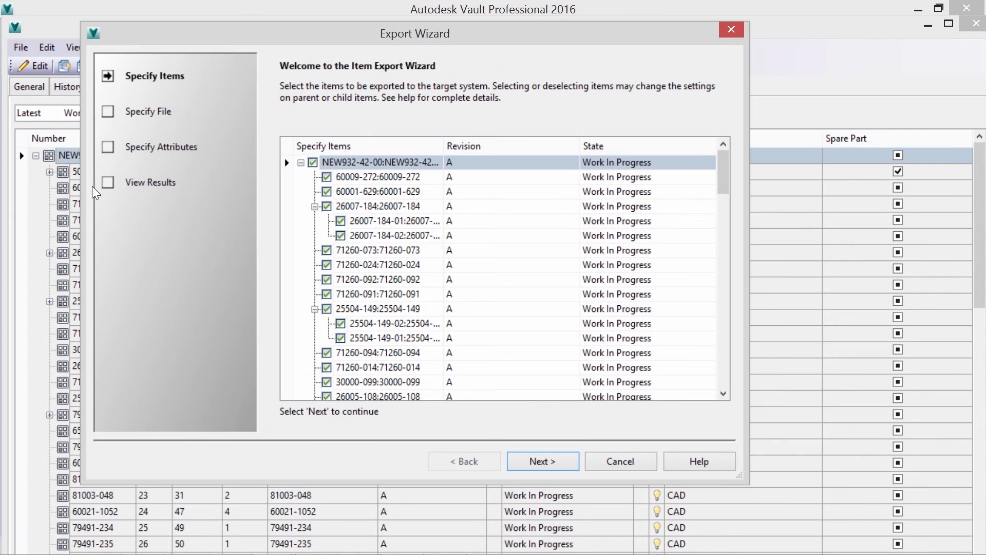
{"action": "left_click", "coordinate": [541, 461]}
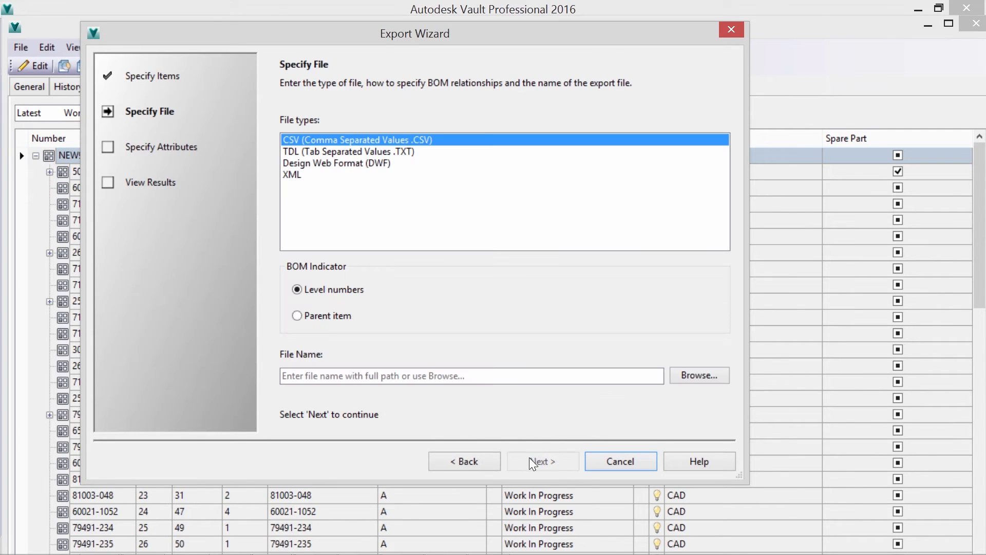
{"action": "left_click", "coordinate": [337, 163]}
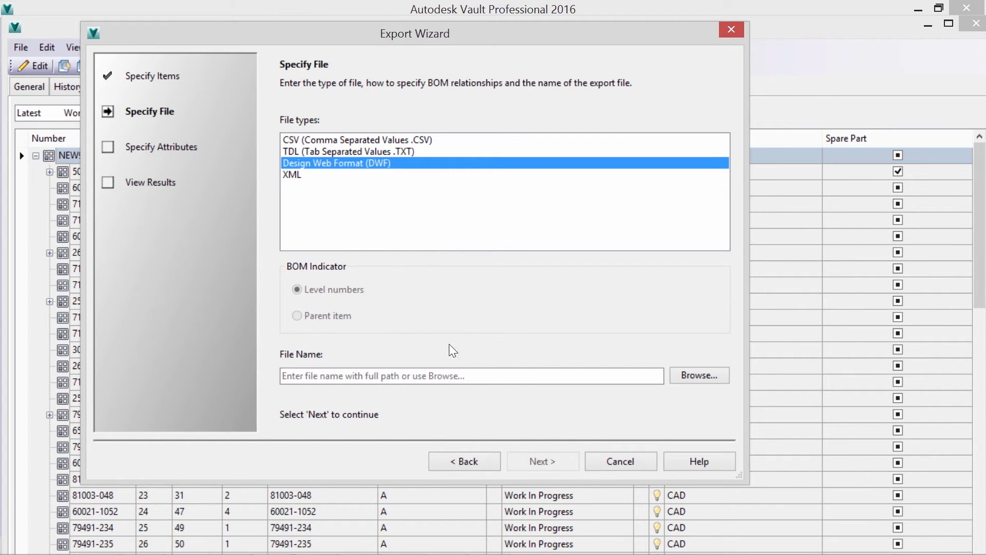
{"action": "left_click", "coordinate": [699, 375]}
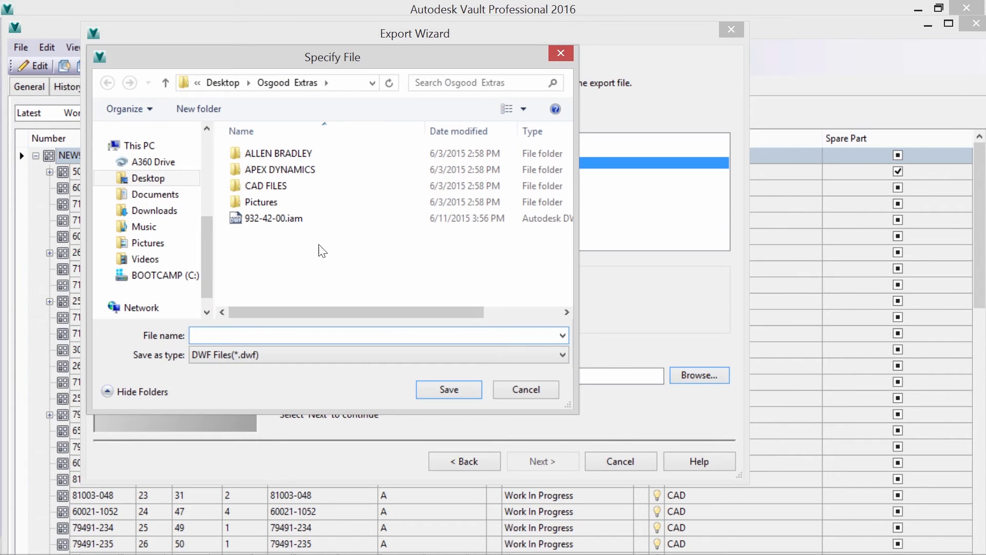
{"action": "left_click", "coordinate": [449, 390]}
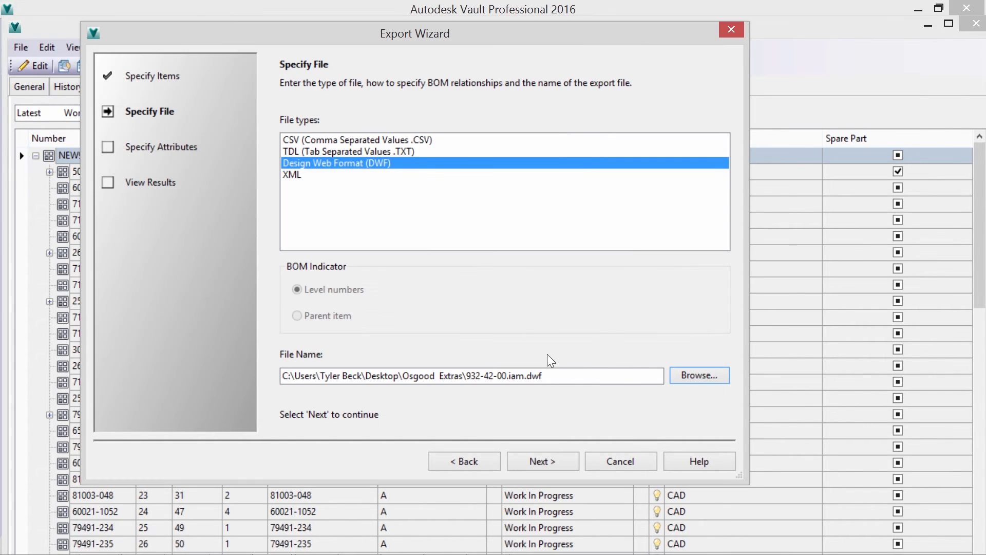
Export with Effectivity, Spare Part and Type attributes and review the 81-item results
{"action": "left_click", "coordinate": [542, 460]}
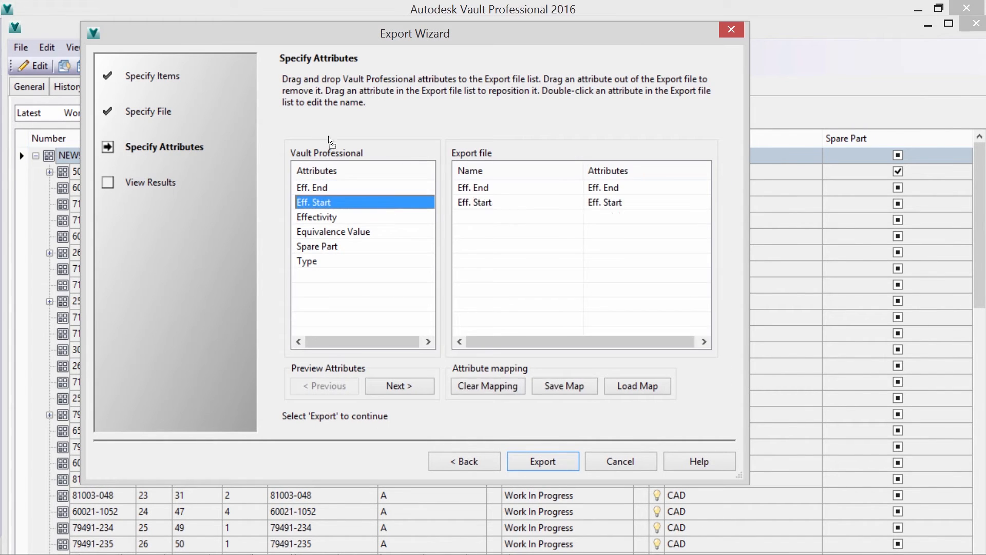
{"action": "left_click", "coordinate": [317, 246]}
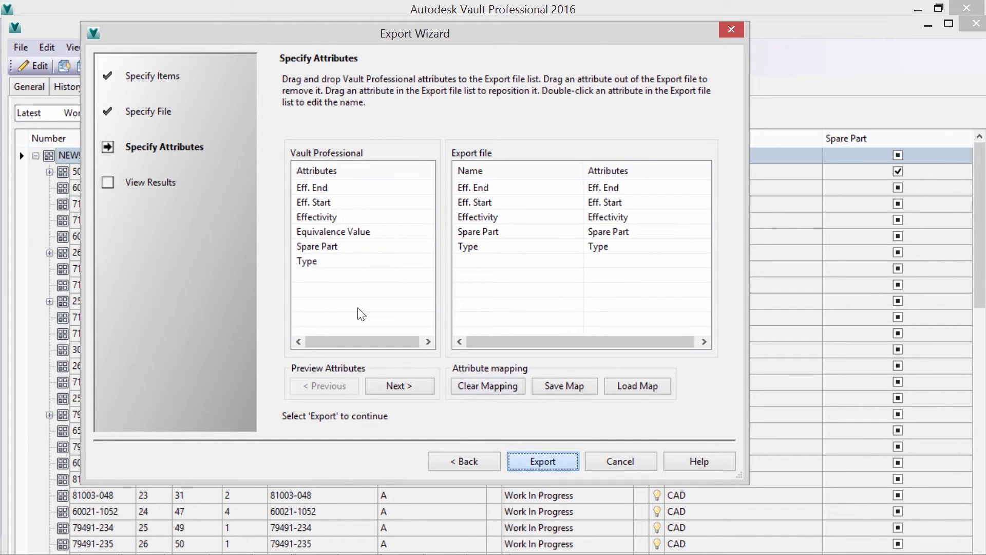
{"action": "left_click", "coordinate": [542, 461]}
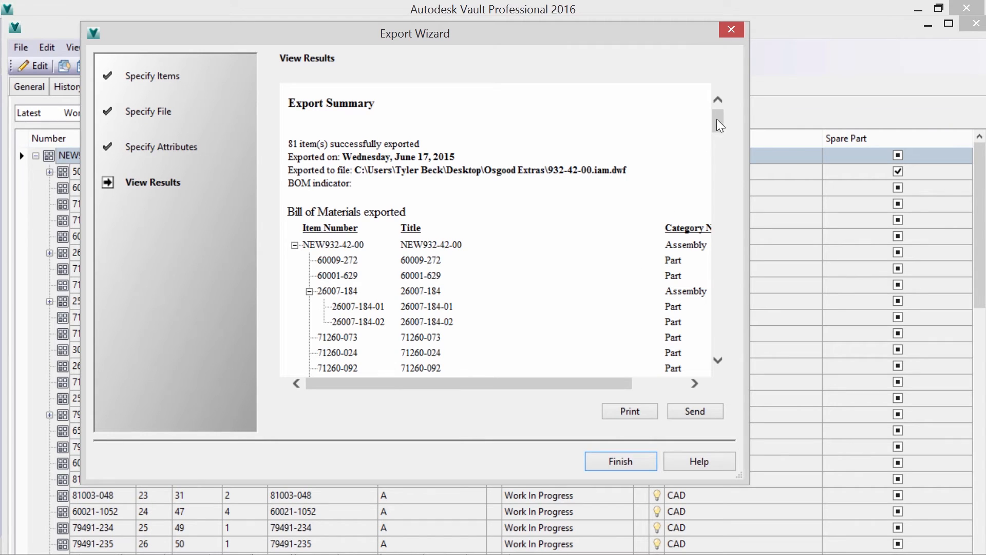
{"action": "scroll", "scroll_direction": "down", "scroll_amount": 3}
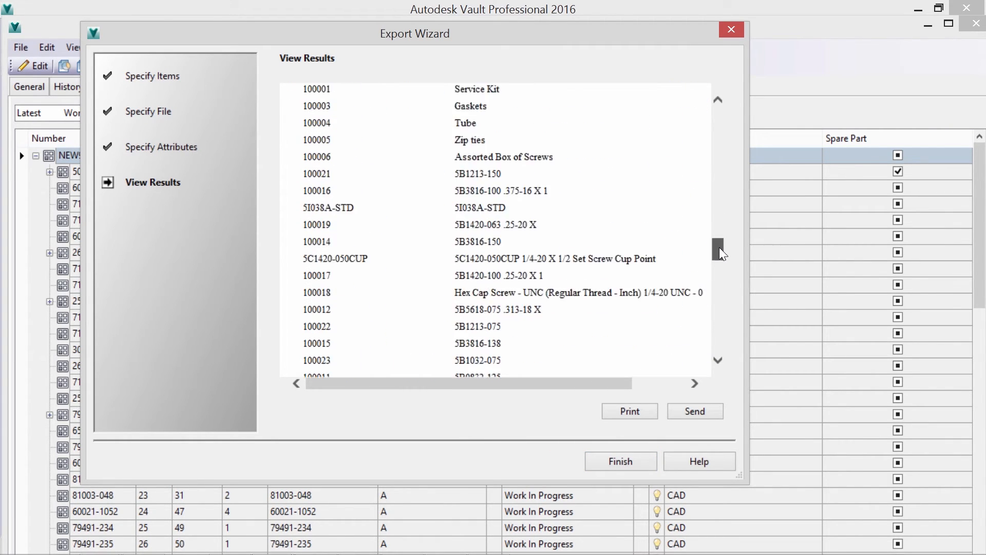
{"action": "scroll", "scroll_direction": "down", "scroll_amount": 3}
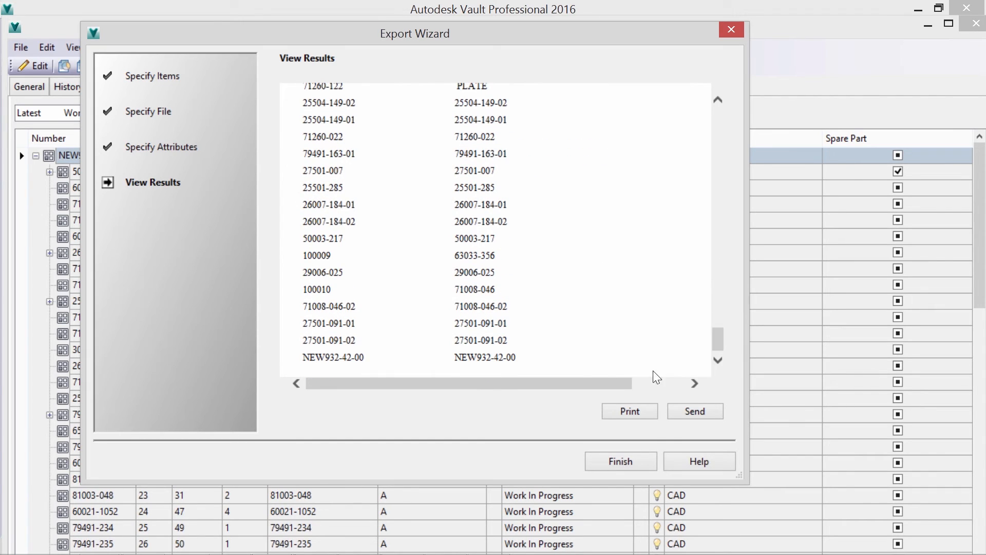
{"action": "left_click", "coordinate": [620, 461]}
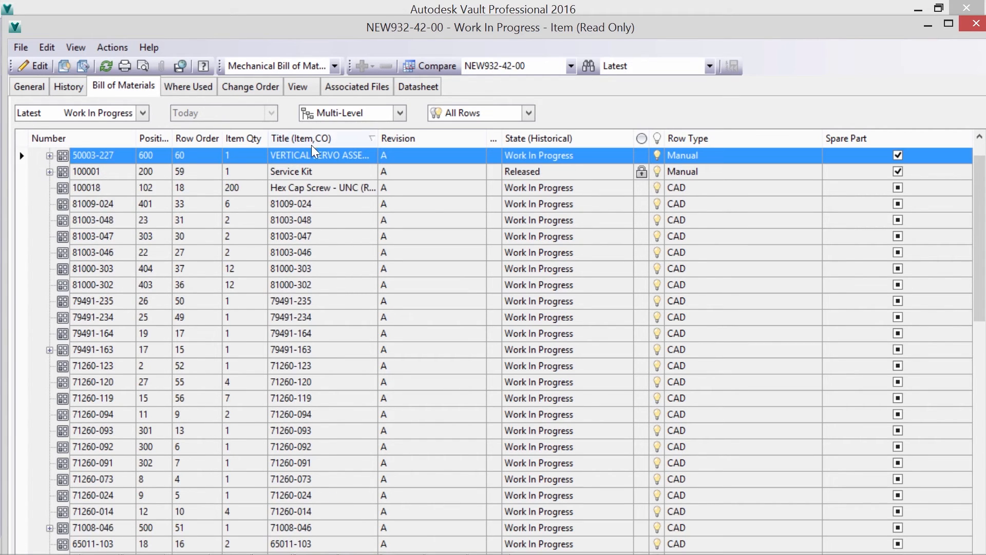
Change 50003-227's lifecycle state to released with the comment 'Early Release.'
{"action": "left_click", "coordinate": [50, 155]}
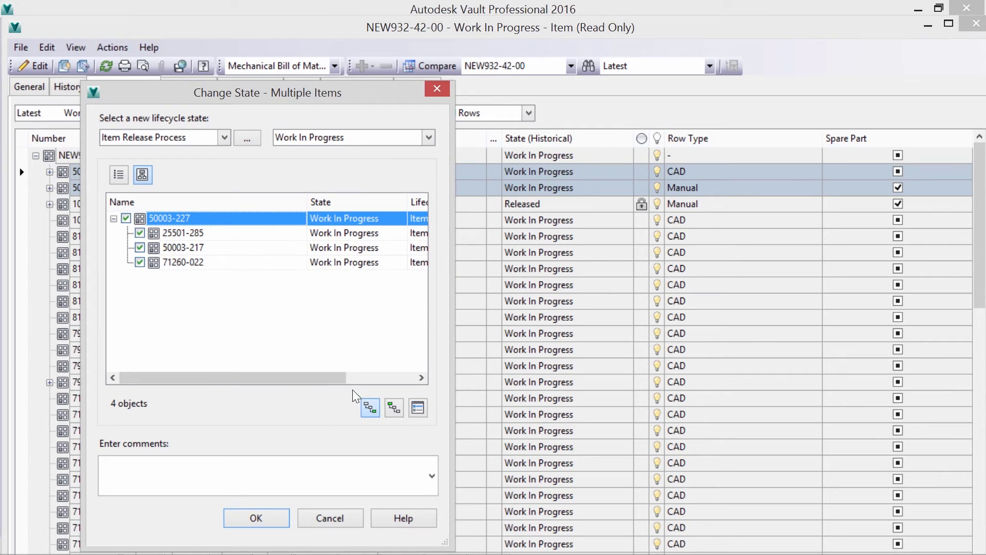
{"action": "type", "text": "Ear"}
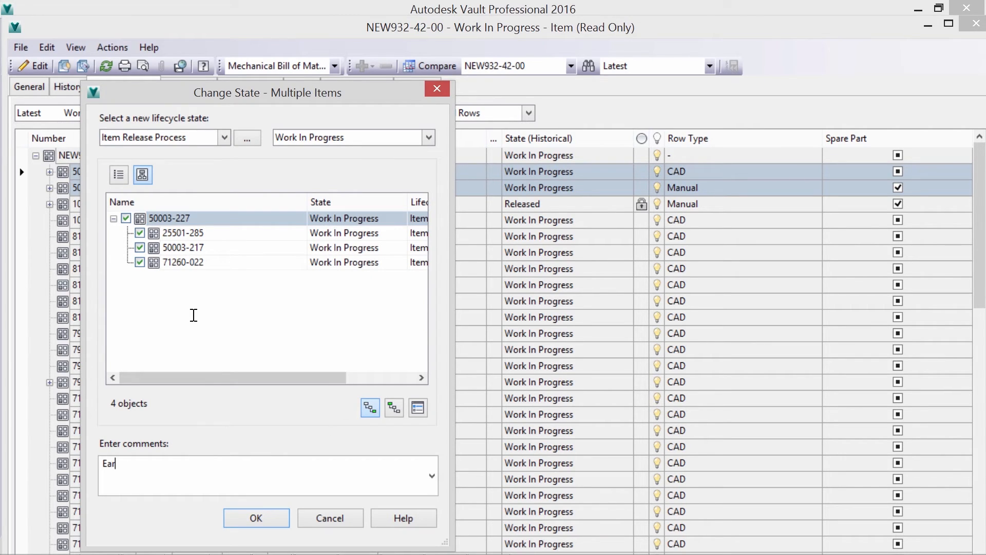
{"action": "type", "text": "ly Release."}
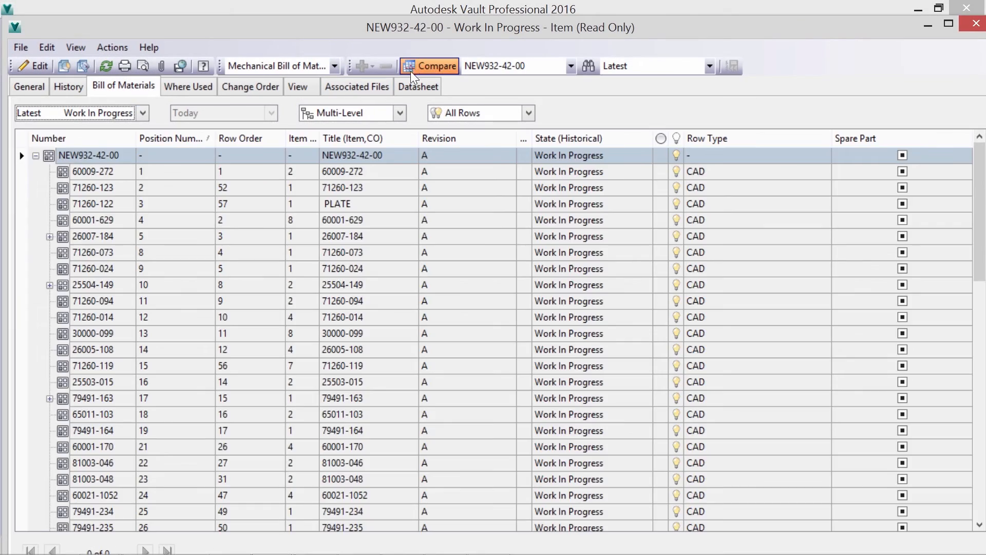
Compare the bill against an earlier item version, scroll the differences, then end Compare
{"action": "left_click", "coordinate": [143, 113]}
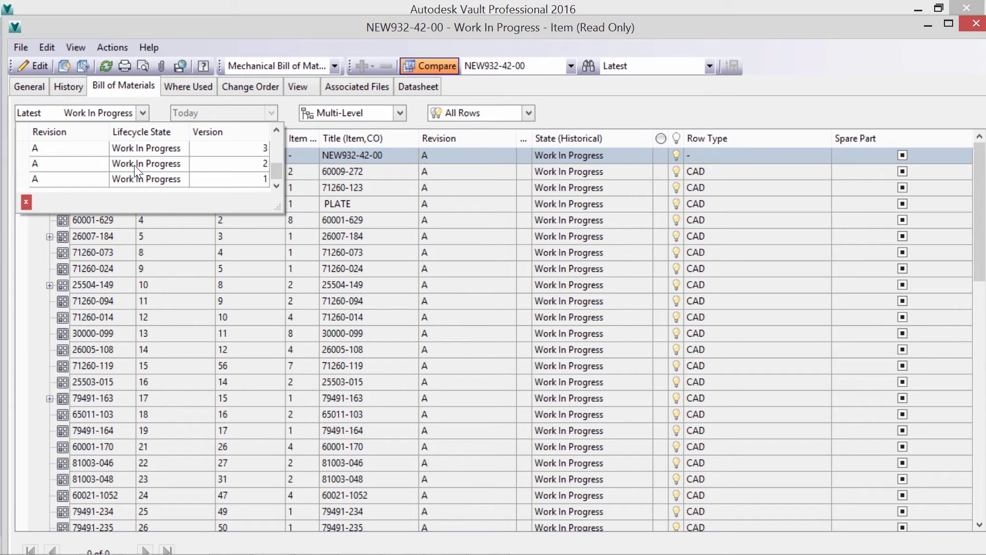
{"action": "left_click", "coordinate": [148, 164]}
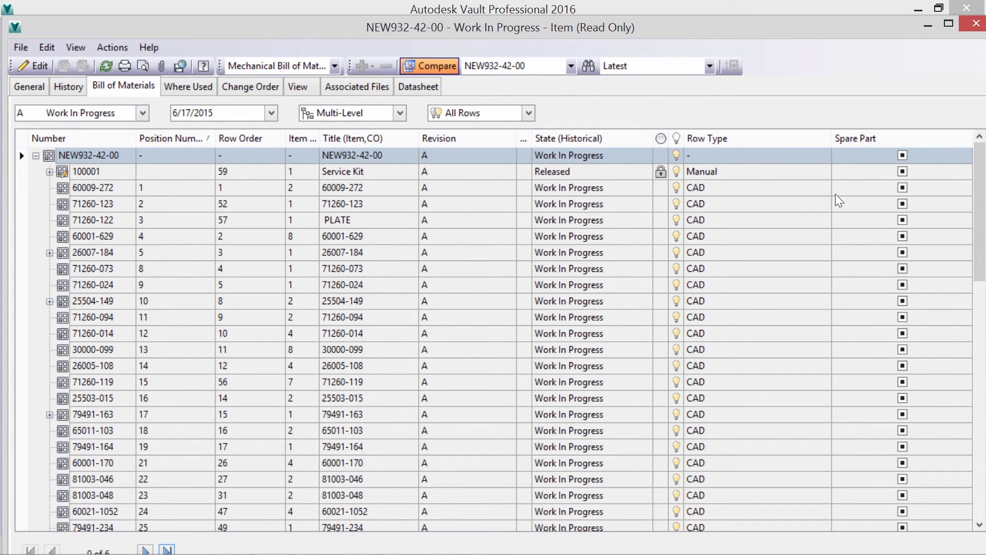
{"action": "scroll", "scroll_direction": "down", "scroll_amount": 3}
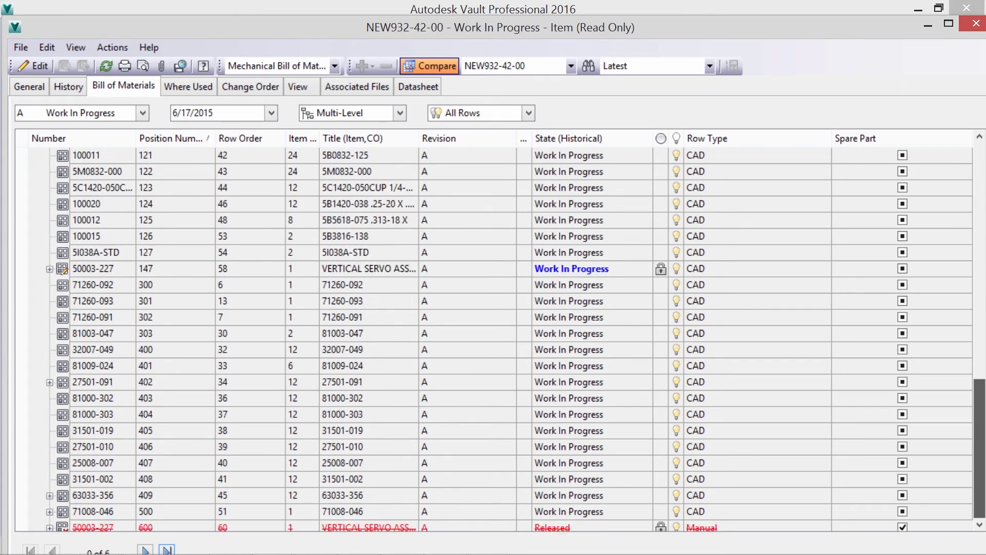
{"action": "scroll", "scroll_direction": "down", "scroll_amount": 3}
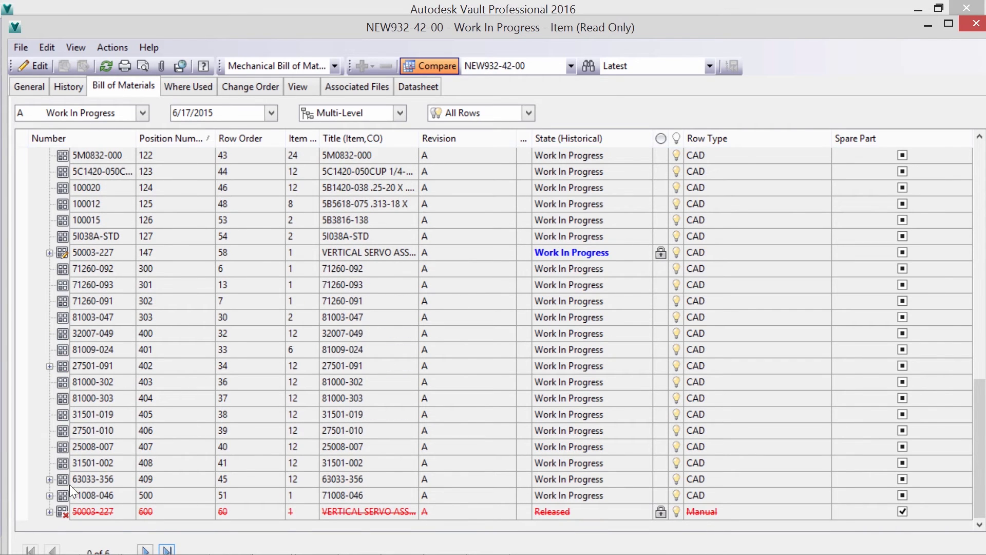
{"action": "left_click", "coordinate": [50, 512]}
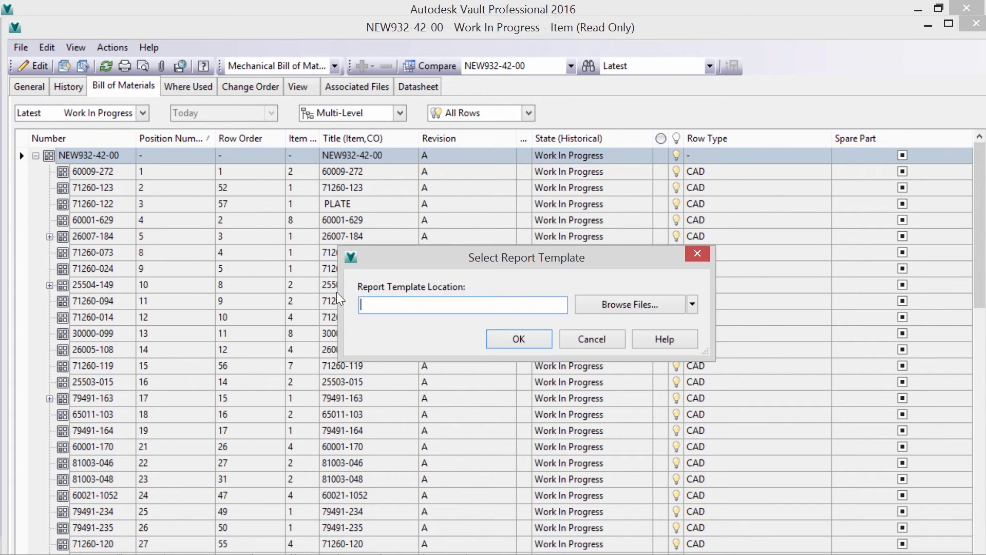
Run the BOM - Parts-Only report template and scroll through the report
{"action": "left_click", "coordinate": [630, 304]}
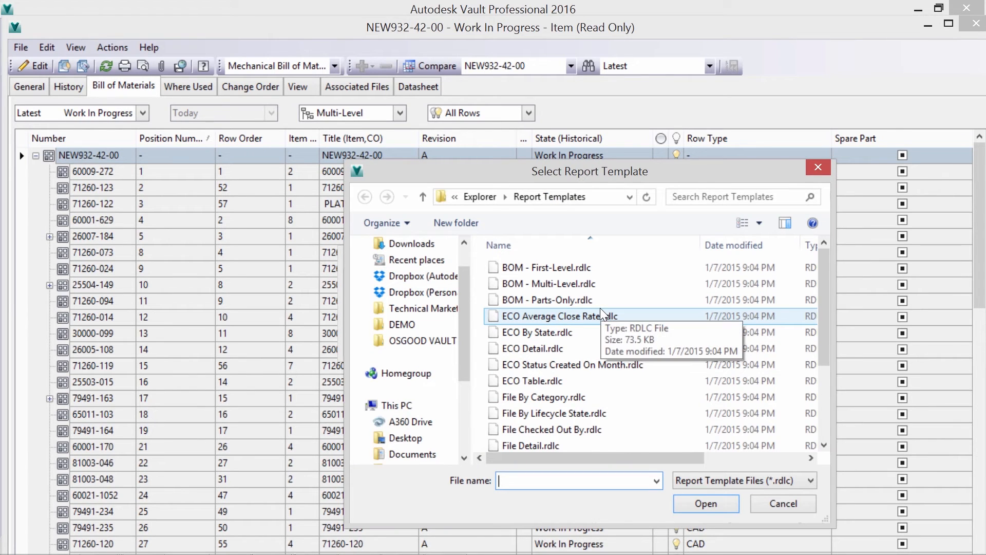
{"action": "left_click", "coordinate": [547, 299]}
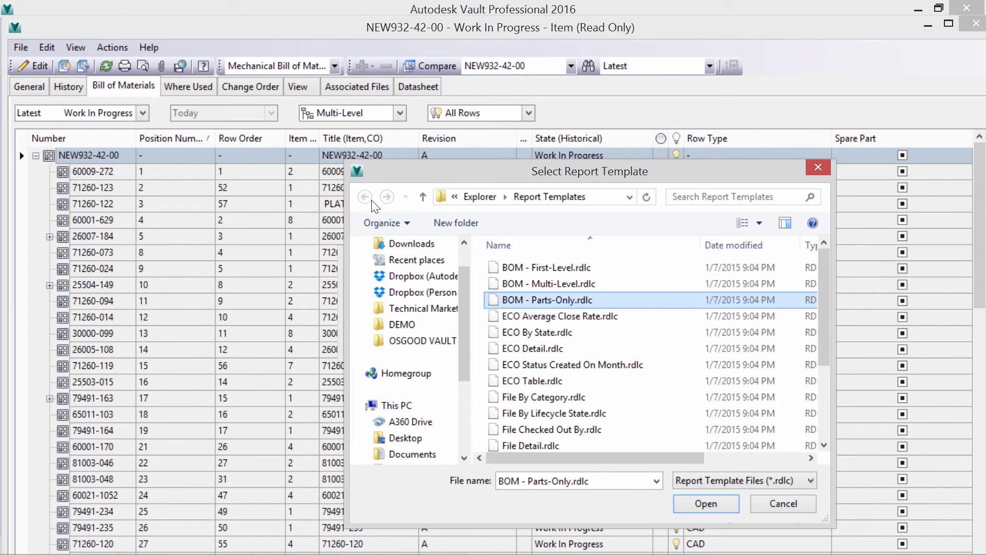
{"action": "left_click", "coordinate": [704, 503]}
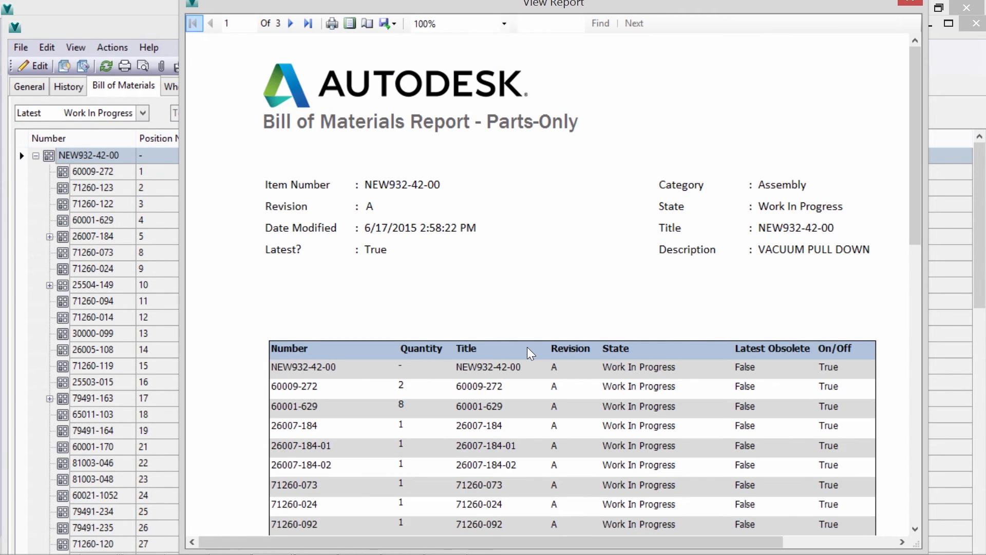
{"action": "scroll", "scroll_direction": "down", "scroll_amount": 3}
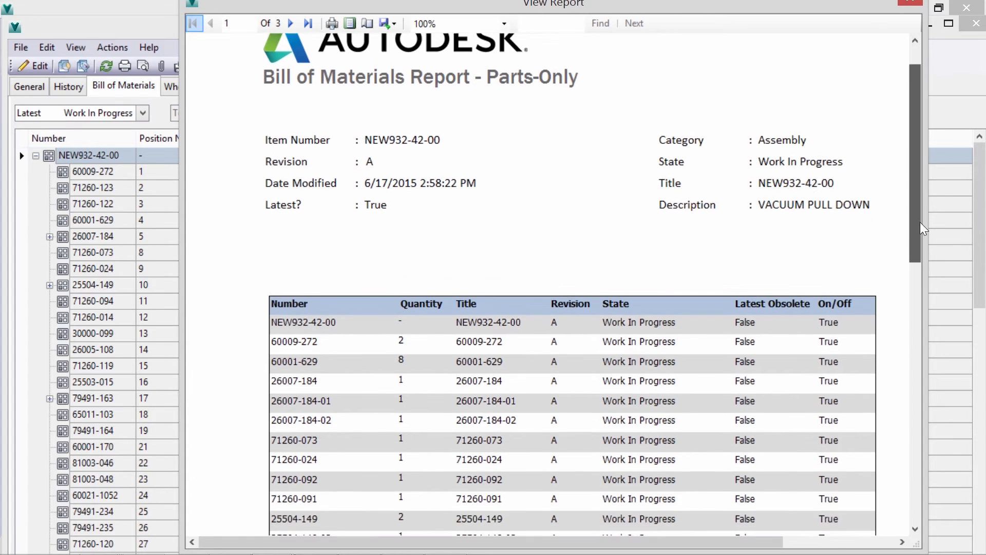
{"action": "scroll", "scroll_direction": "down", "scroll_amount": 3}
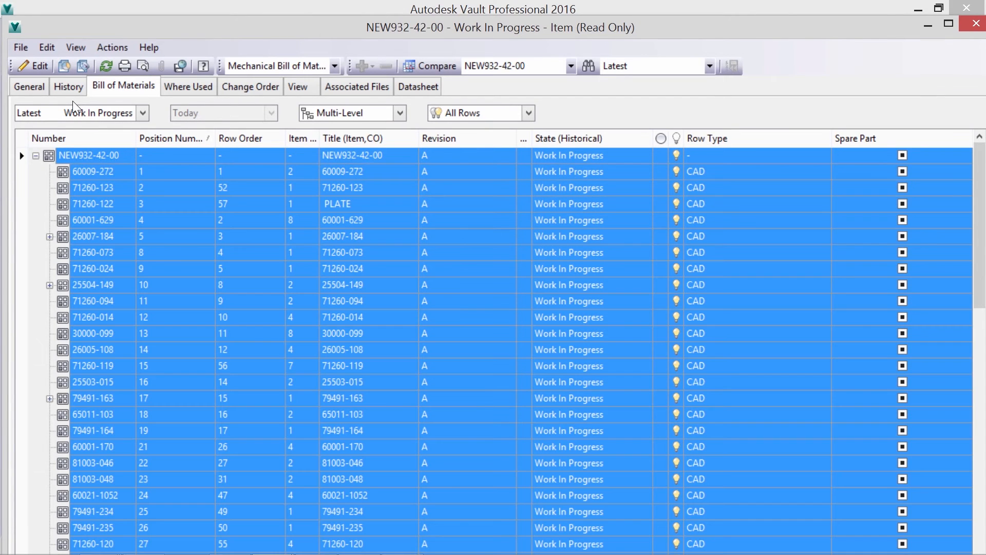
Change the 81 BOM rows to Released with the comment 'Release Assembly.'
{"action": "right_click", "coordinate": [91, 155]}
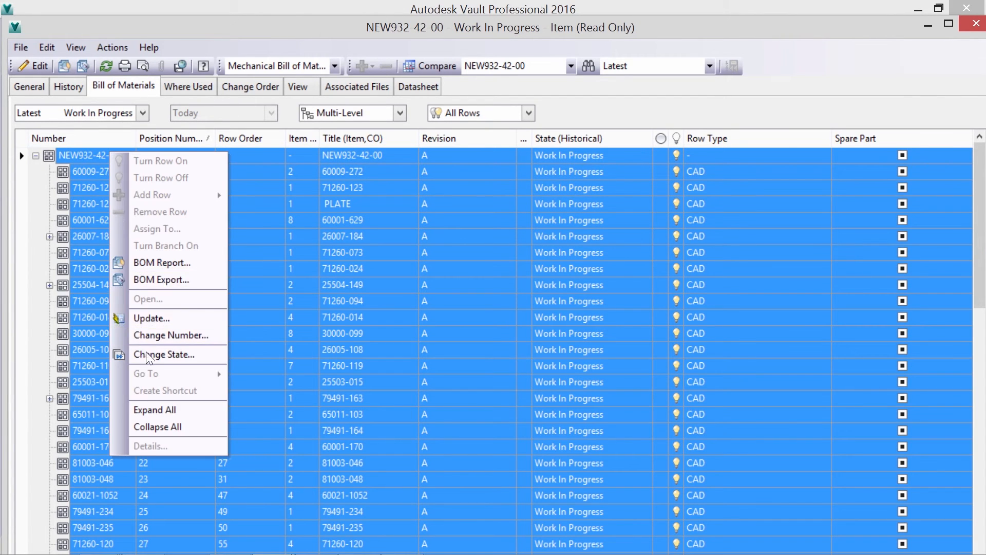
{"action": "left_click", "coordinate": [165, 354]}
{"action": "type", "text": "R"}
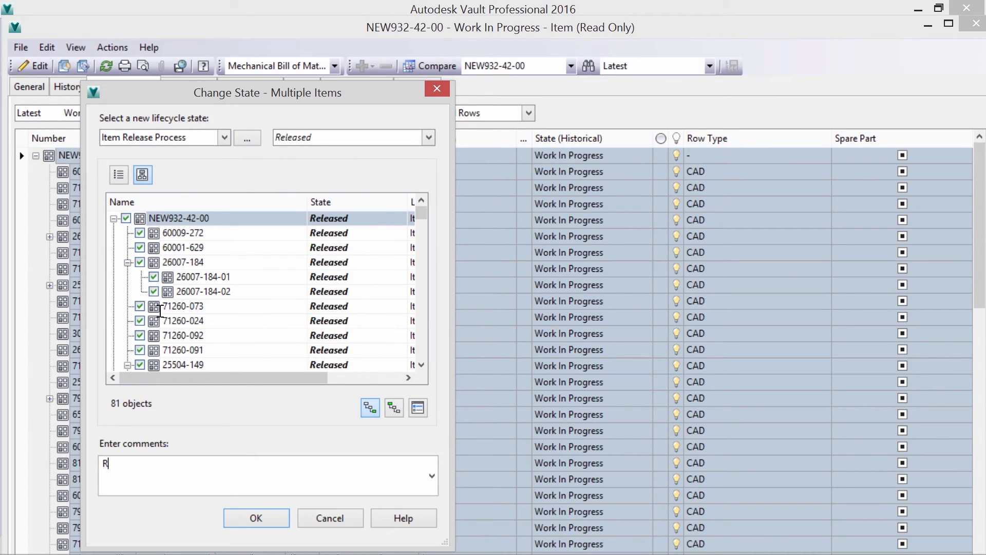
{"action": "type", "text": "elease Assembly."}
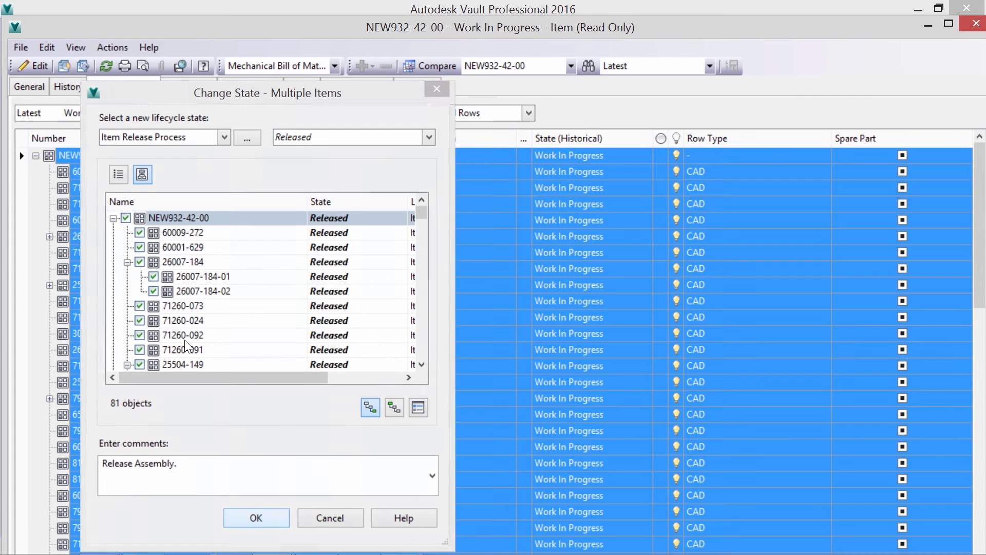
{"action": "left_click", "coordinate": [256, 517]}
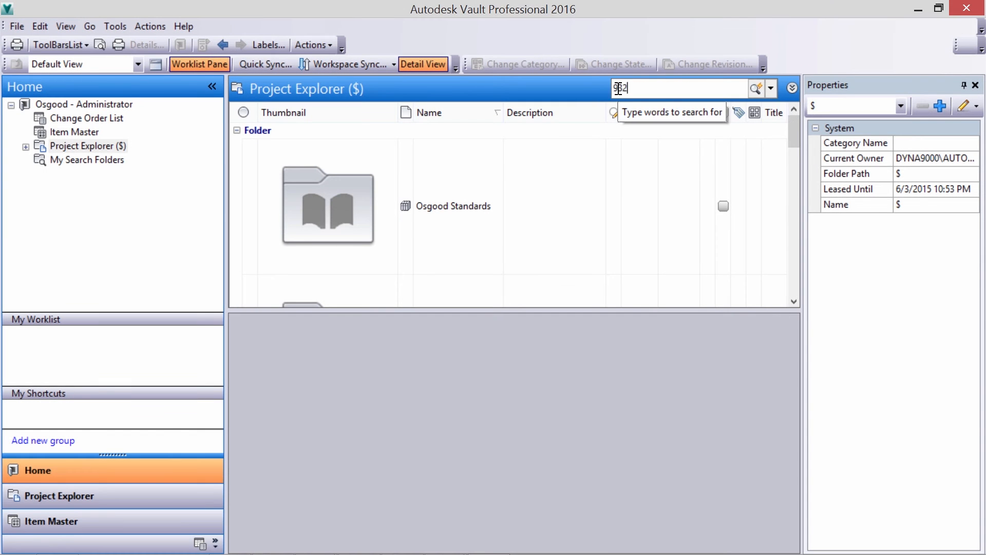
Search the vault for 932-31
{"action": "type", "text": "-31"}
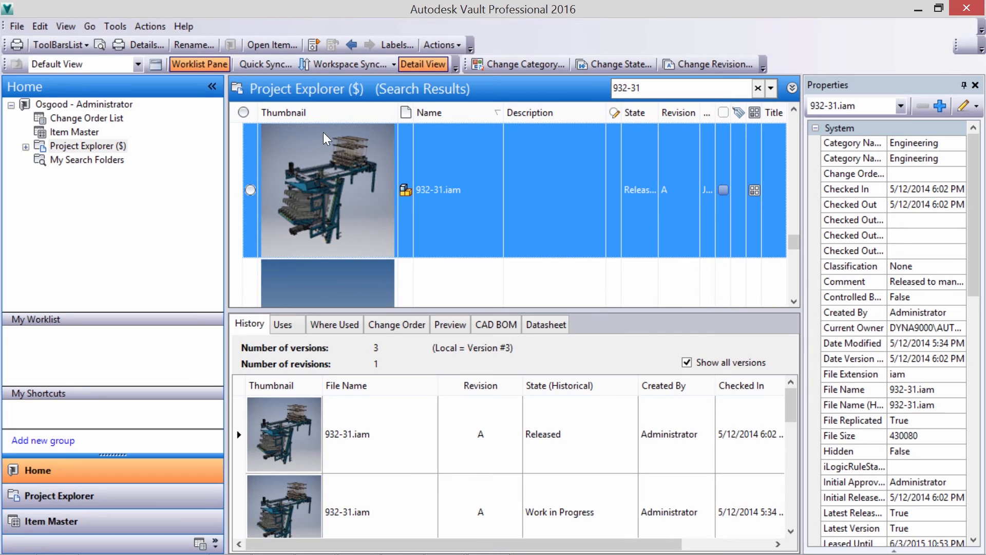
Create new item 100038 from the Item Master, confirming its category
{"action": "right_click", "coordinate": [74, 132]}
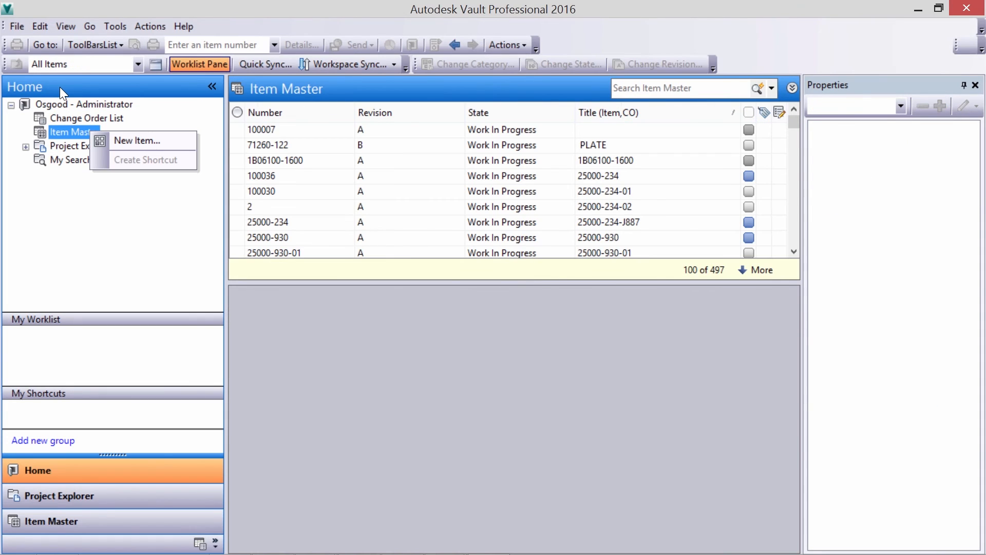
{"action": "mouse_move", "coordinate": [137, 141]}
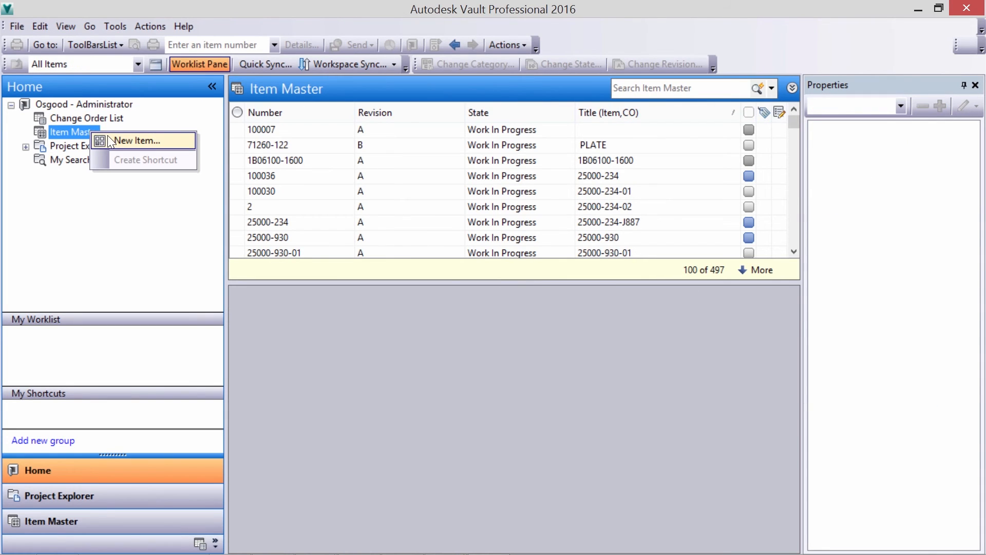
{"action": "left_click", "coordinate": [137, 140]}
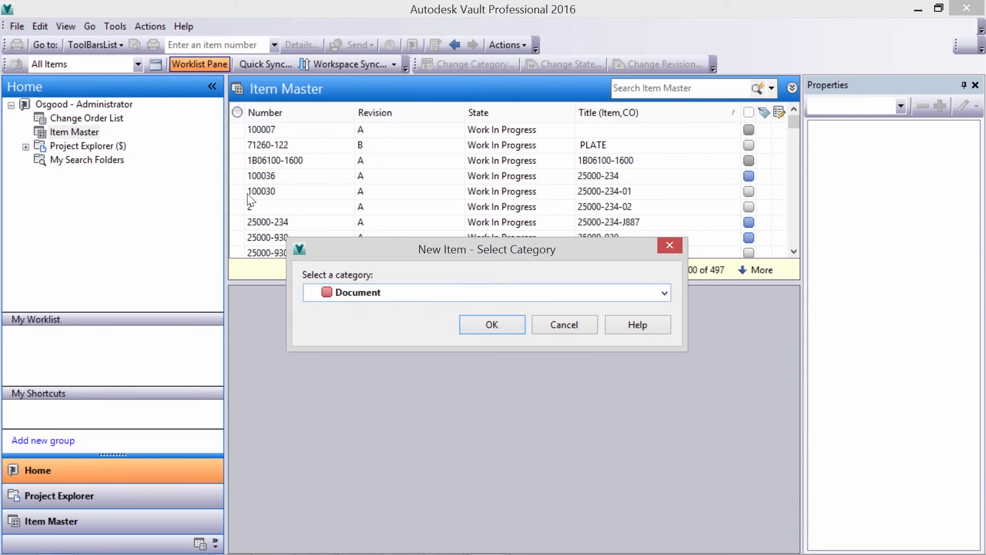
{"action": "left_click", "coordinate": [663, 292]}
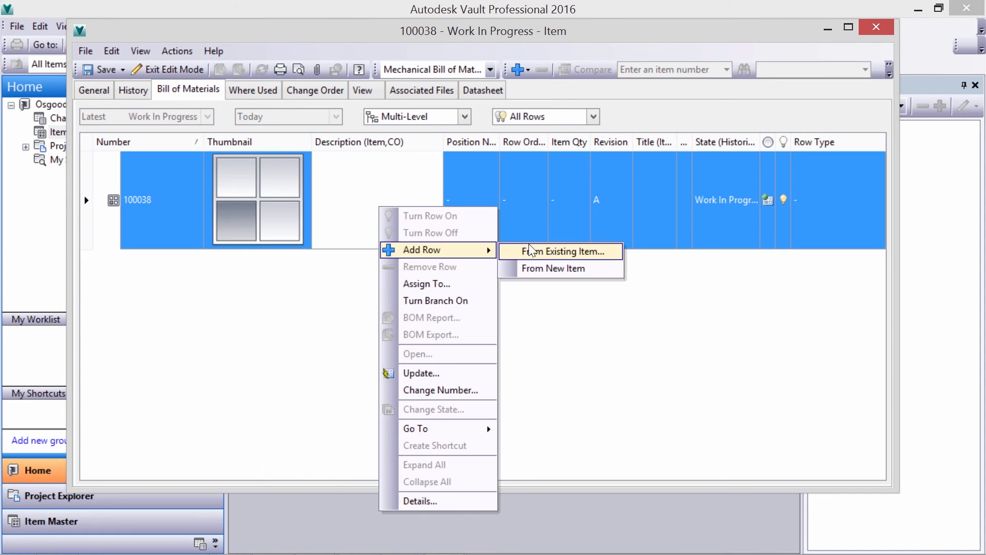
Add existing items 932-31-03 and 932-31-05 as bill of materials rows
{"action": "left_click", "coordinate": [559, 251]}
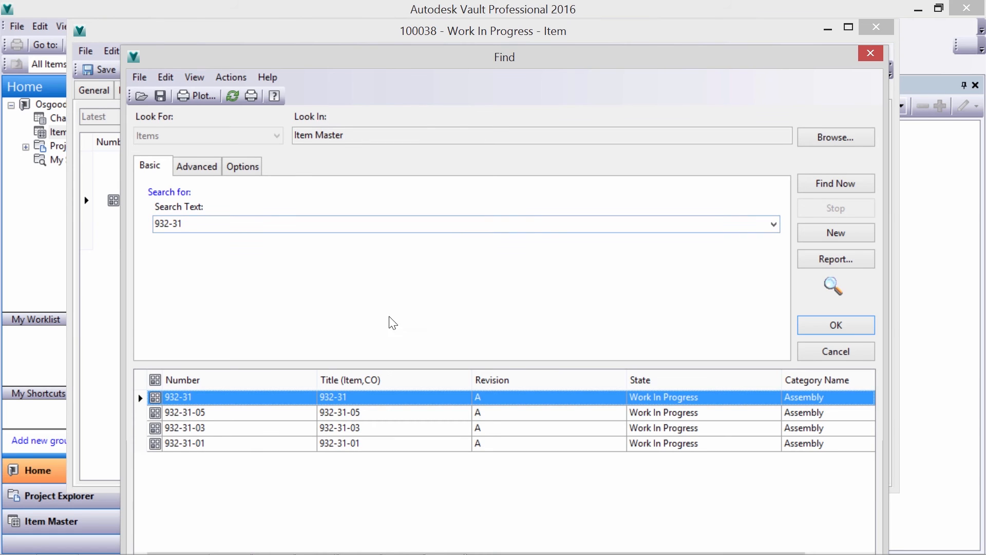
{"action": "left_click", "coordinate": [184, 412]}
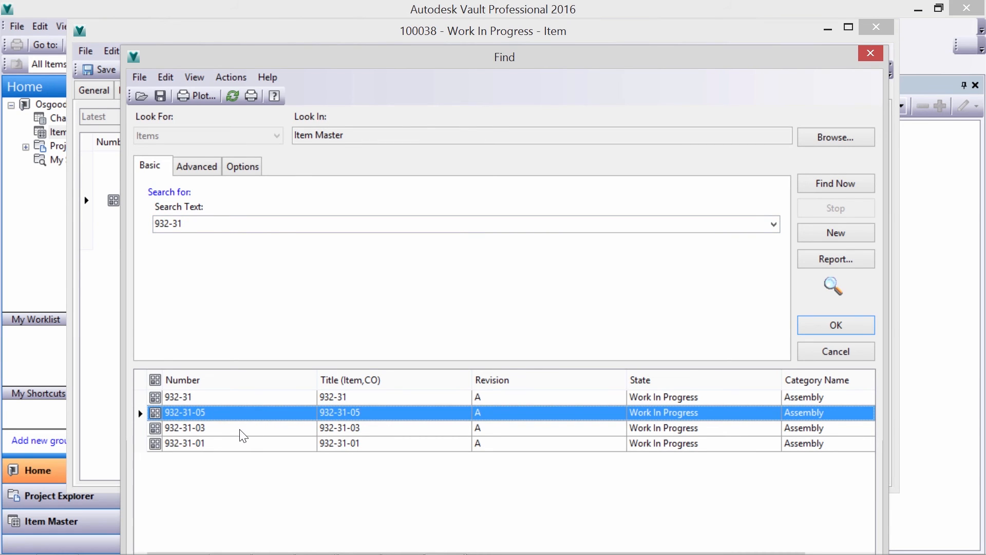
{"action": "left_click", "coordinate": [835, 324]}
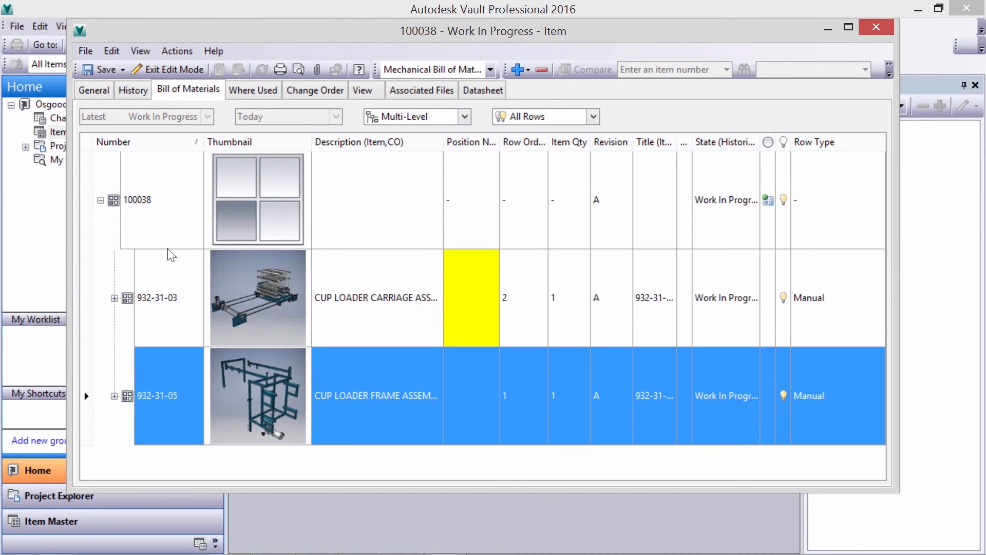
{"action": "mouse_move", "coordinate": [182, 148]}
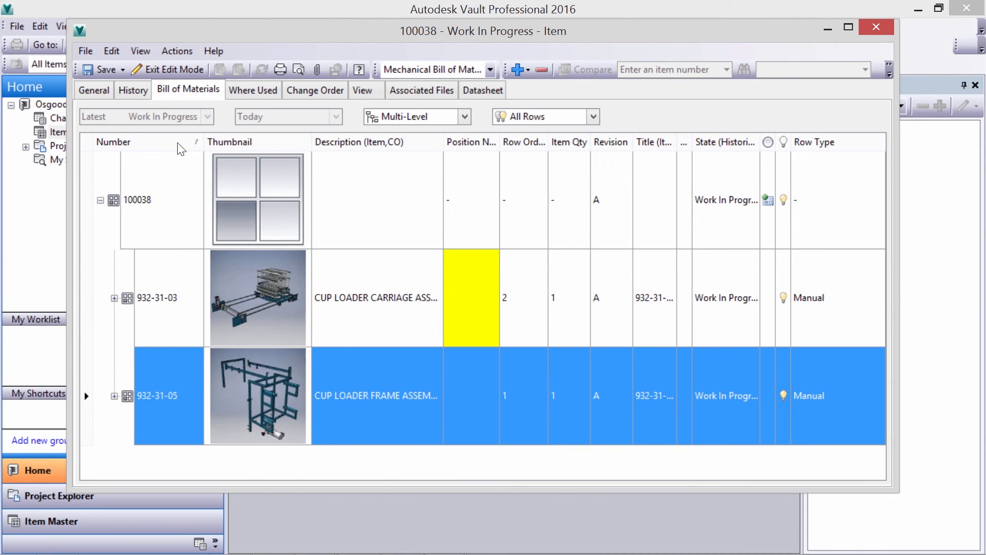
Add new child item 100039 under 100038, title it CUP HOLDER ASSEMBLY, and save
{"action": "right_click", "coordinate": [137, 200]}
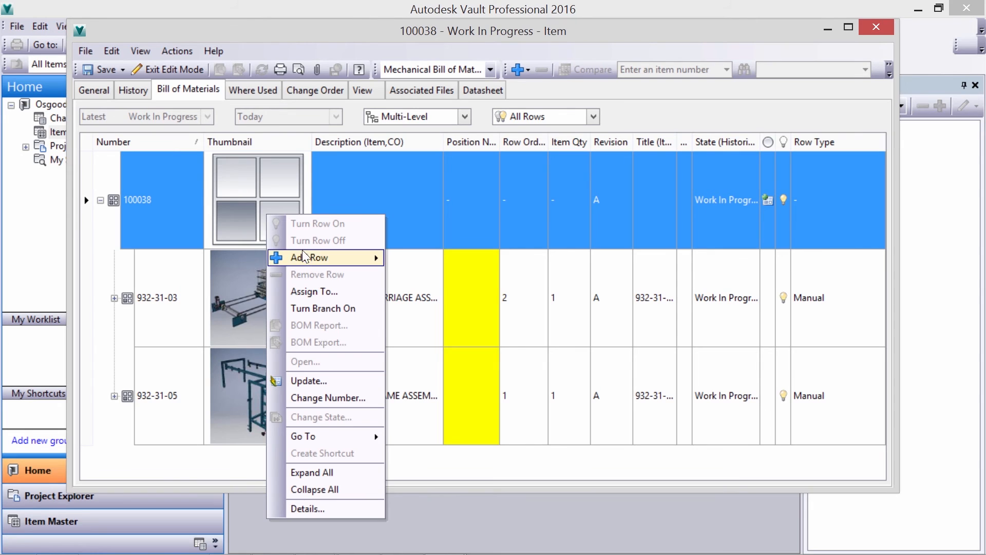
{"action": "left_click", "coordinate": [308, 258]}
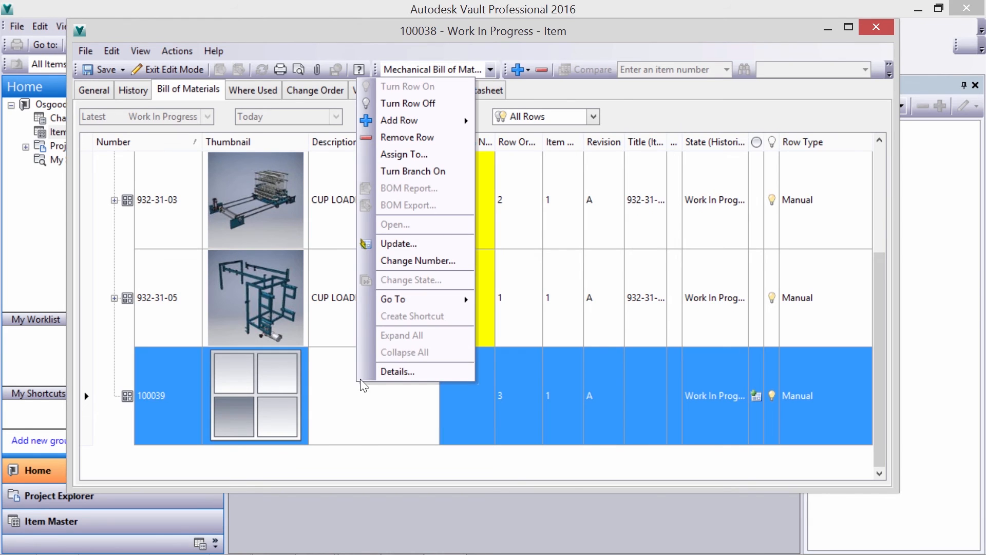
{"action": "mouse_move", "coordinate": [395, 292]}
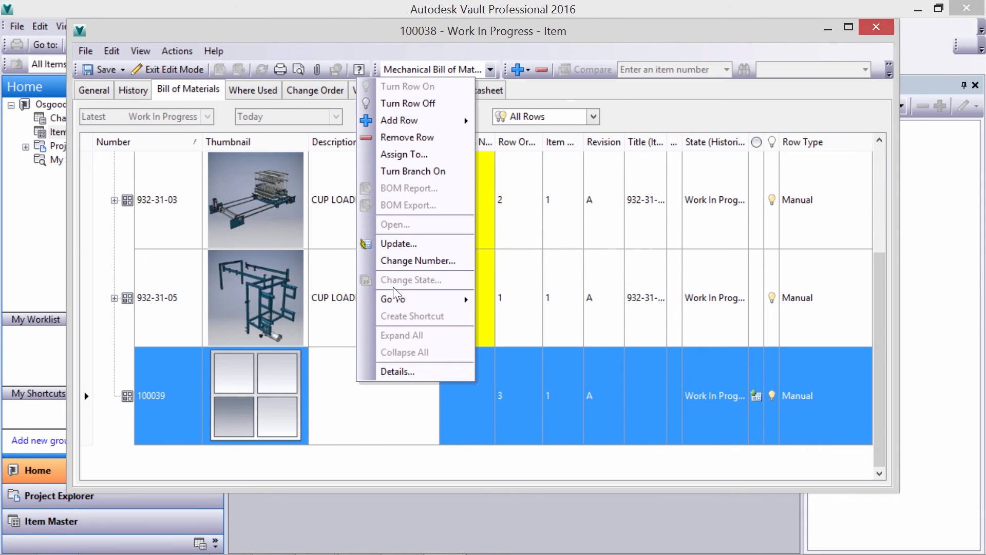
{"action": "left_click", "coordinate": [397, 246]}
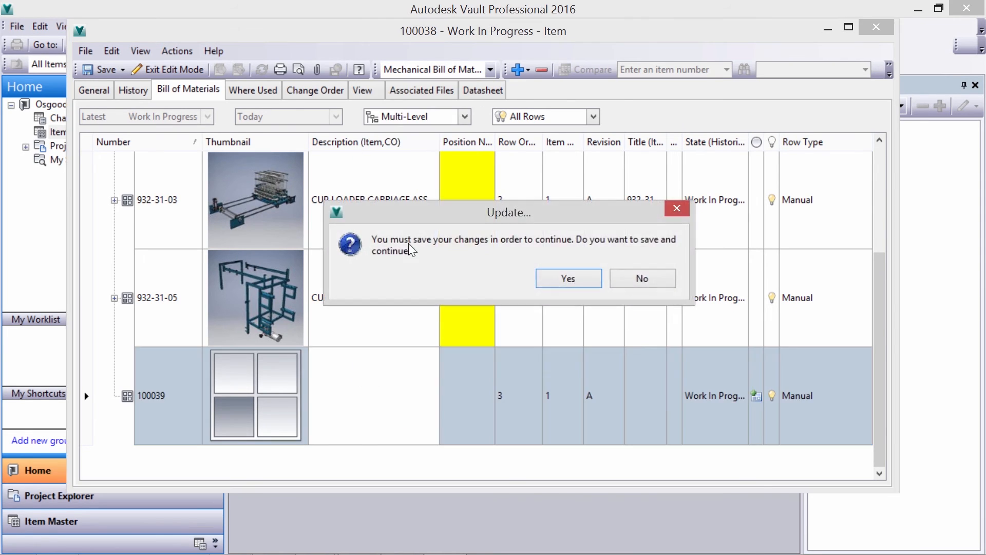
{"action": "left_click", "coordinate": [567, 278]}
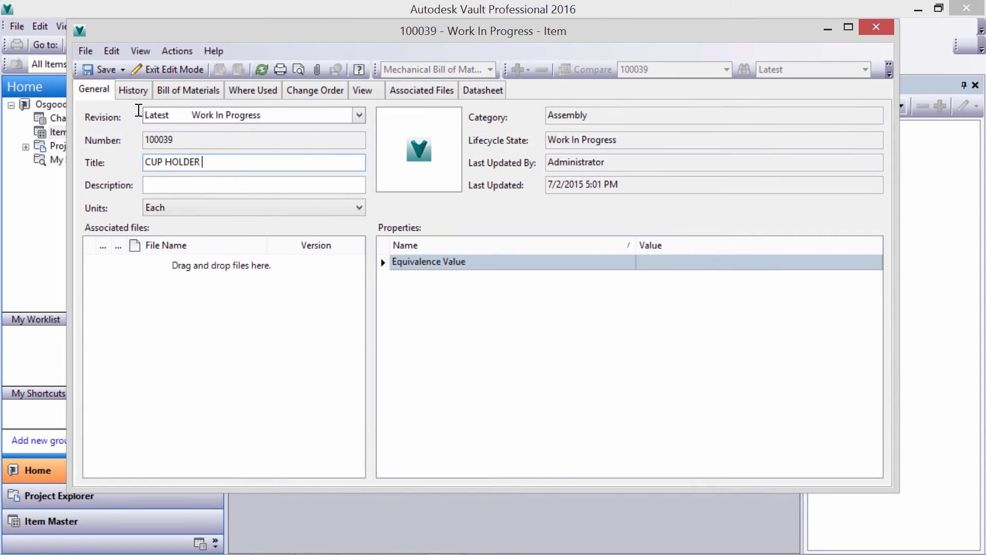
{"action": "type", "text": "ASSEMBLY"}
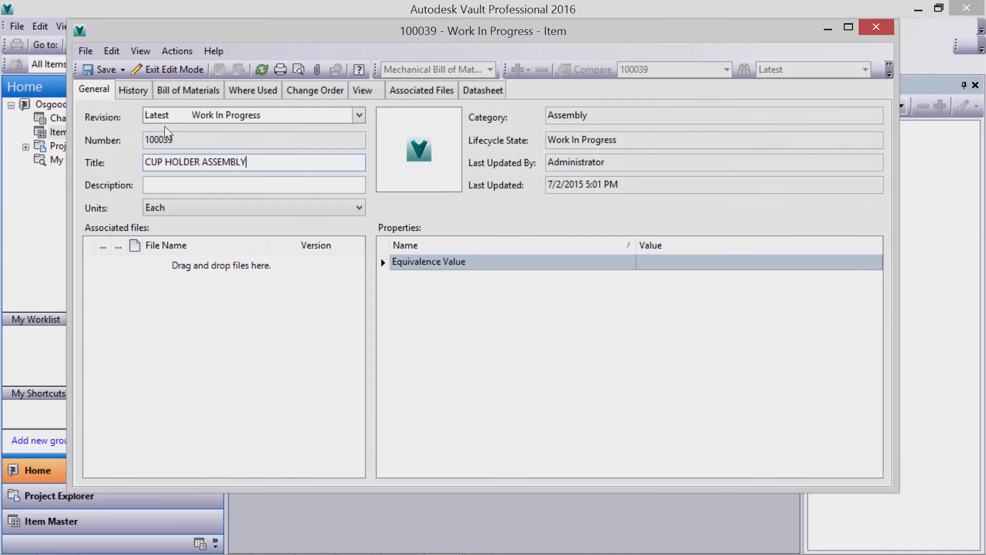
{"action": "left_click", "coordinate": [875, 26]}
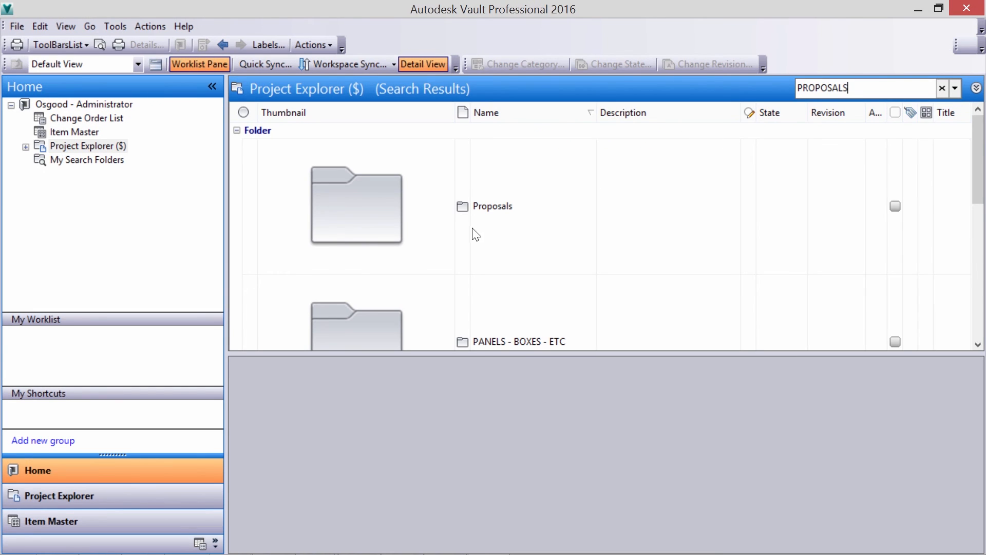
Create a new standard folder under Proposals and begin entering its name
{"action": "right_click", "coordinate": [356, 205]}
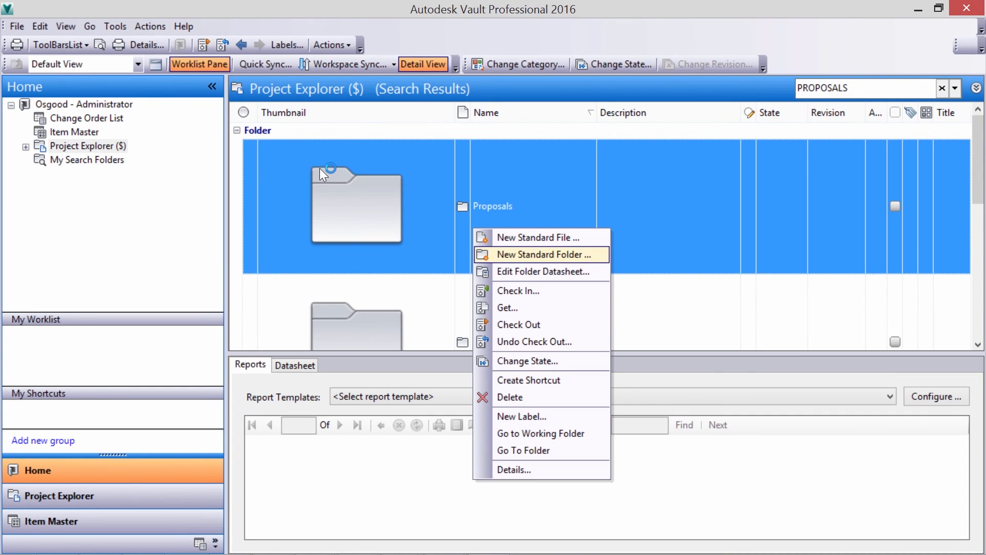
{"action": "left_click", "coordinate": [540, 255]}
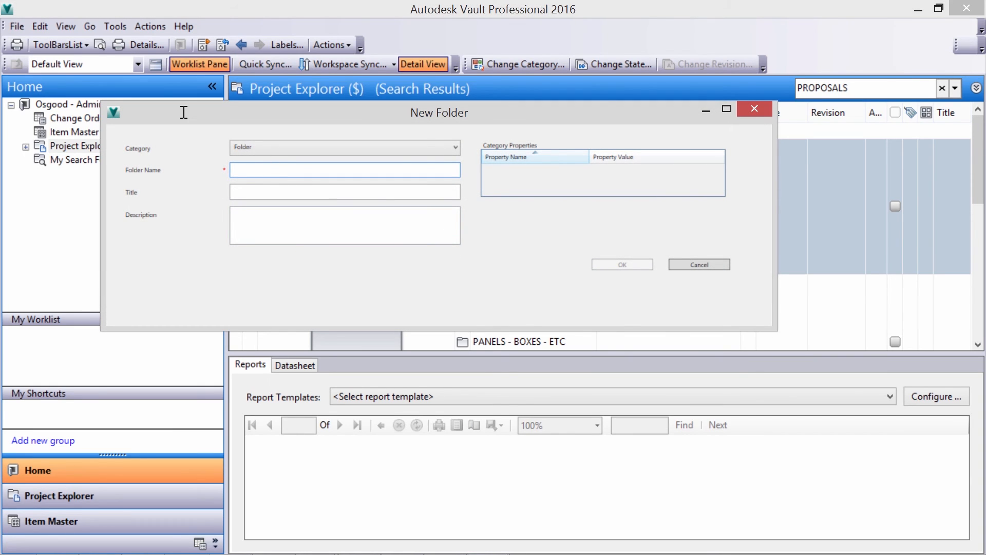
{"action": "left_click", "coordinate": [698, 263]}
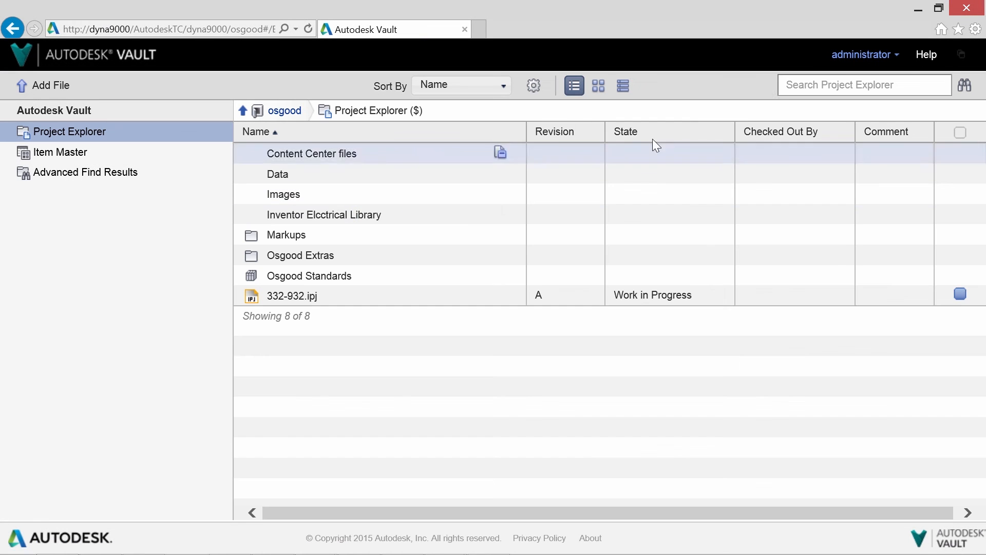
Search PROPOSALS and add the SCHEDULE RFQ#10100 file to CUP HOLDER VARIATION ASSEMBLY
{"action": "type", "text": "PROPOSALS"}
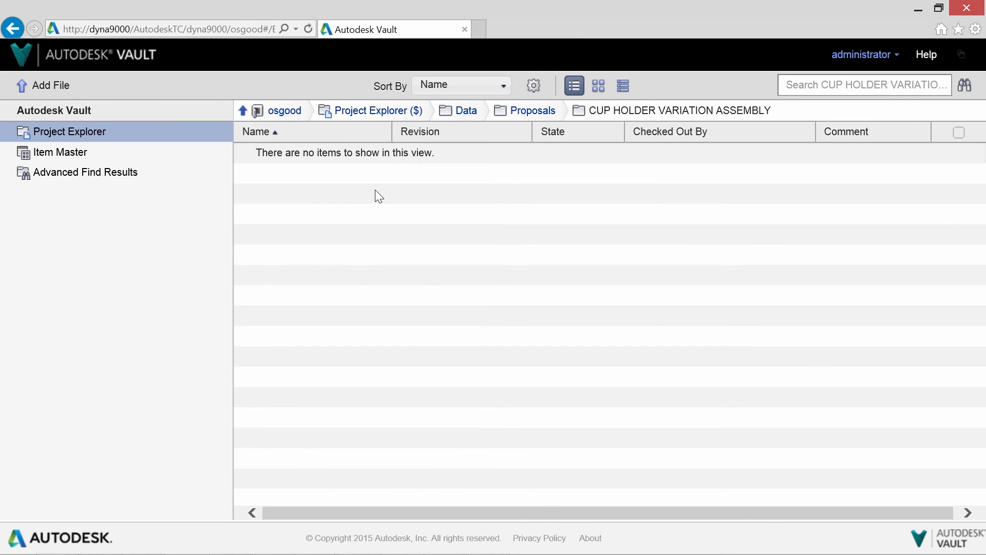
{"action": "left_click", "coordinate": [50, 84]}
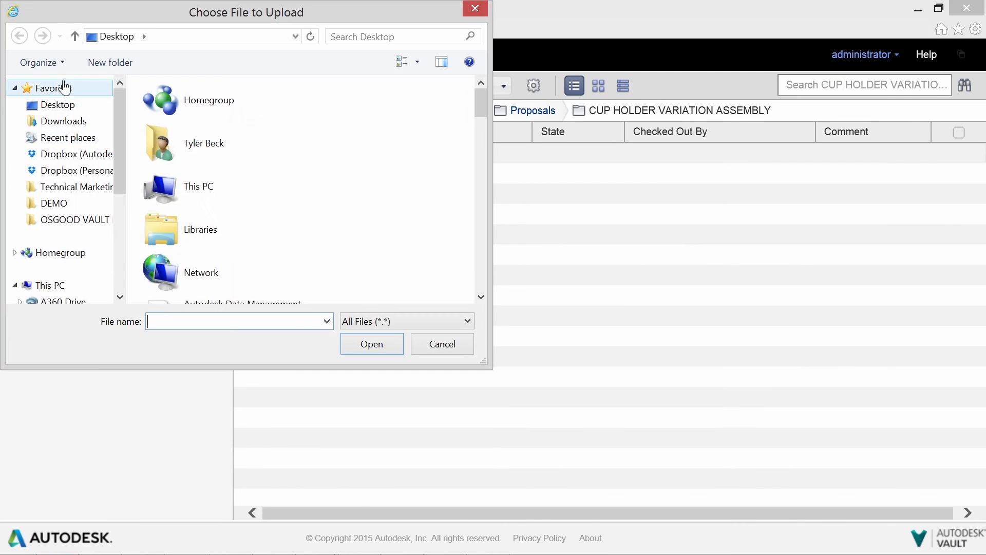
{"action": "type", "text": "R"}
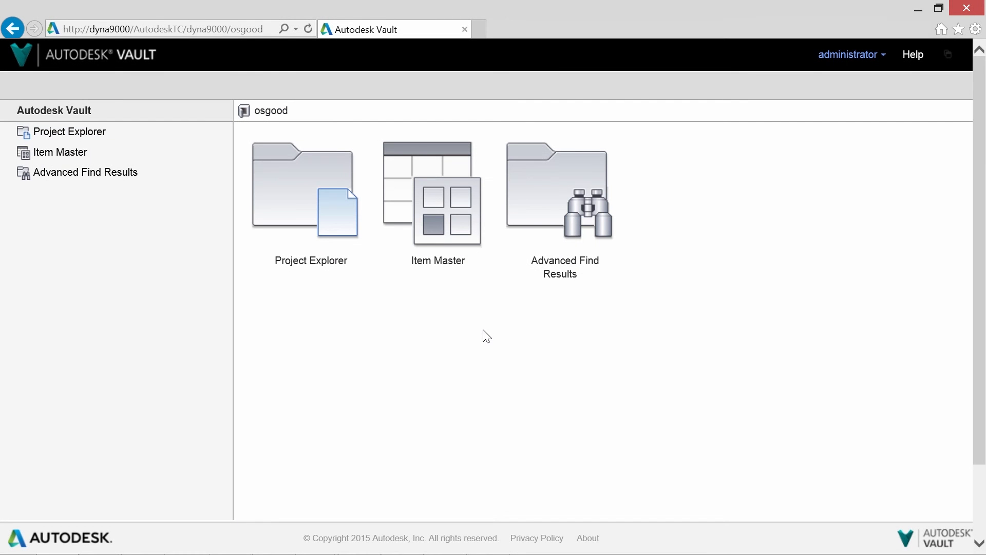
{"action": "left_click", "coordinate": [310, 189]}
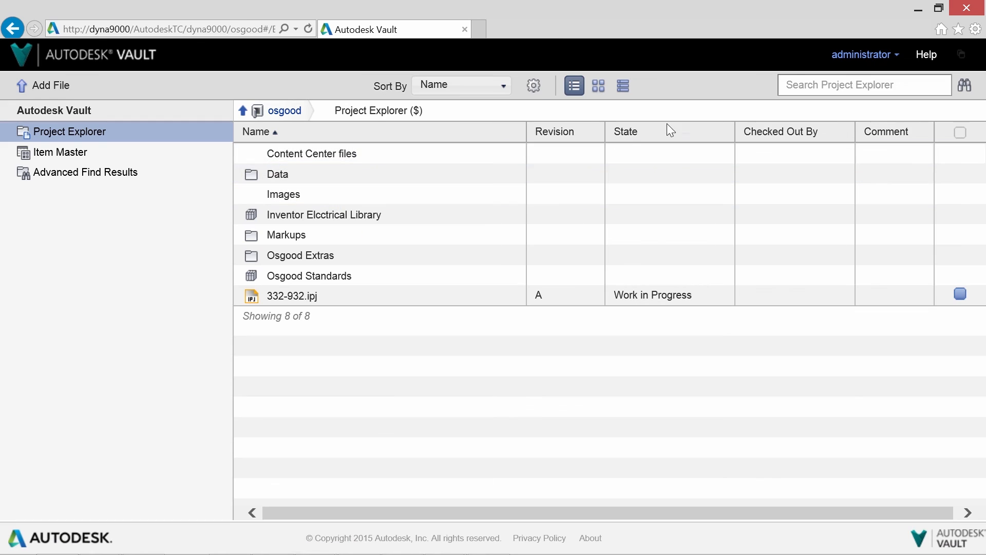
{"action": "type", "text": "PROPOSALS"}
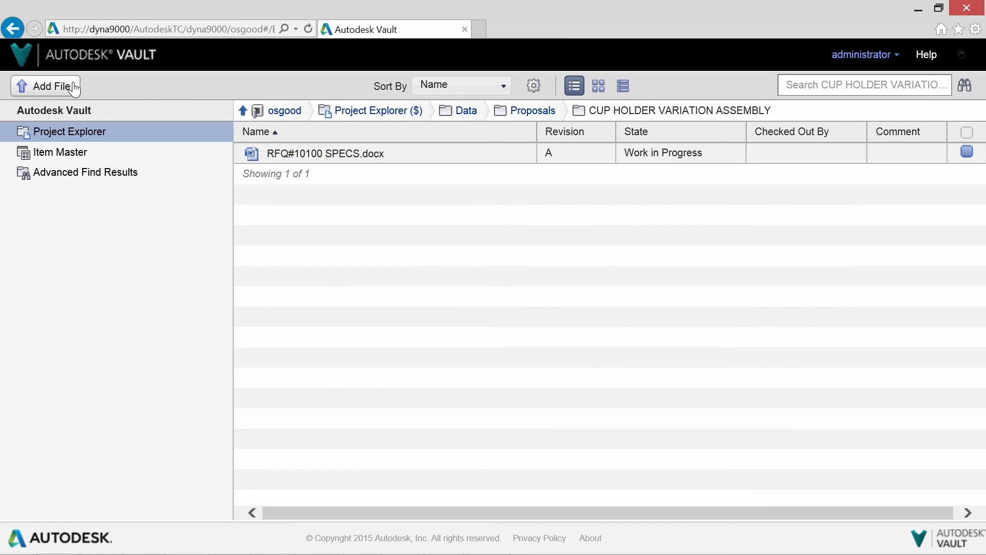
{"action": "left_click", "coordinate": [44, 86]}
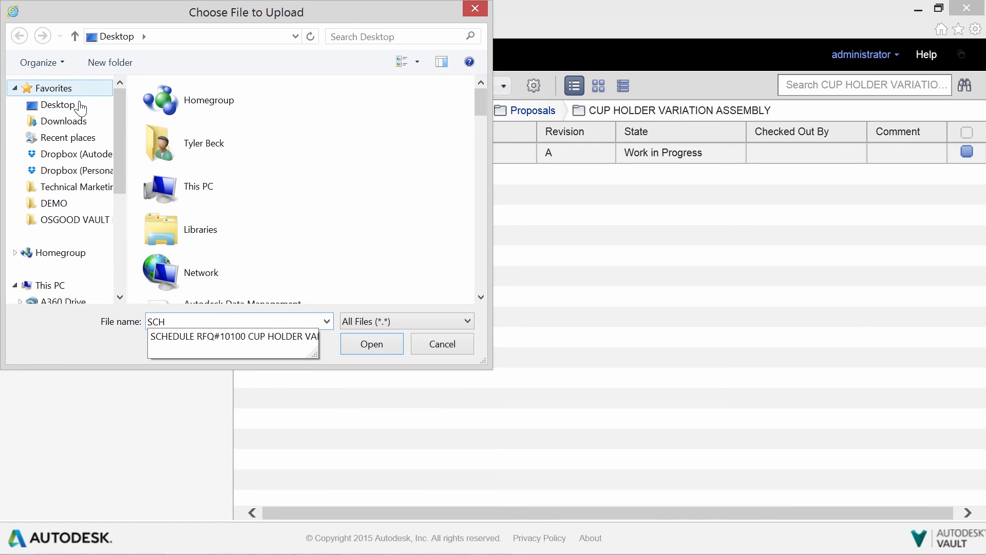
{"action": "left_click", "coordinate": [370, 344]}
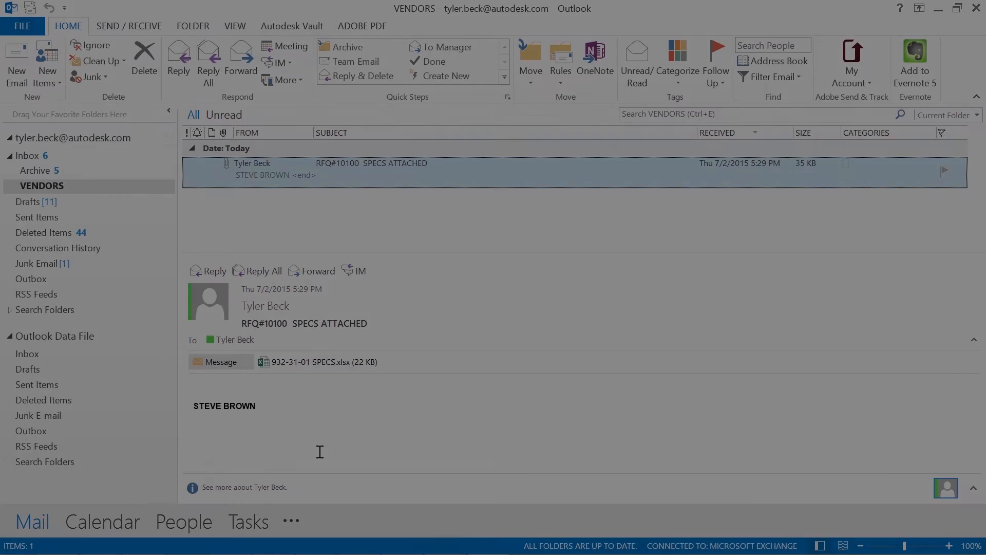
Check in only 932-31-01 SPECS.xlsx to Proposals/CUP HOLDER VARIATION ASSEMBLY, commented VENDOR DOCS
{"action": "left_click", "coordinate": [291, 25]}
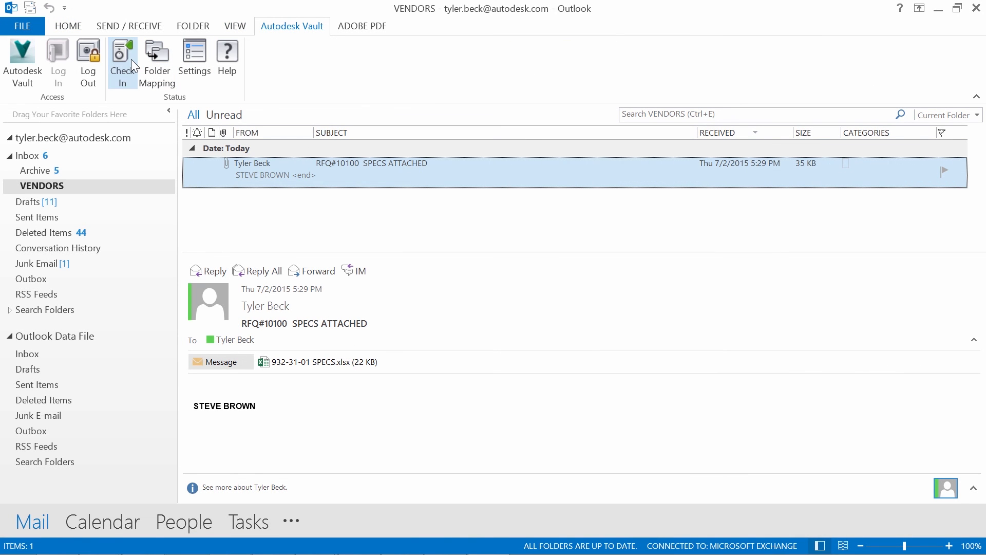
{"action": "left_click", "coordinate": [122, 57]}
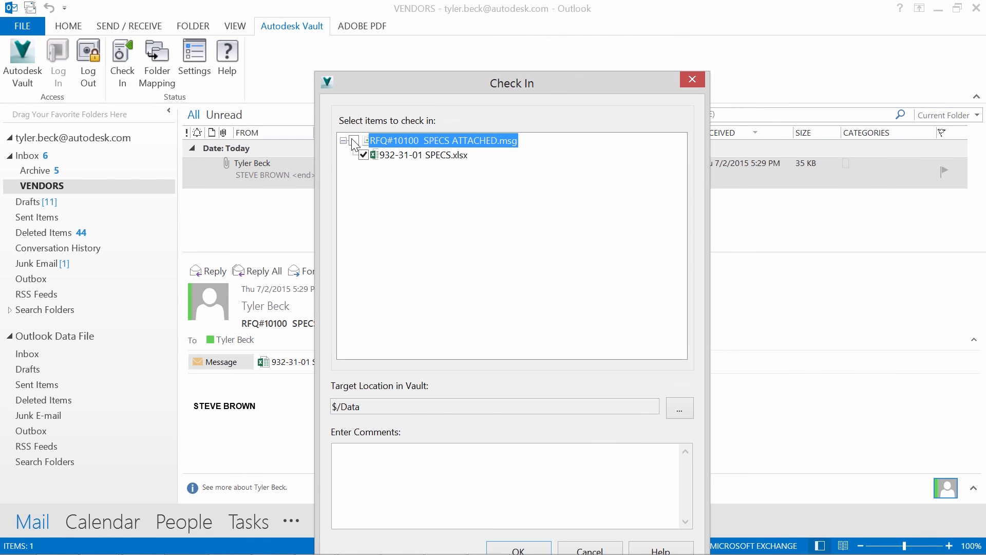
{"action": "left_click", "coordinate": [679, 407]}
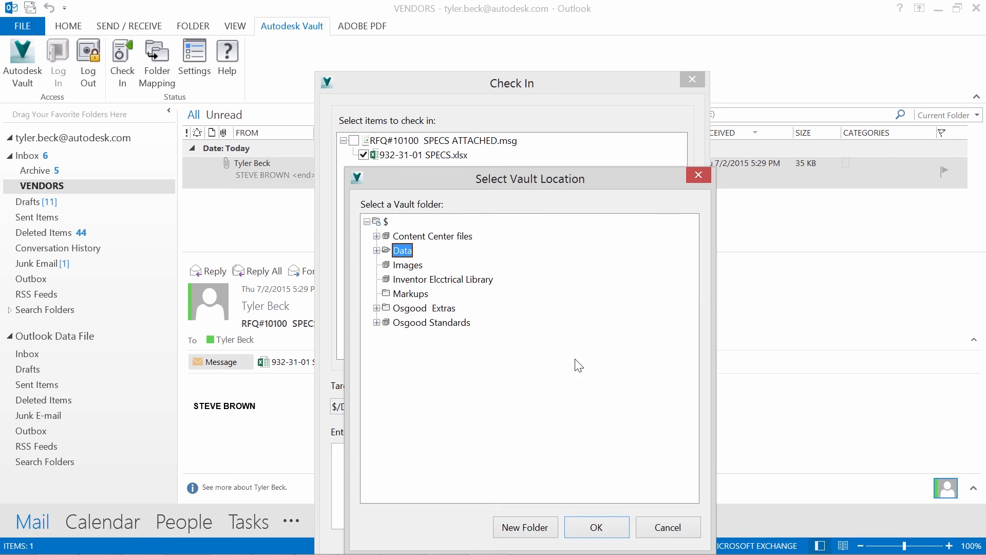
{"action": "left_click", "coordinate": [376, 250]}
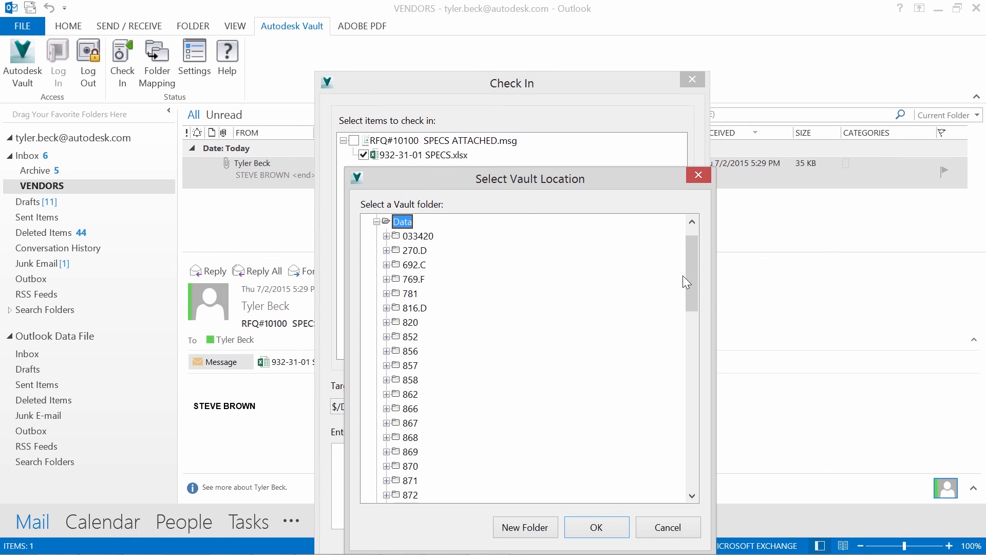
{"action": "scroll", "scroll_direction": "down", "scroll_amount": 3}
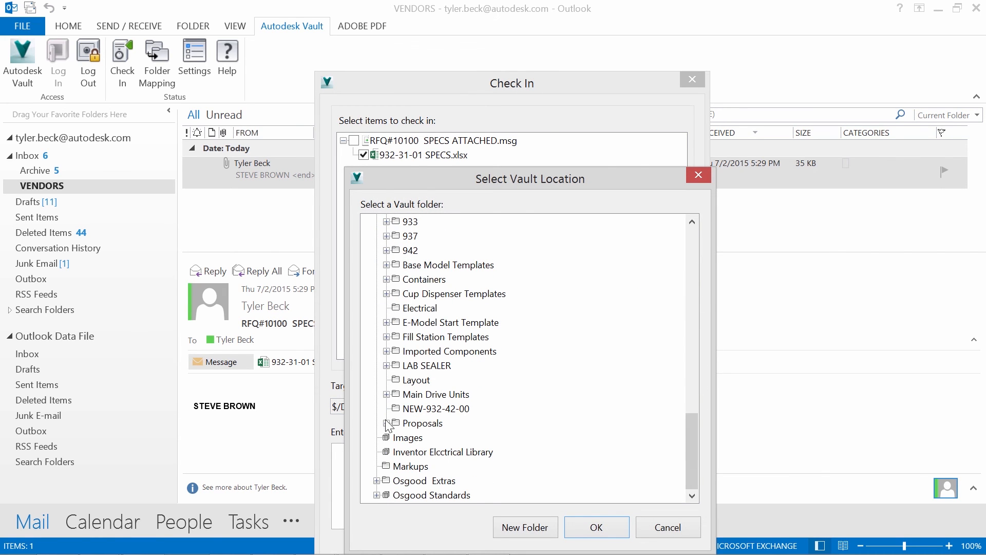
{"action": "left_click", "coordinate": [595, 527]}
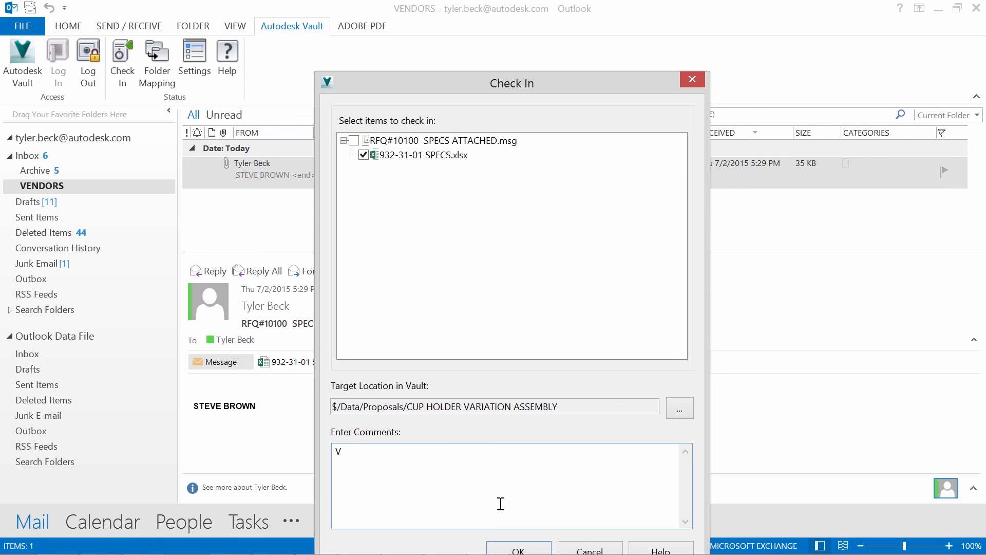
{"action": "type", "text": "ENDOR DOCS"}
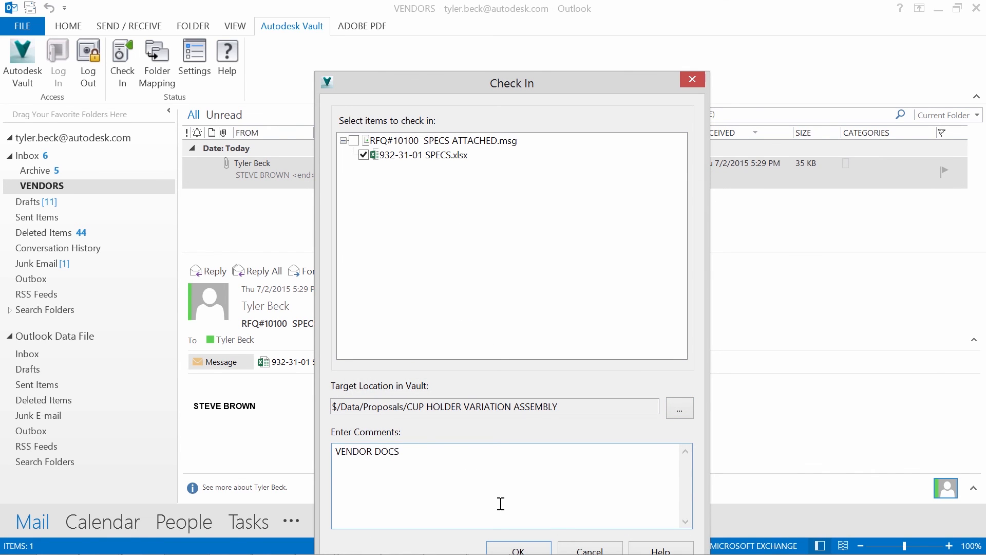
{"action": "left_click", "coordinate": [518, 549]}
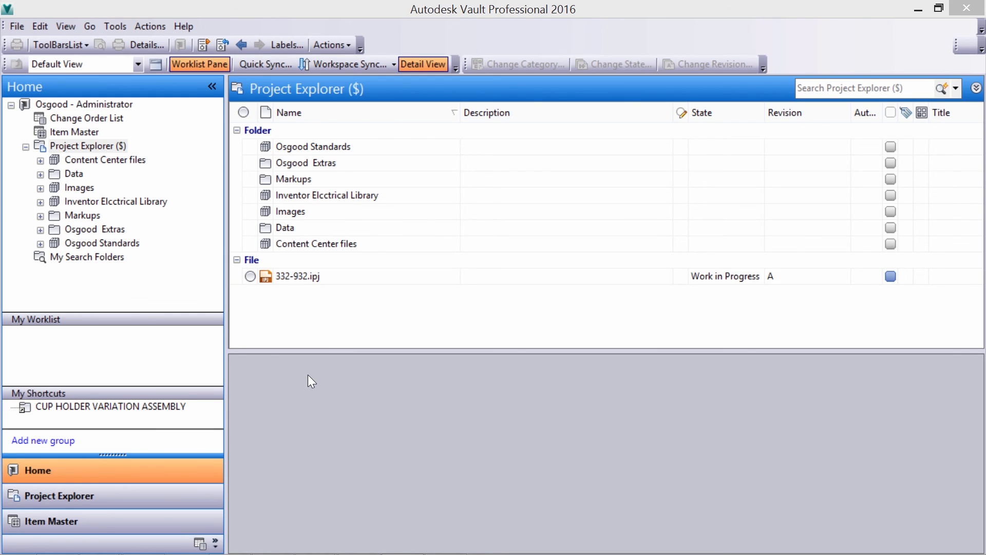
Open item 100038 from CUP HOLDER VARIATION ASSEMBLY, exit edit mode, and view its bill
{"action": "left_click", "coordinate": [110, 406]}
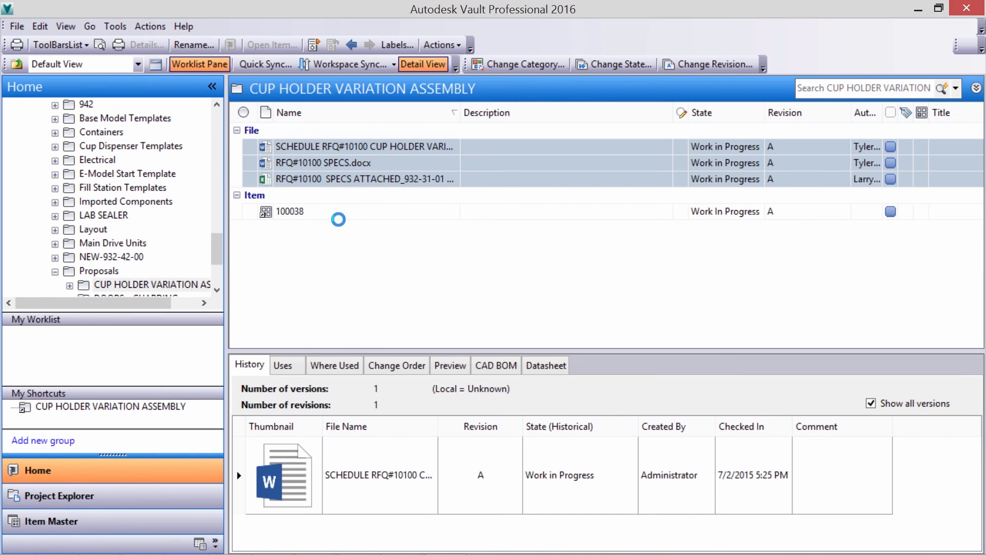
{"action": "double_click", "coordinate": [290, 211]}
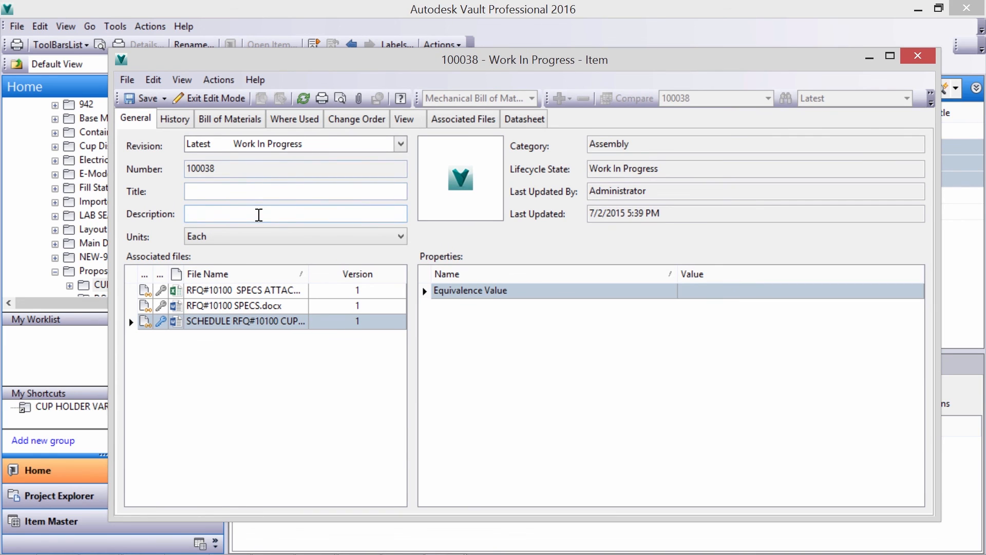
{"action": "mouse_move", "coordinate": [222, 182]}
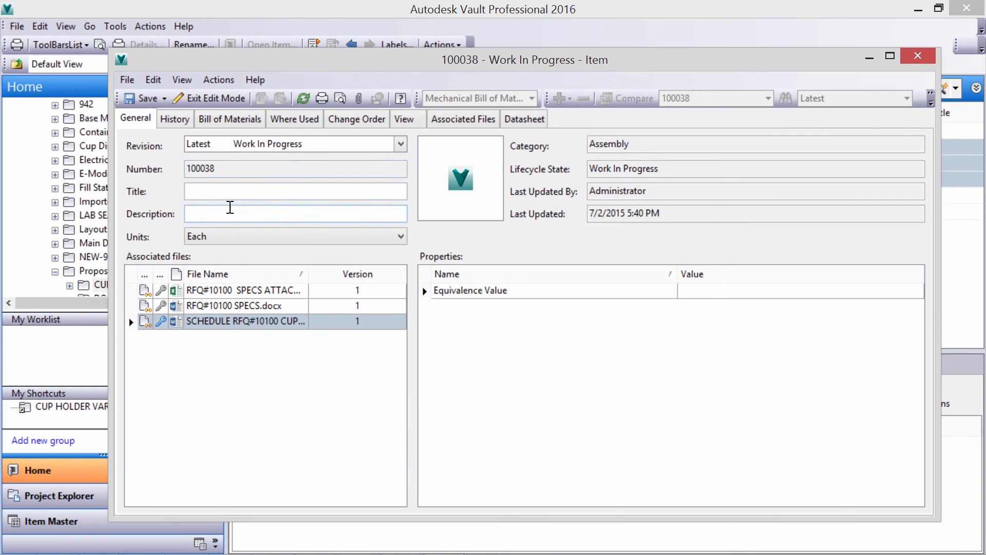
{"action": "left_click", "coordinate": [210, 98]}
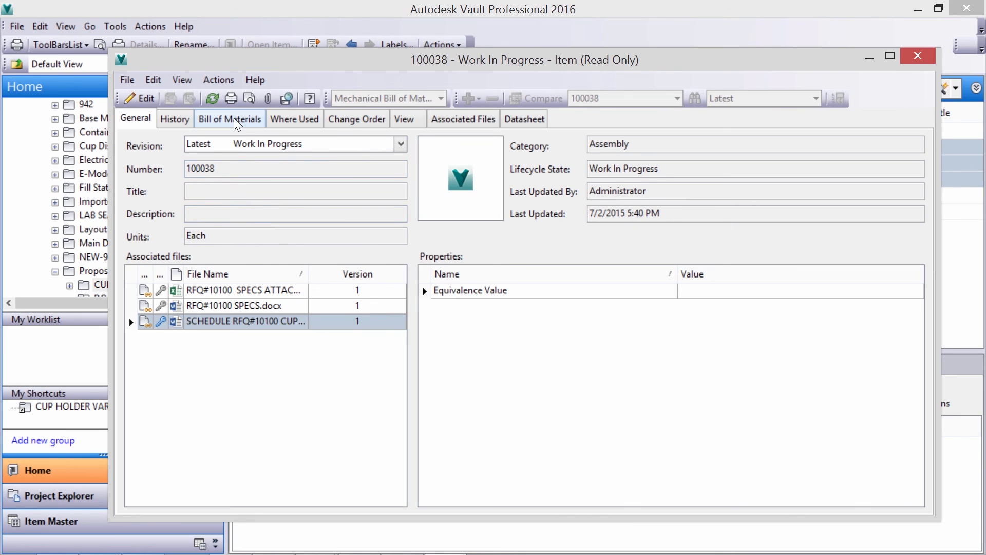
{"action": "left_click", "coordinate": [230, 119]}
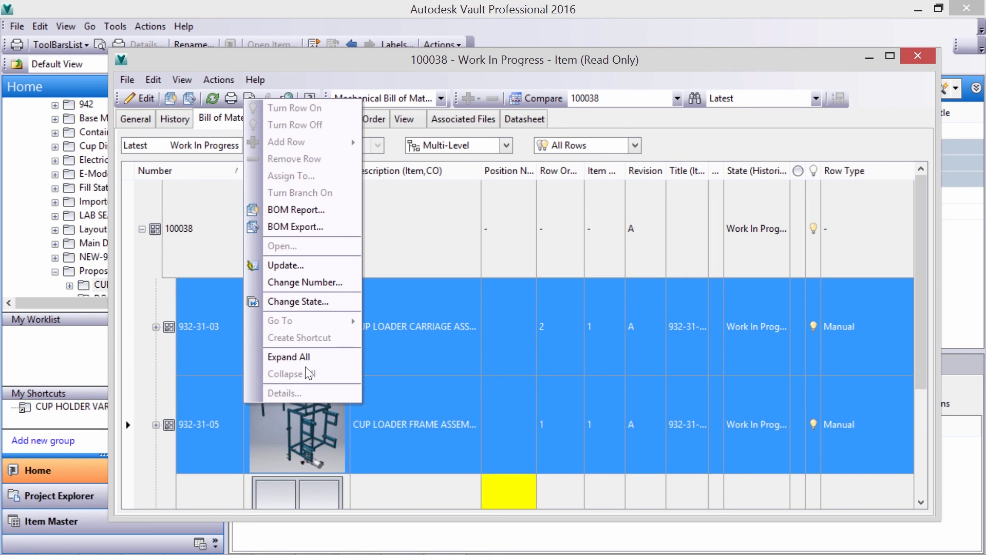
Set the 216 selected BOM objects to Released with the comment EARLY RELEASE
{"action": "left_click", "coordinate": [298, 301]}
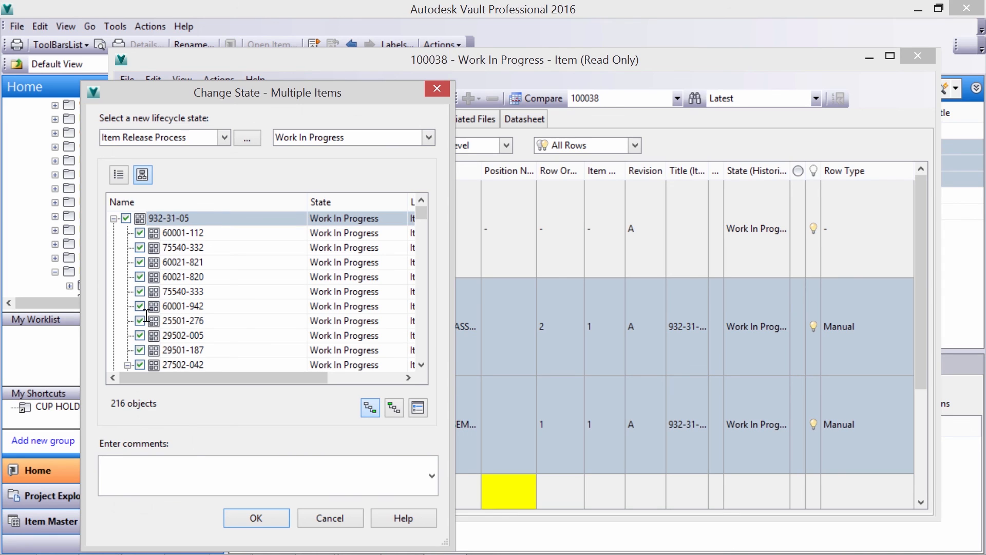
{"action": "type", "text": "EARLY RELEASE"}
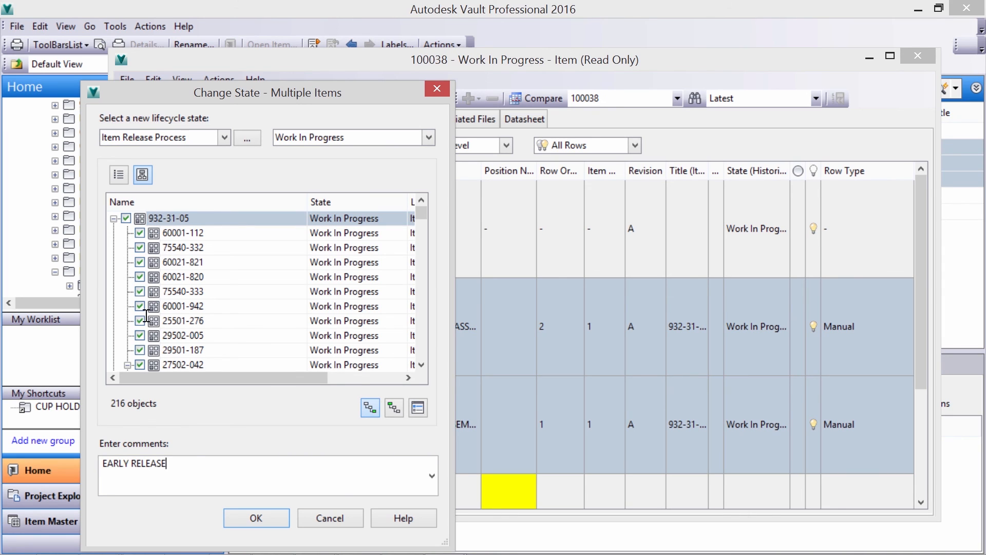
{"action": "left_click", "coordinate": [428, 138]}
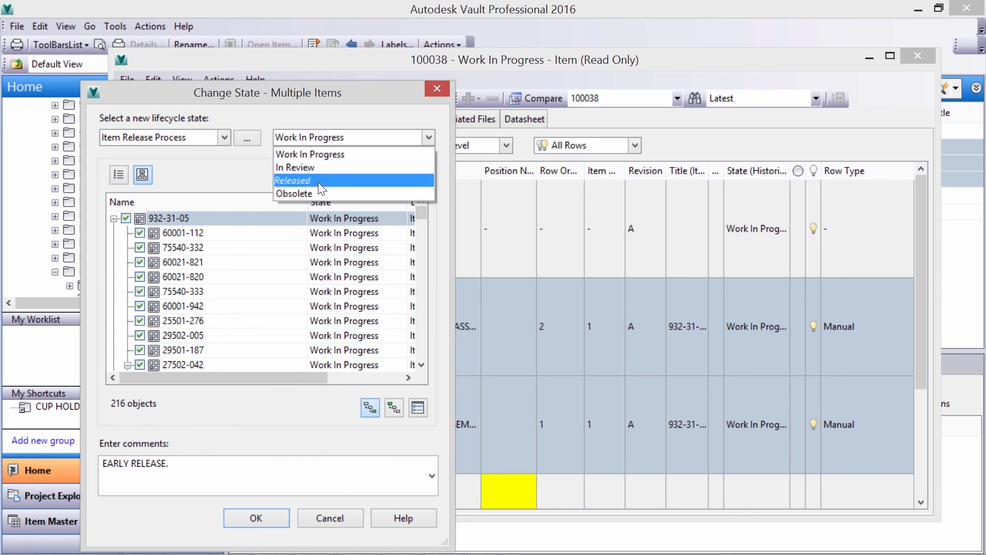
{"action": "left_click", "coordinate": [292, 181]}
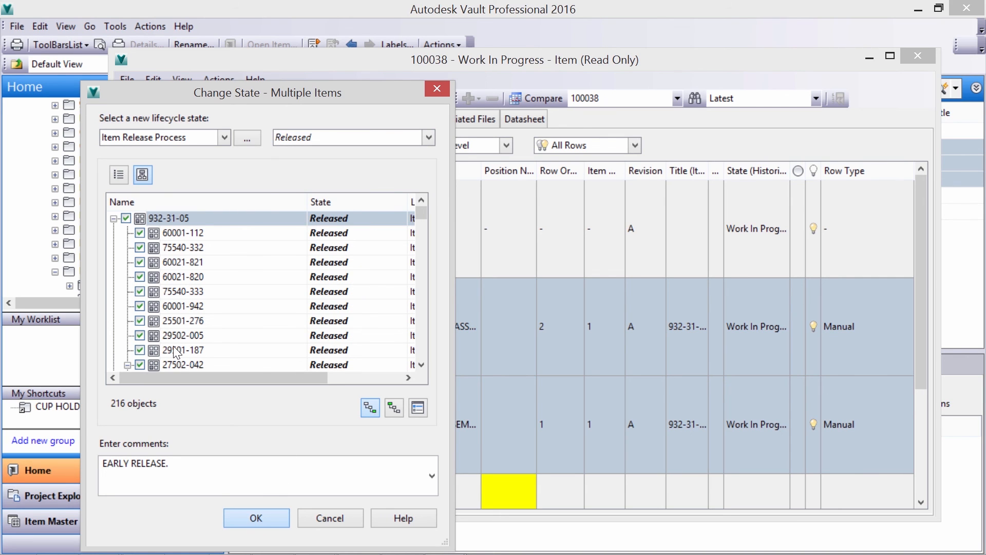
{"action": "left_click", "coordinate": [256, 517]}
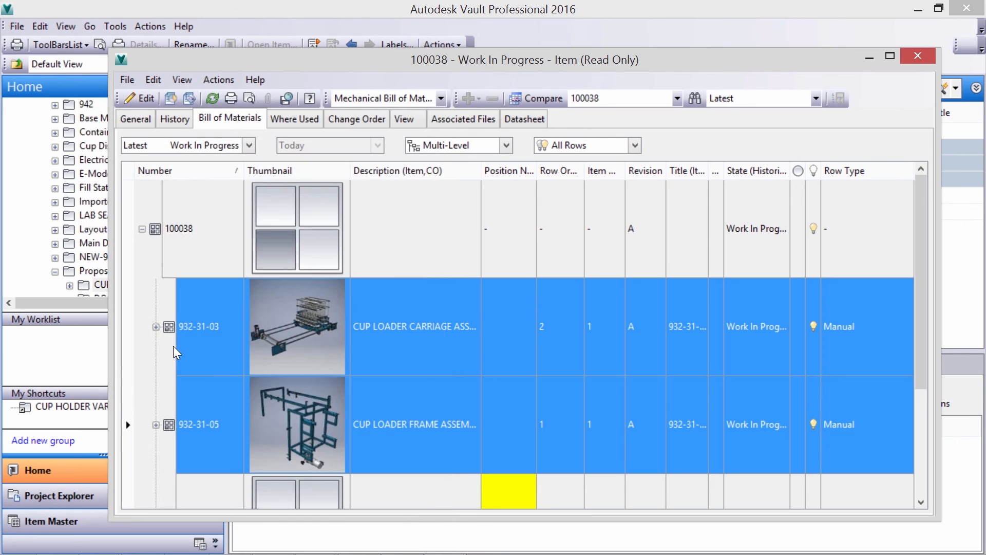